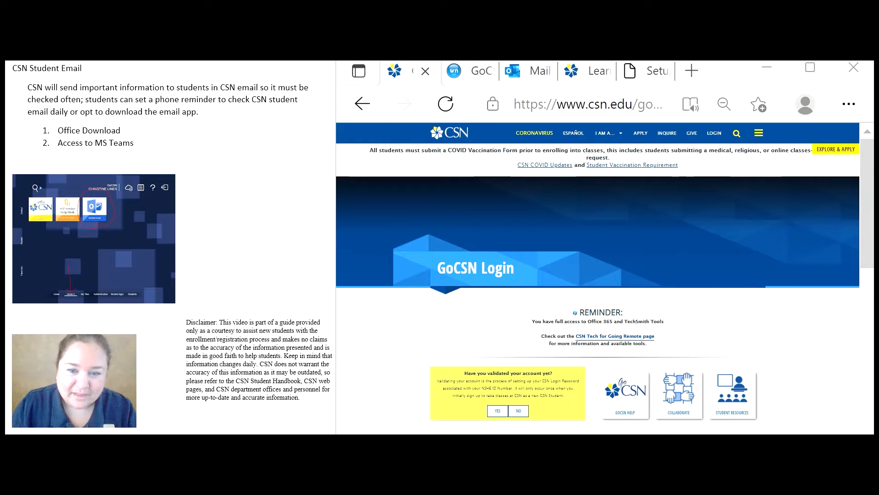
pyautogui.moveTo(559, 198)
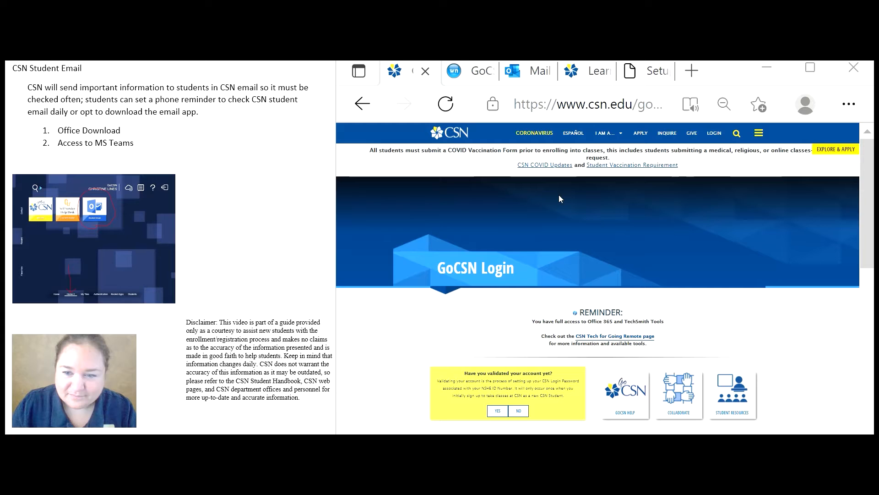
pyautogui.moveTo(447, 133)
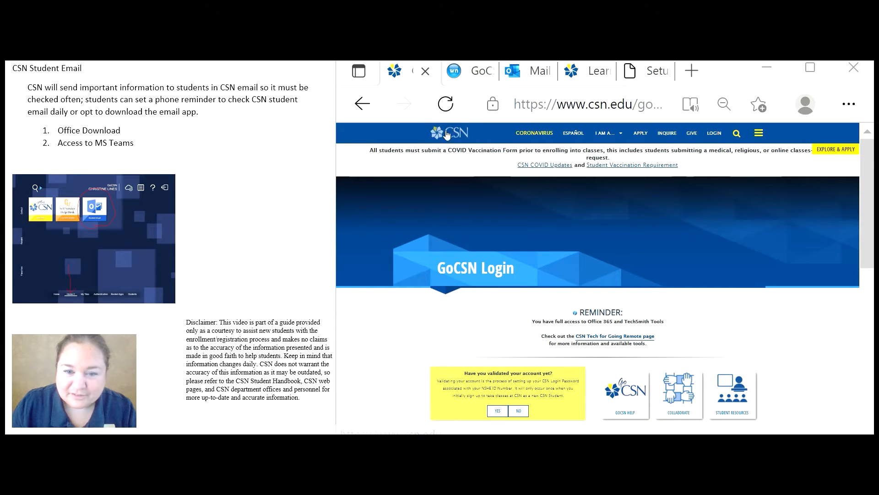
pyautogui.moveTo(714, 133)
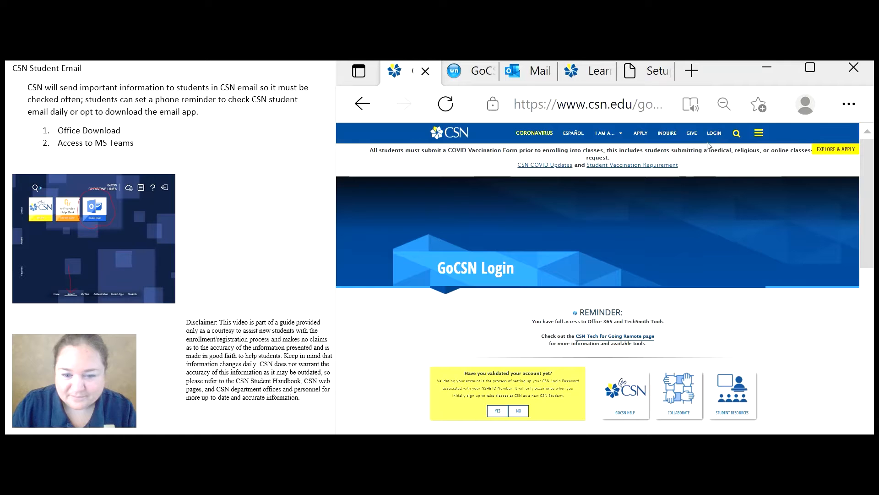
# - Scroll down the GoCSN Login page to the username and password sign-in form
pyautogui.scroll(-3)
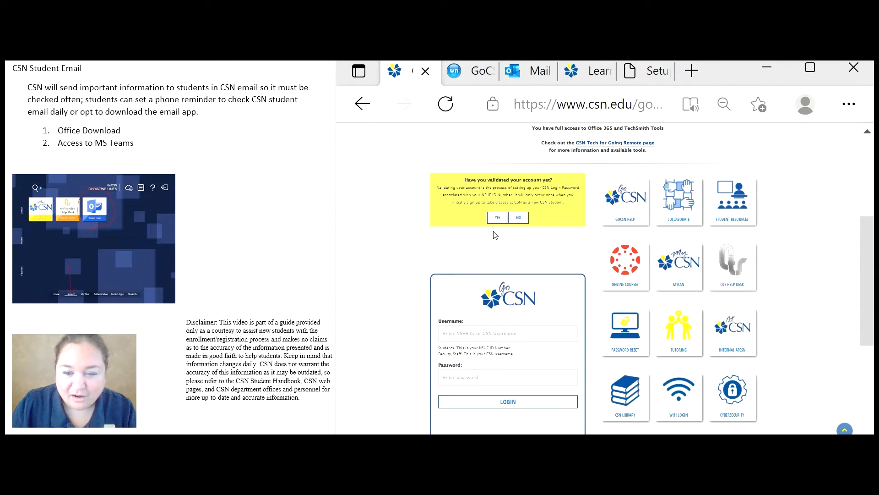
pyautogui.scroll(-3)
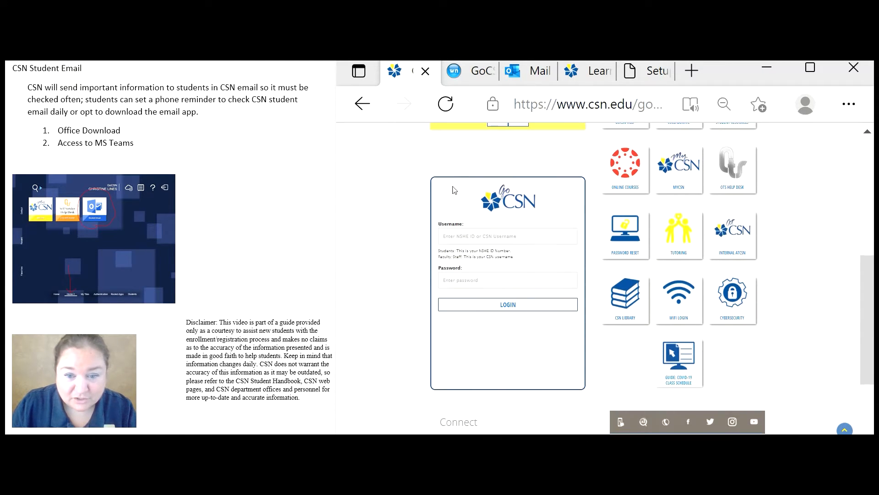
pyautogui.moveTo(423, 258)
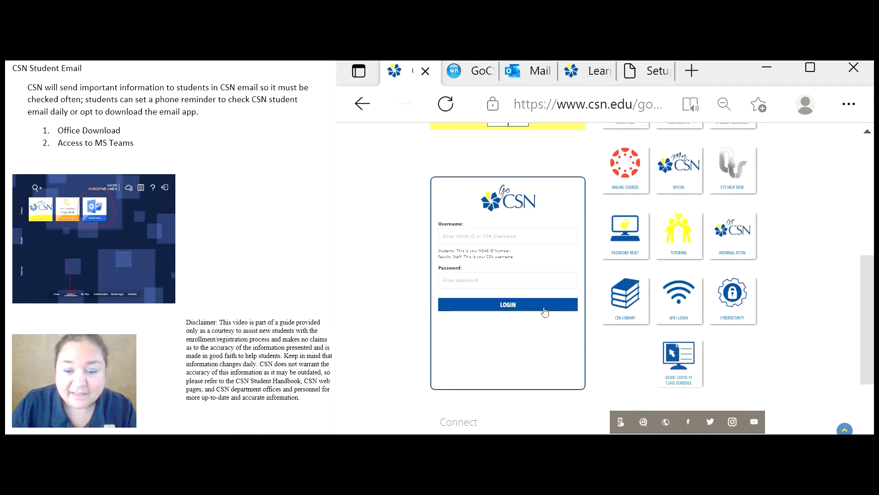
pyautogui.moveTo(555, 301)
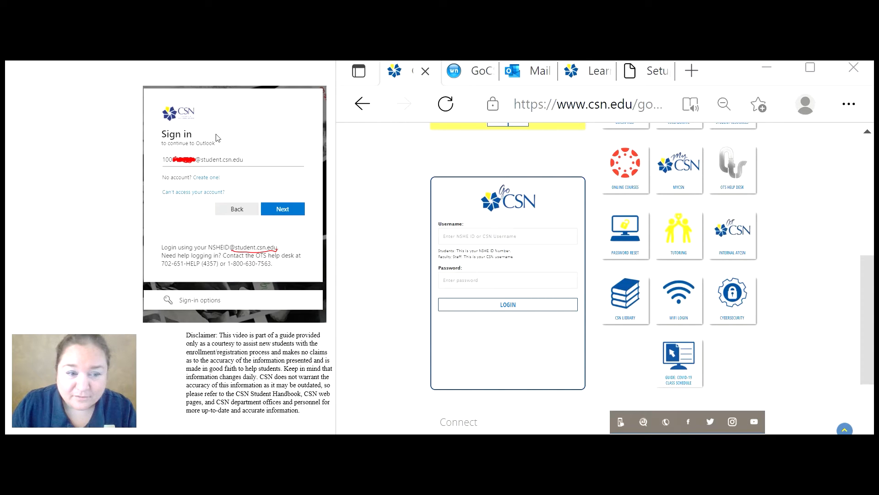
pyautogui.moveTo(198, 149)
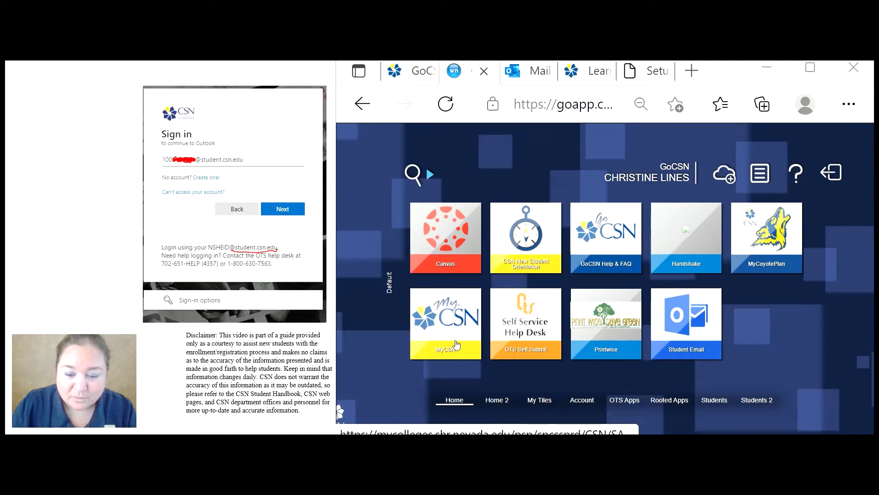
pyautogui.moveTo(686, 334)
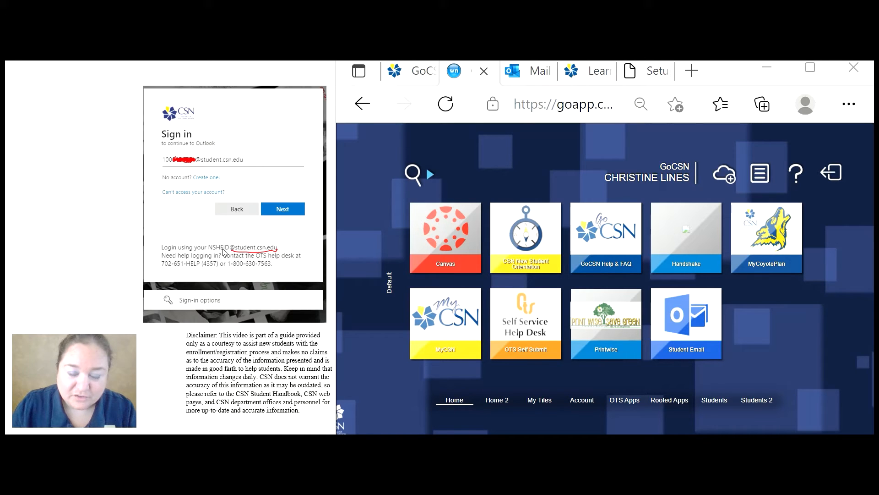
pyautogui.moveTo(232, 256)
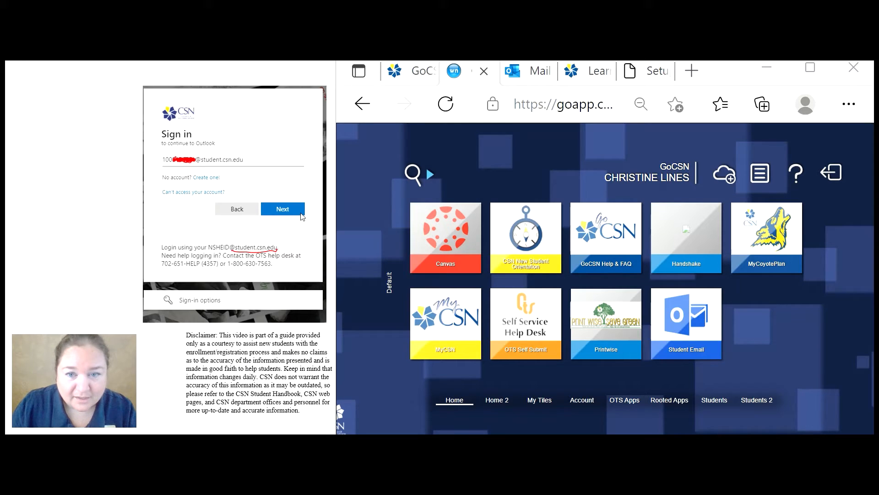
pyautogui.moveTo(188, 166)
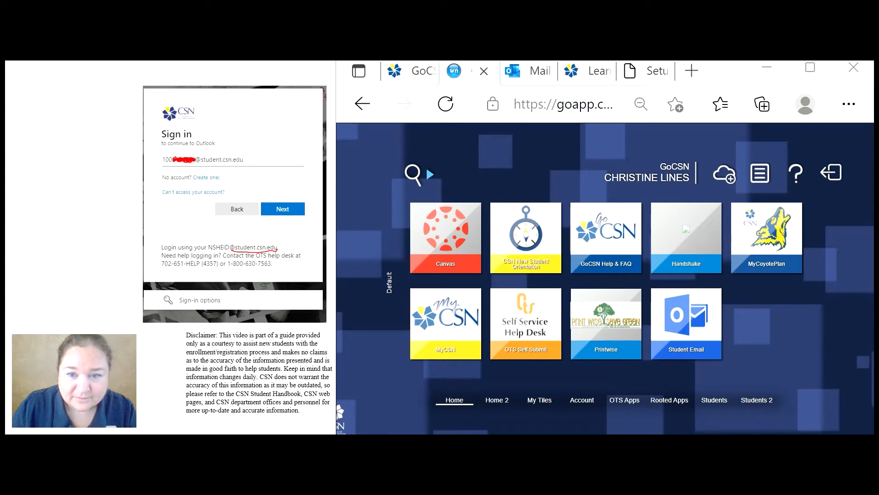
# - Open Student Email and start a new message to the suggested 'ch' student contact
pyautogui.click(512, 70)
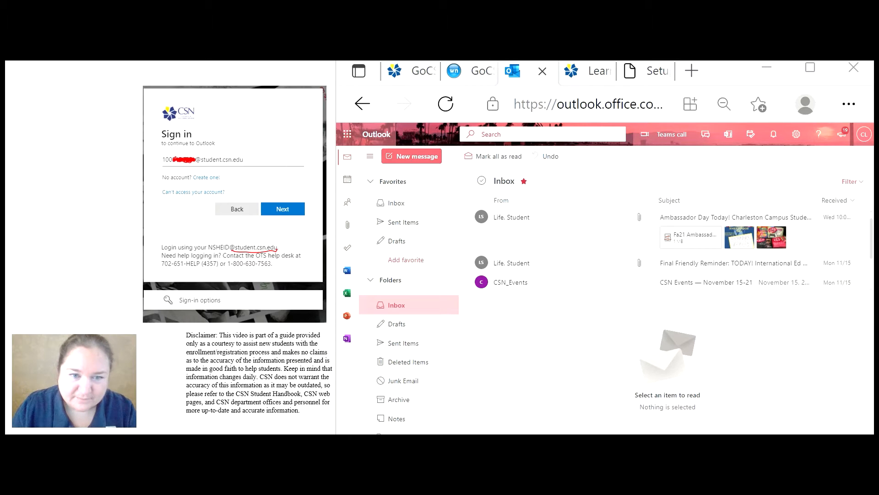
pyautogui.click(411, 156)
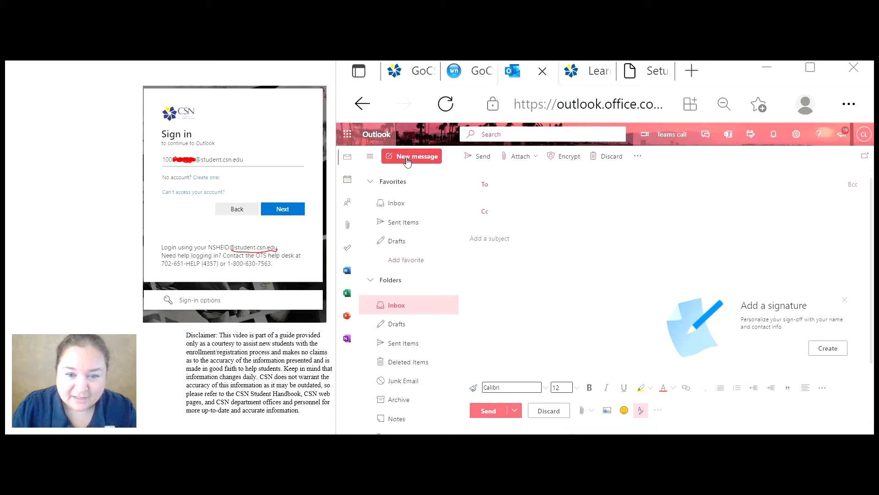
pyautogui.click(510, 184)
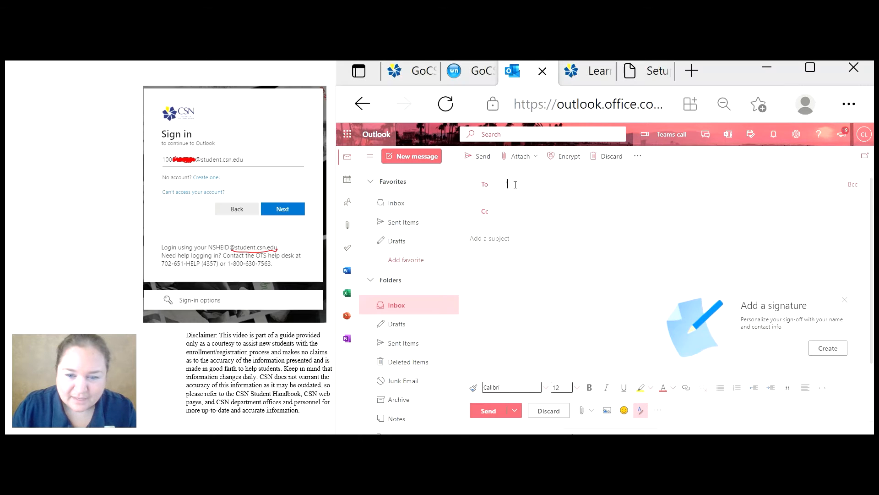
pyautogui.click(513, 184)
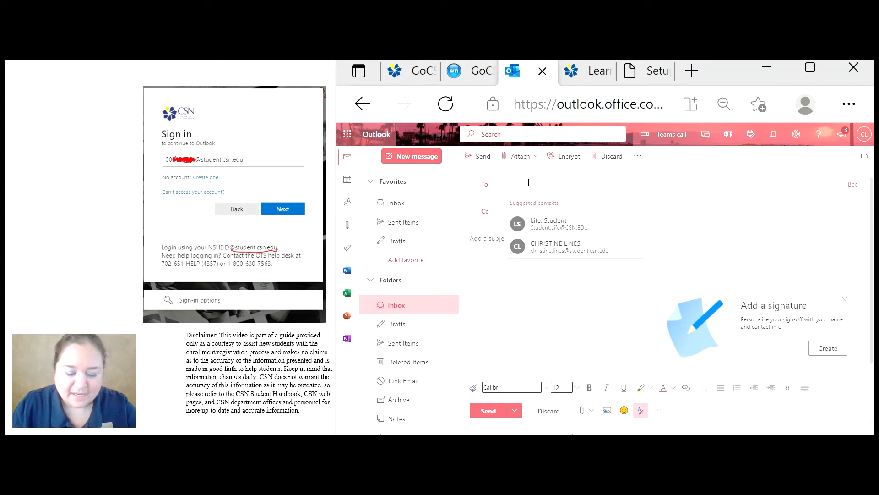
pyautogui.write('ch')
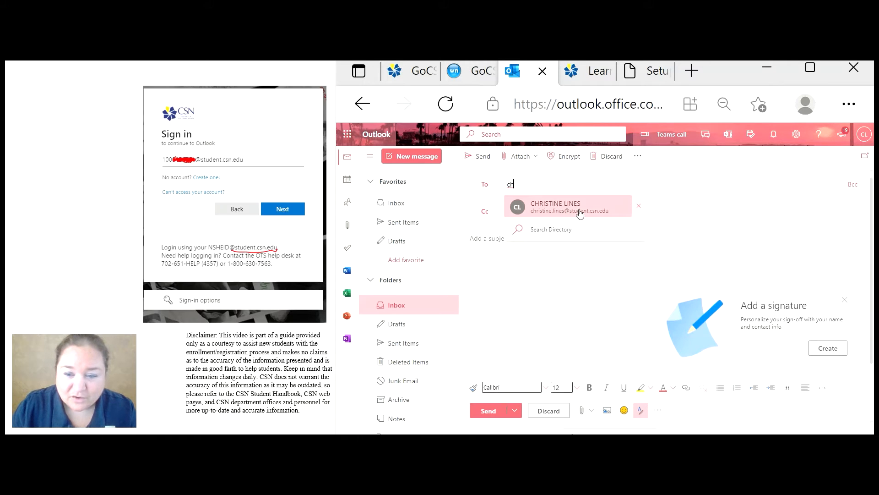
pyautogui.moveTo(534, 220)
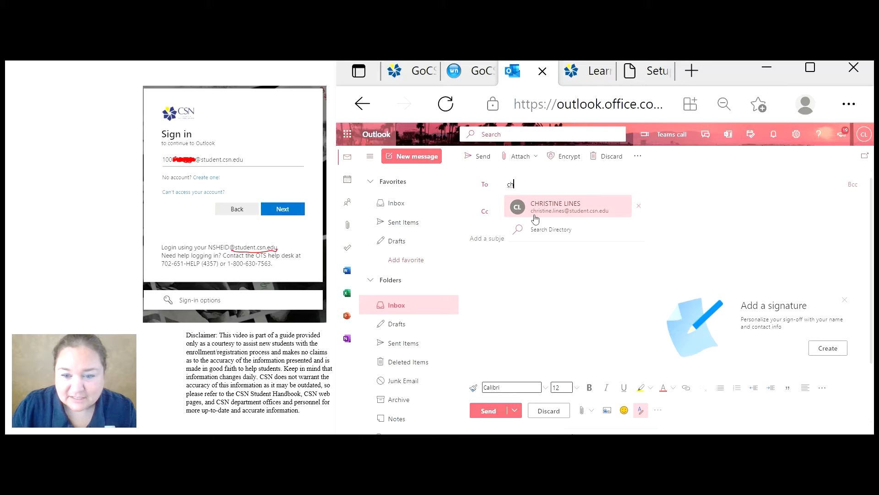
pyautogui.moveTo(590, 216)
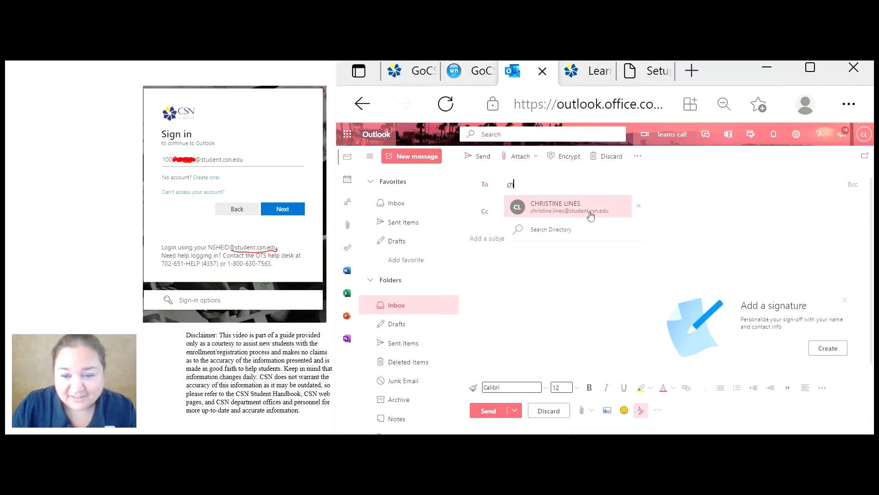
pyautogui.moveTo(544, 215)
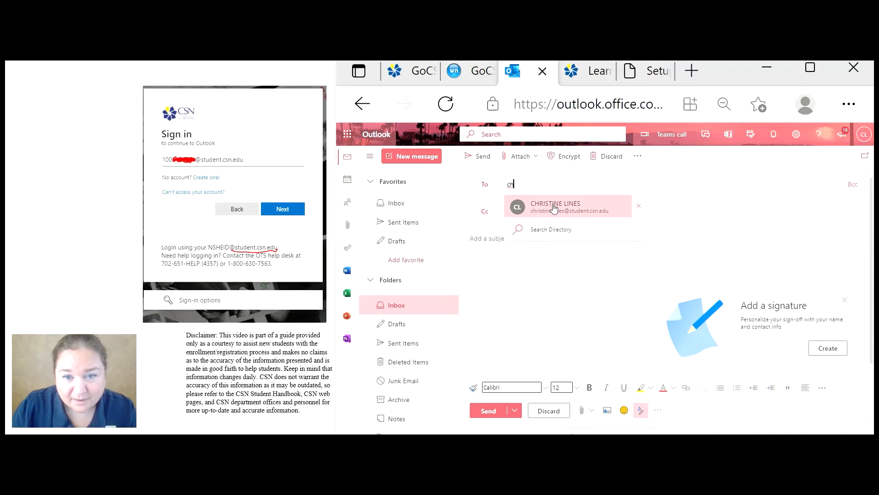
pyautogui.moveTo(541, 214)
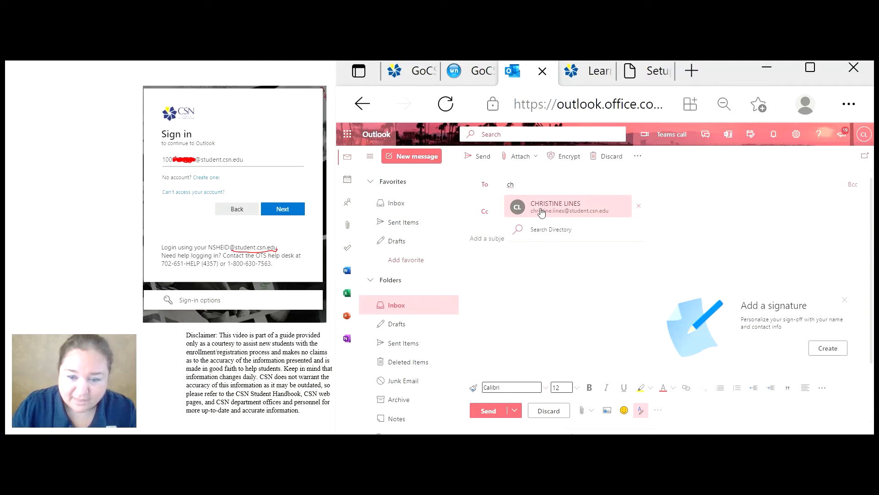
pyautogui.click(567, 206)
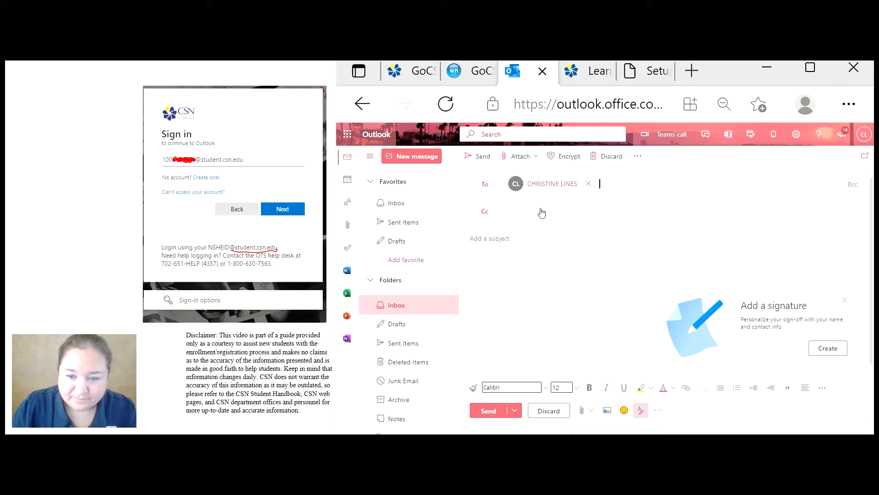
pyautogui.moveTo(503, 218)
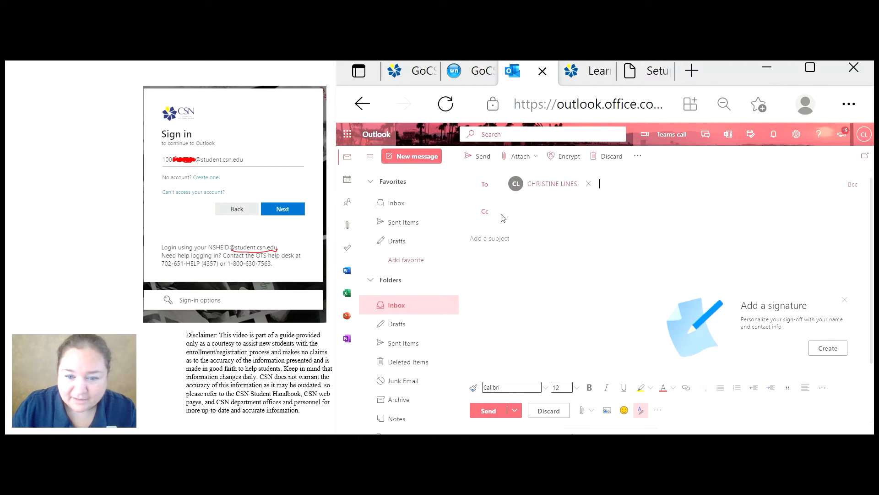
pyautogui.moveTo(466, 300)
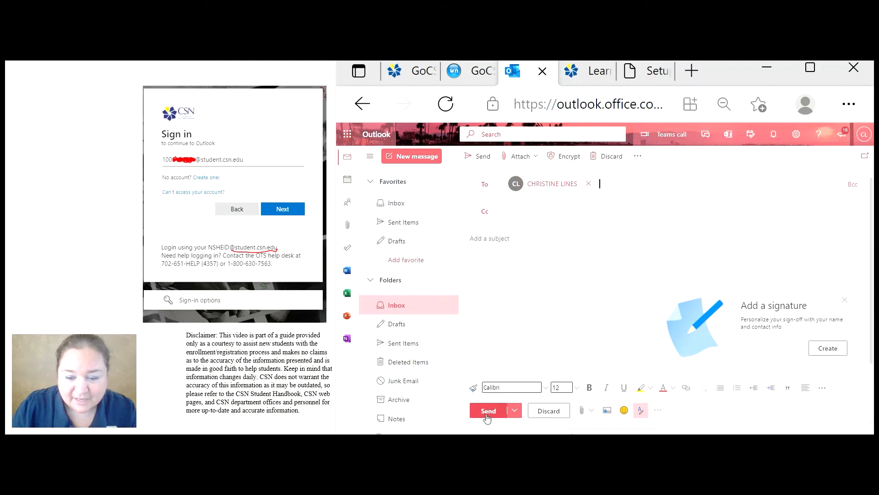
pyautogui.moveTo(487, 410)
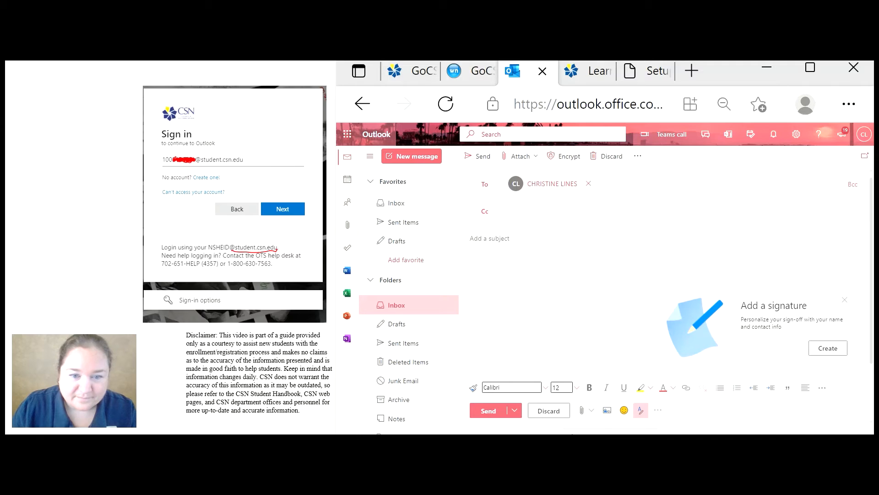
# - Send the drafted email to the student contact
pyautogui.click(396, 203)
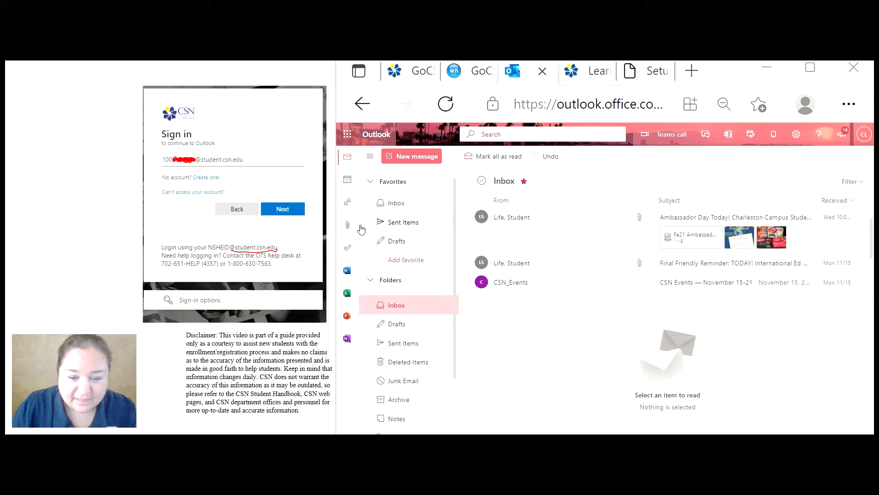
pyautogui.scroll(-3)
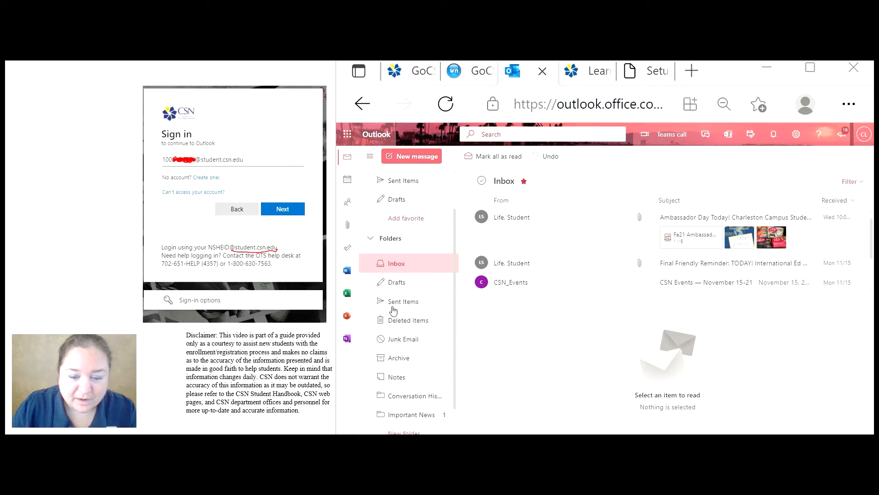
pyautogui.scroll(-3)
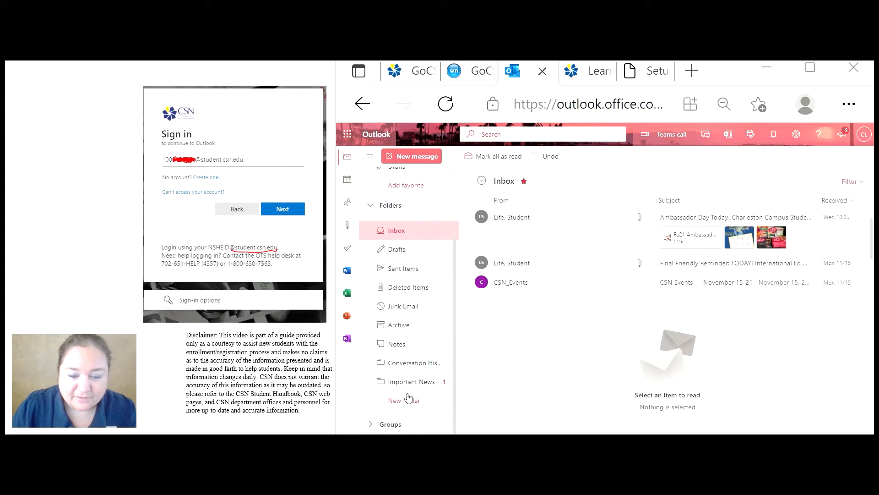
pyautogui.moveTo(399, 402)
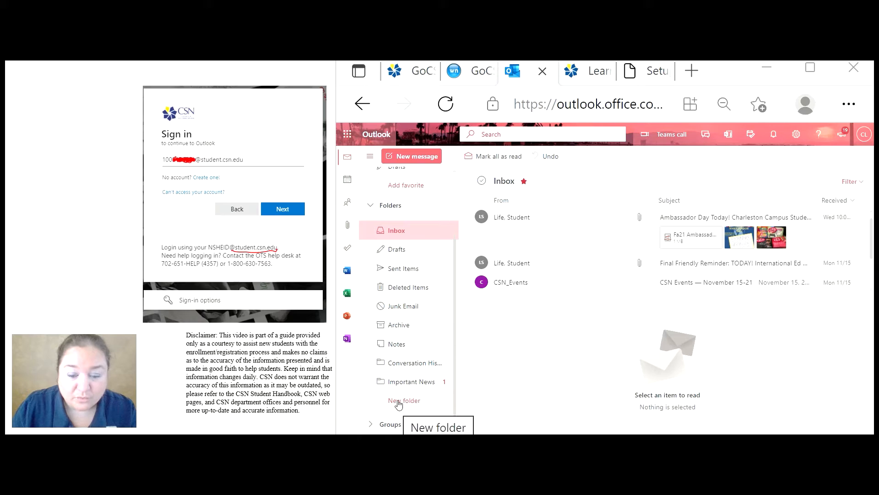
pyautogui.moveTo(407, 385)
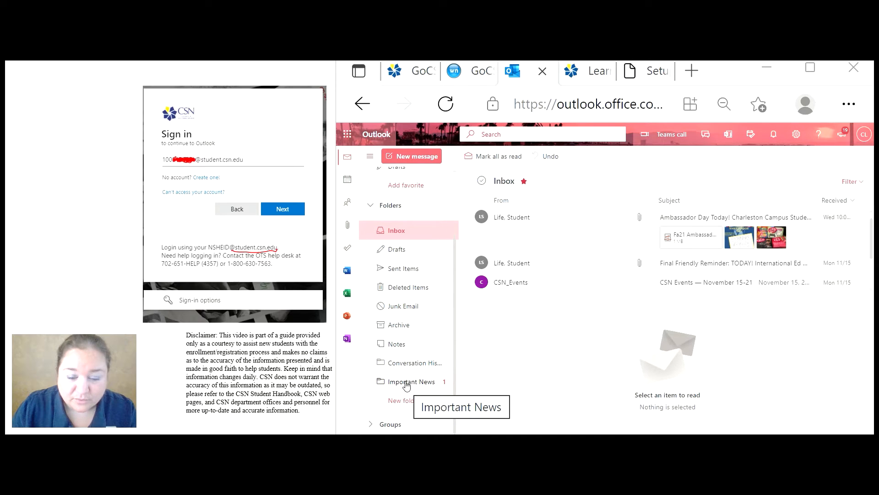
pyautogui.moveTo(401, 404)
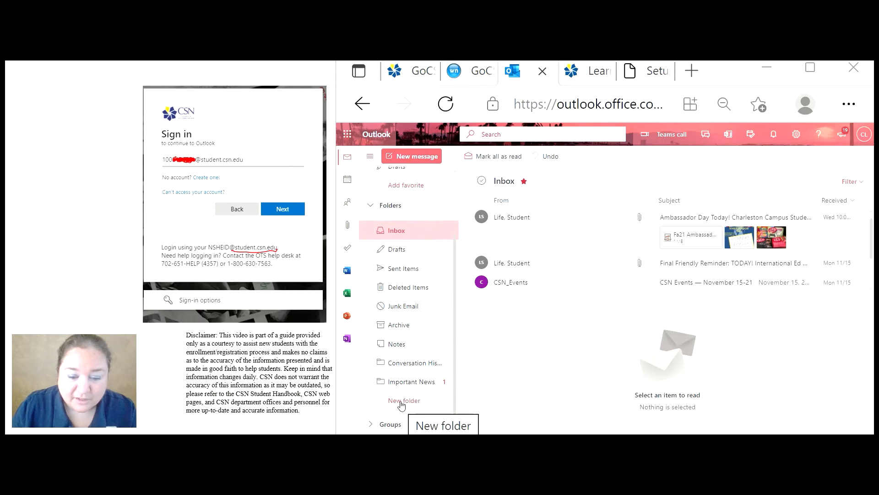
pyautogui.click(404, 400)
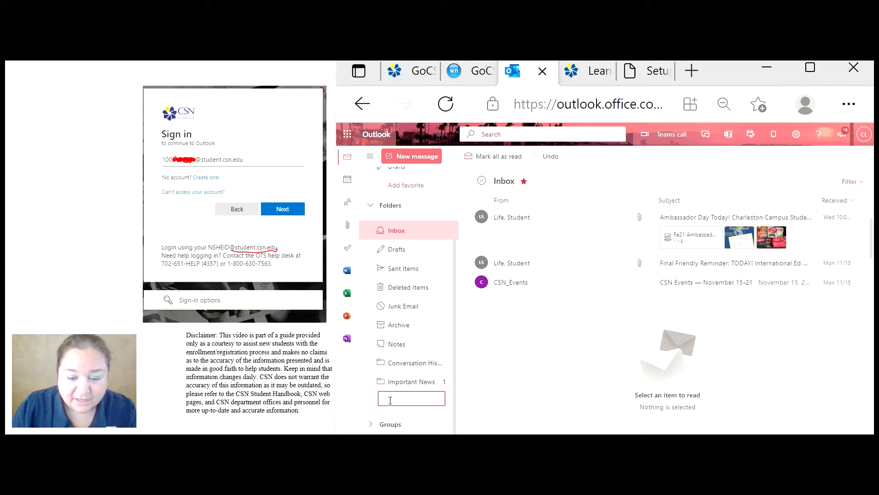
pyautogui.moveTo(427, 413)
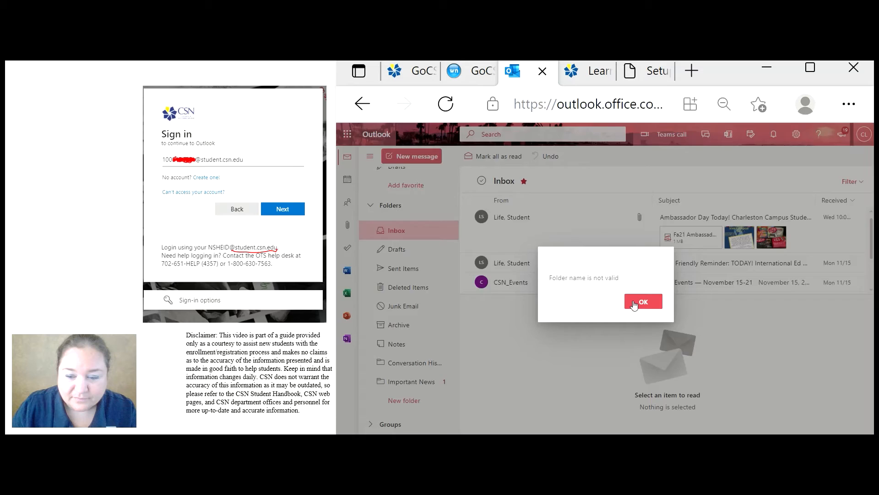
pyautogui.click(643, 301)
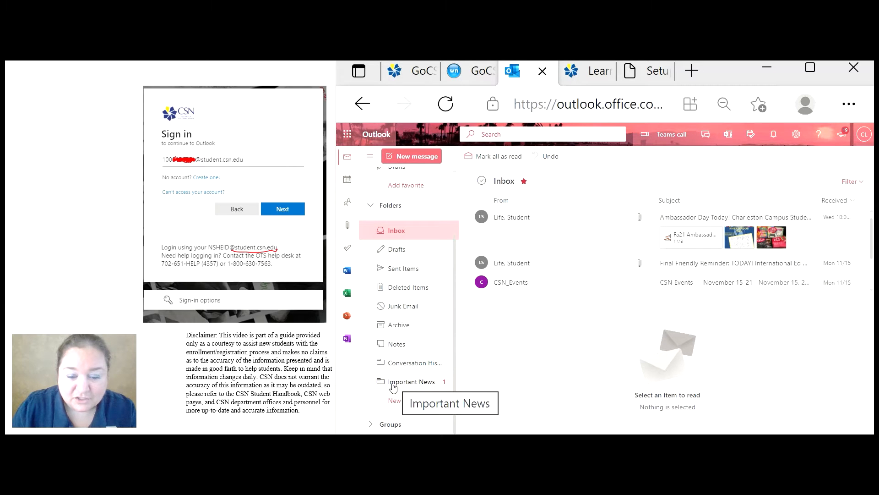
pyautogui.moveTo(426, 387)
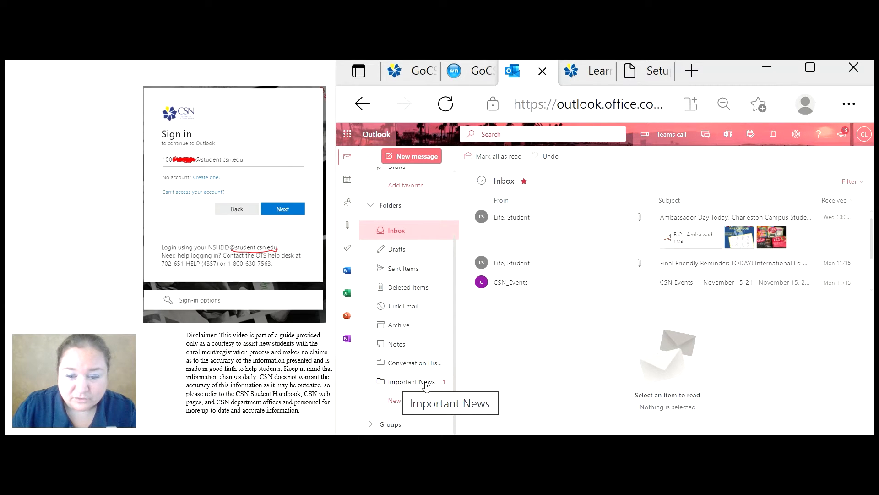
pyautogui.moveTo(683, 296)
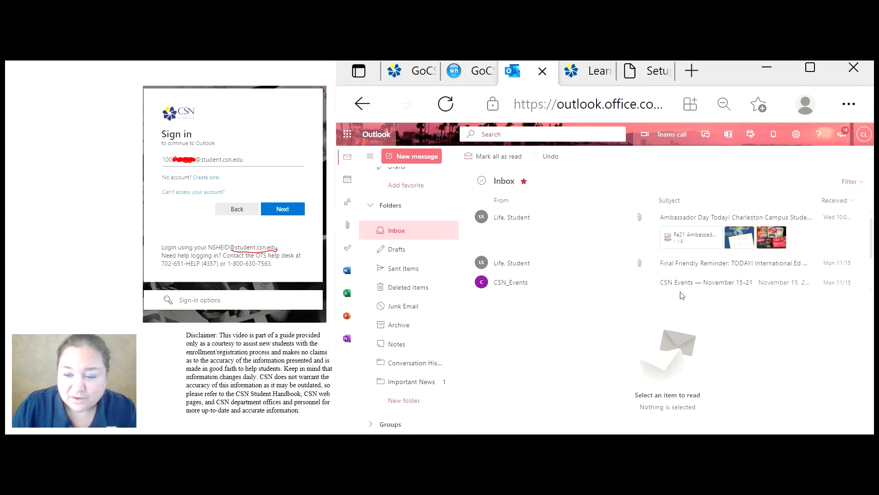
pyautogui.moveTo(665, 295)
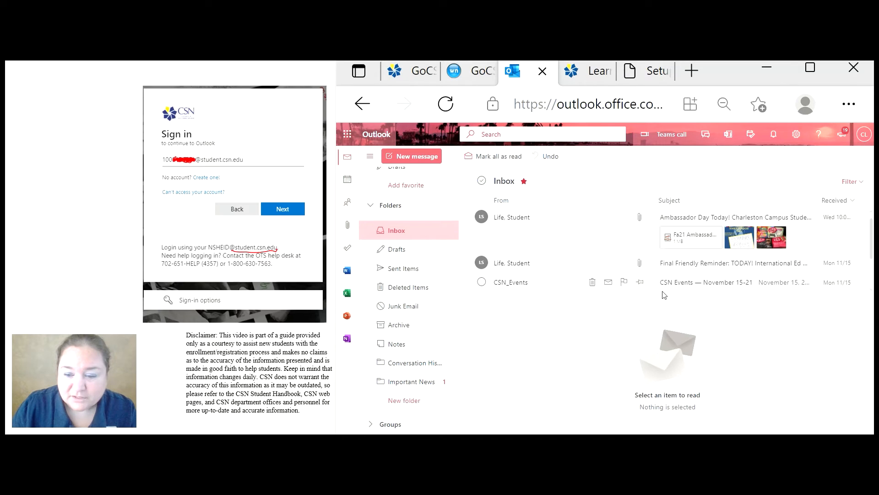
pyautogui.moveTo(605, 302)
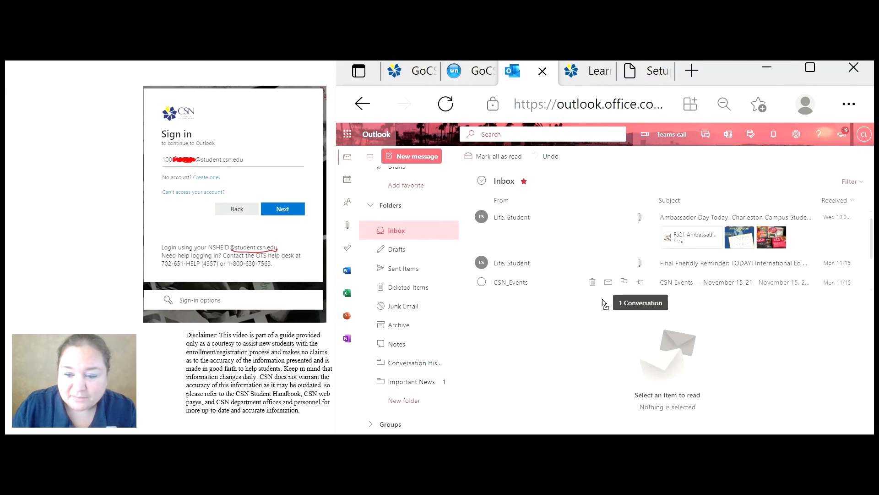
pyautogui.moveTo(396, 383)
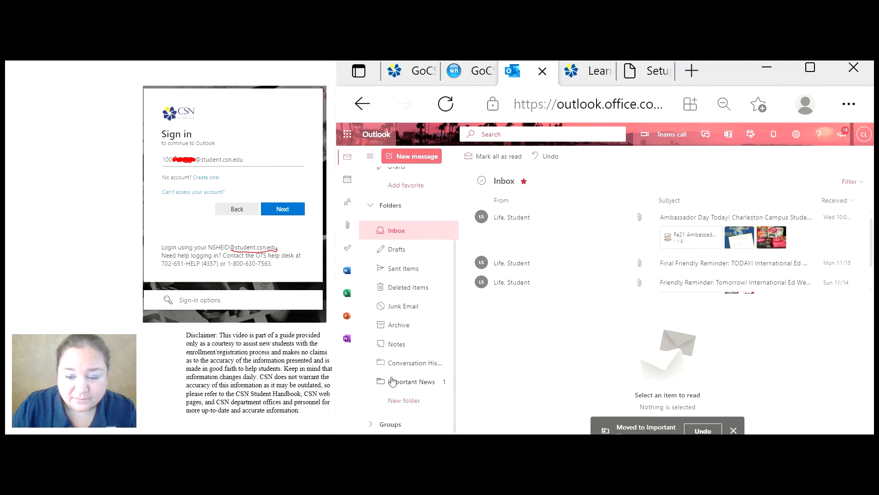
pyautogui.moveTo(415, 382)
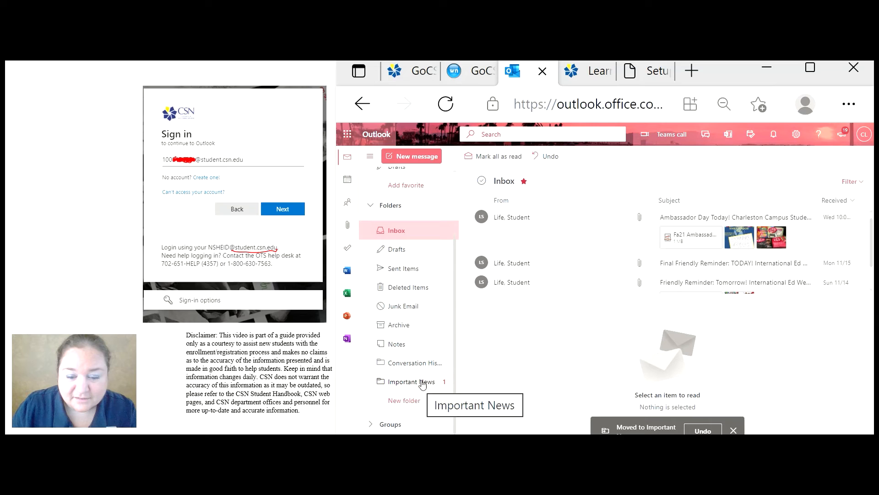
pyautogui.moveTo(398, 335)
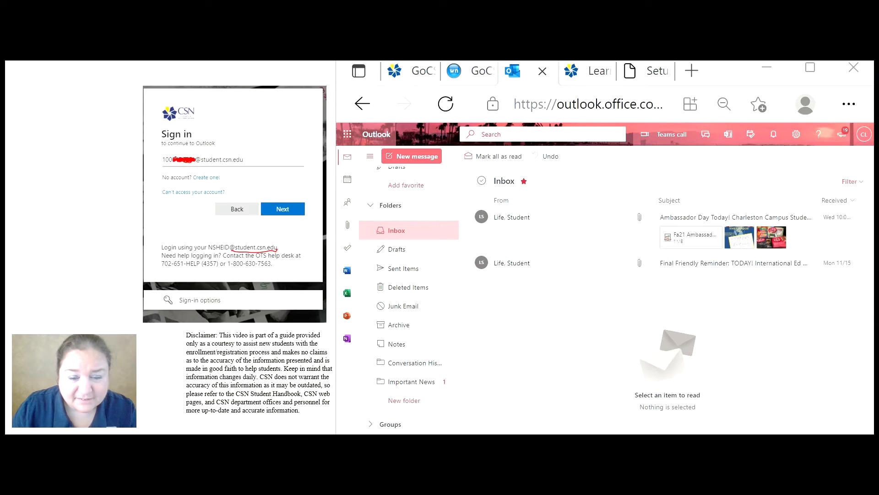
pyautogui.moveTo(347, 181)
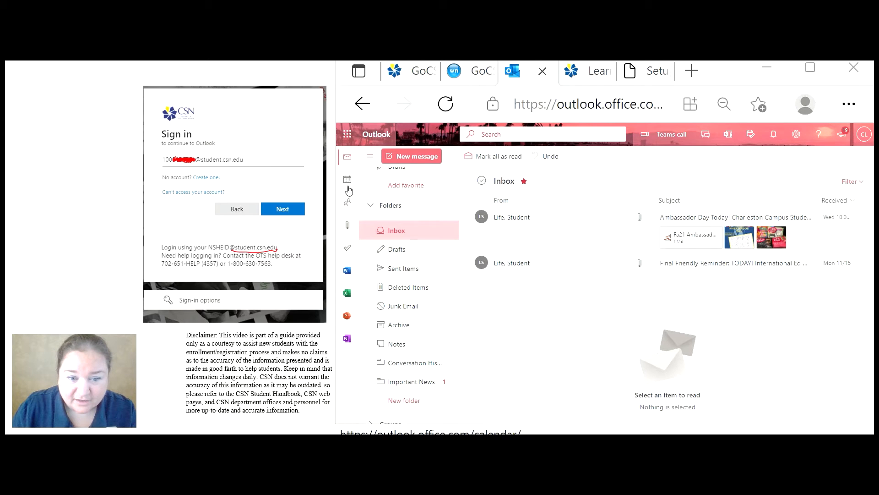
pyautogui.moveTo(347, 179)
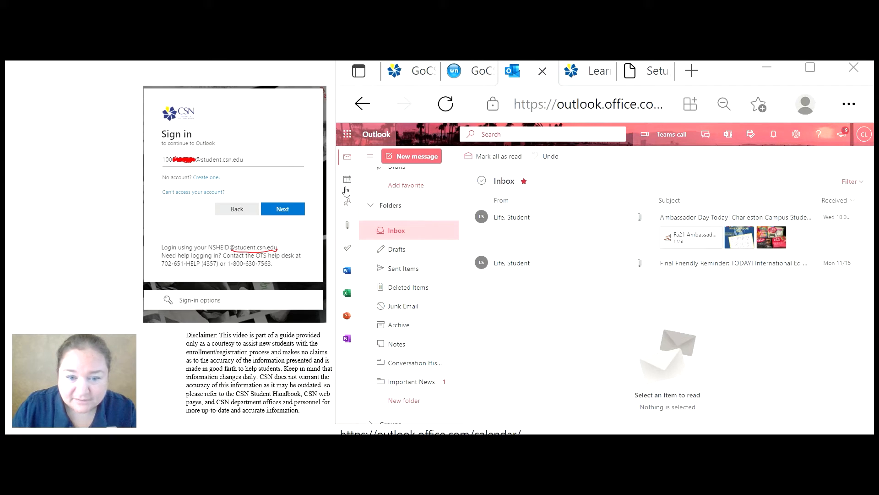
pyautogui.moveTo(347, 180)
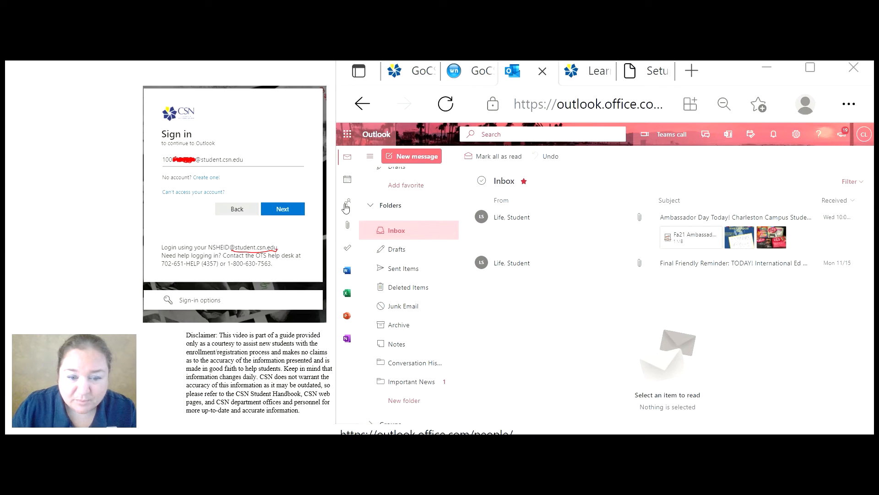
pyautogui.moveTo(349, 208)
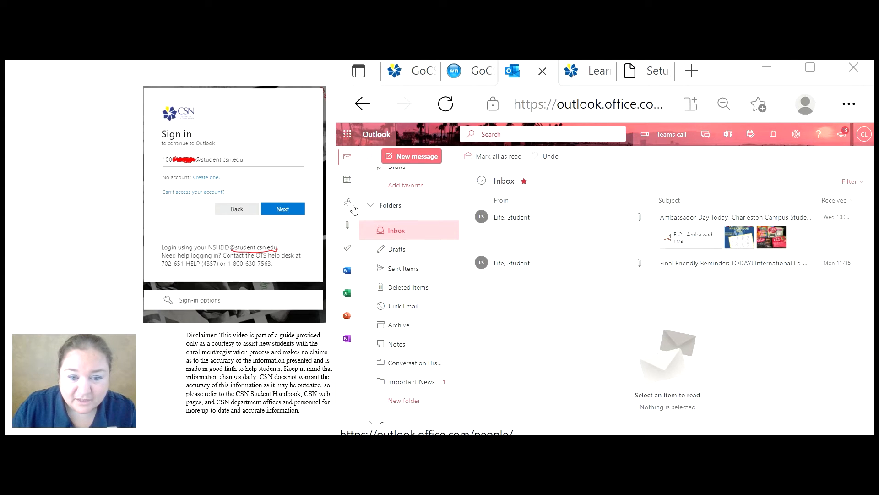
pyautogui.moveTo(348, 228)
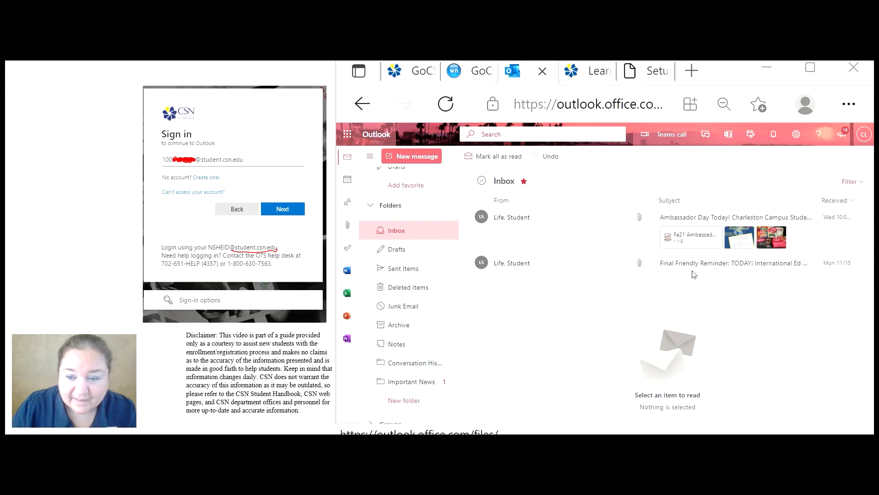
pyautogui.moveTo(644, 217)
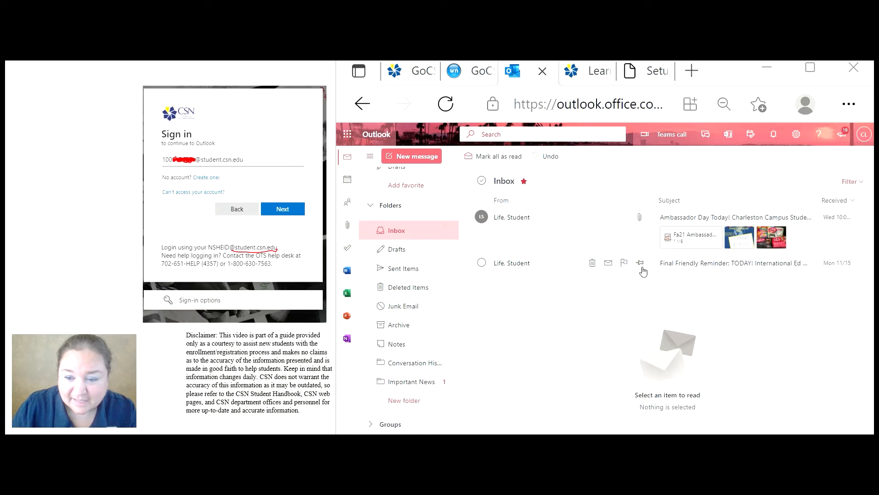
pyautogui.moveTo(347, 229)
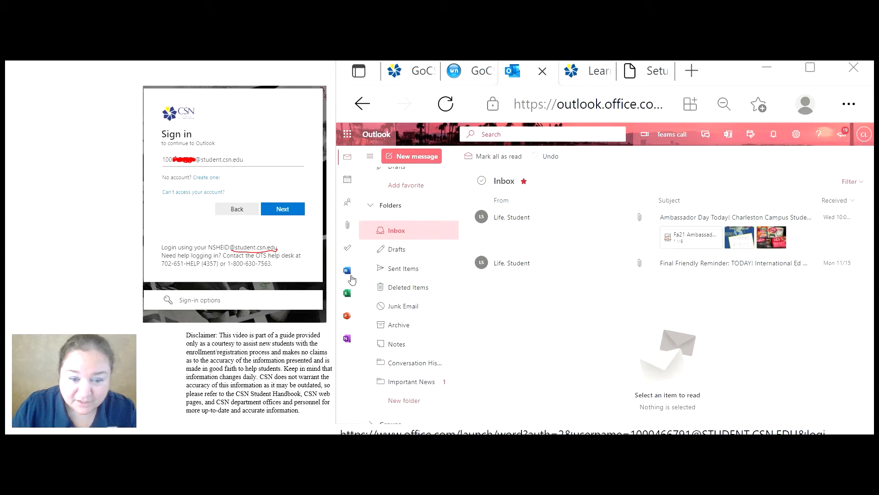
pyautogui.moveTo(348, 294)
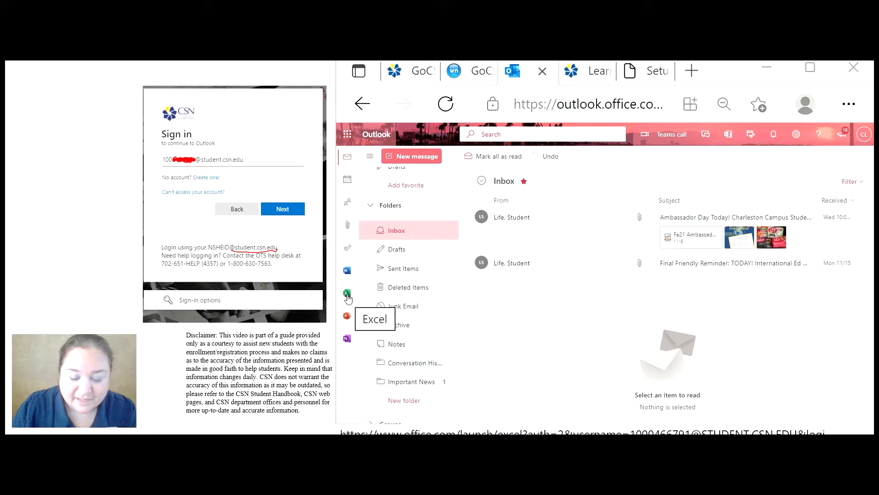
pyautogui.moveTo(347, 321)
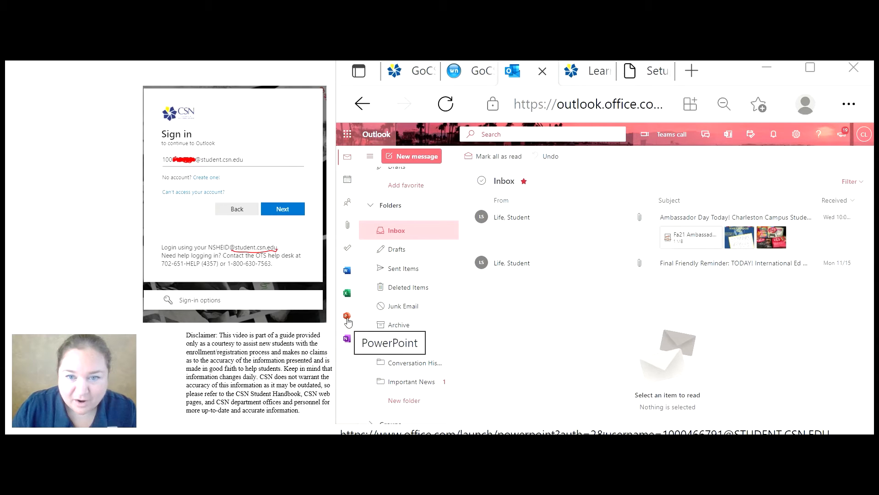
pyautogui.moveTo(347, 342)
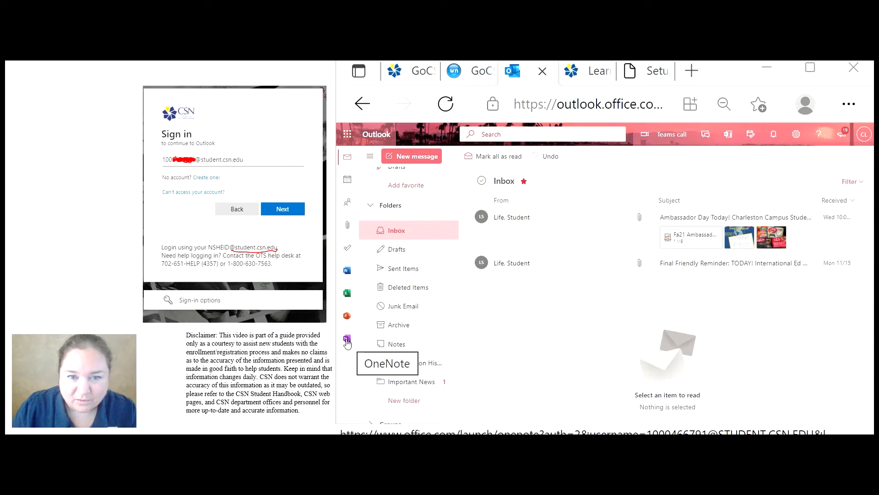
pyautogui.moveTo(347, 290)
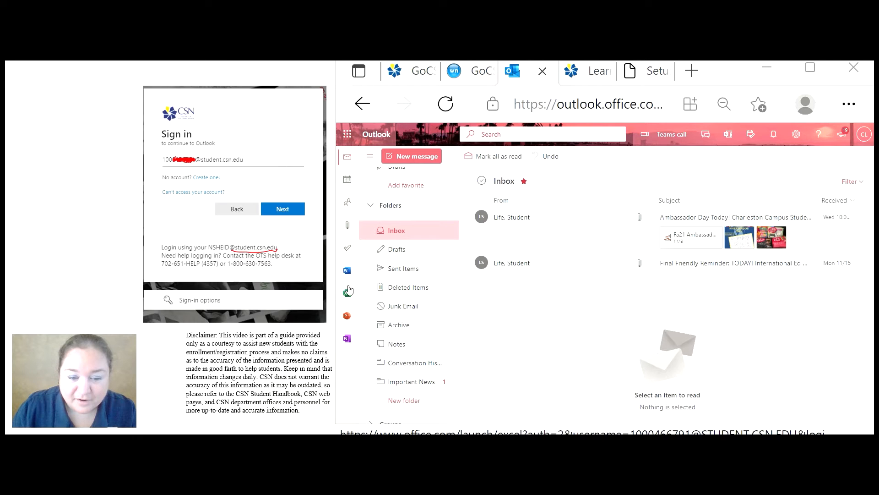
pyautogui.moveTo(348, 270)
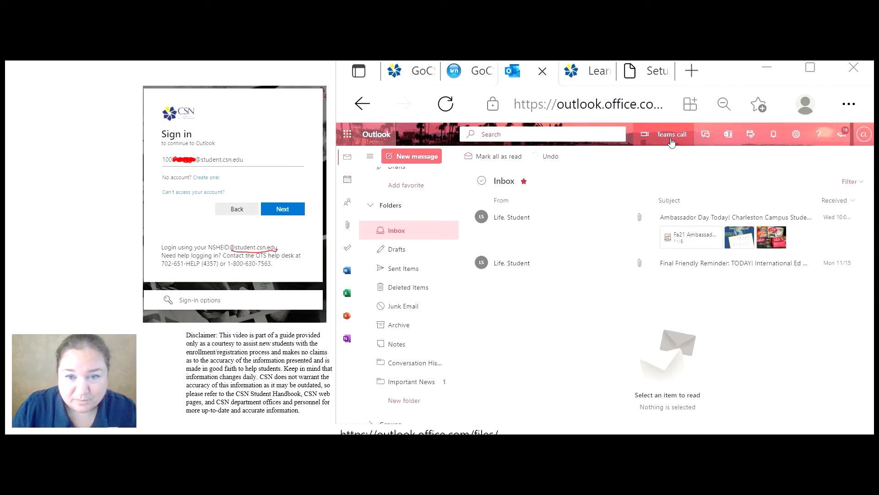
pyautogui.moveTo(668, 140)
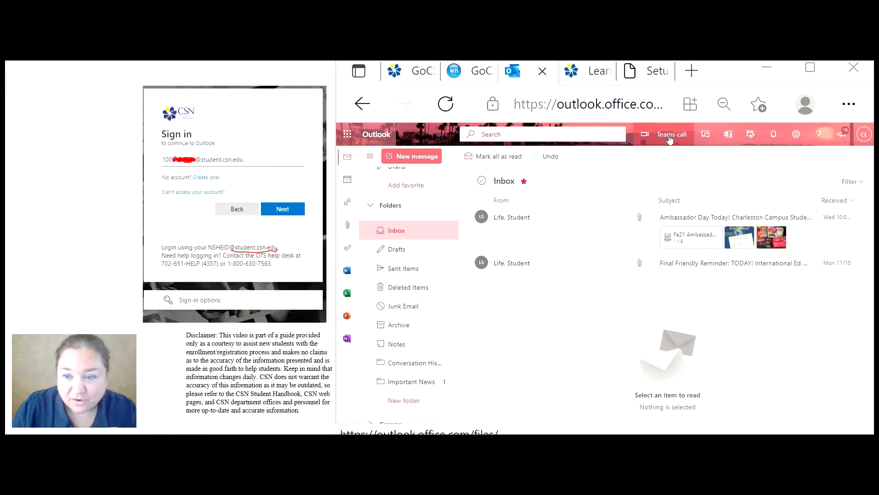
pyautogui.moveTo(678, 139)
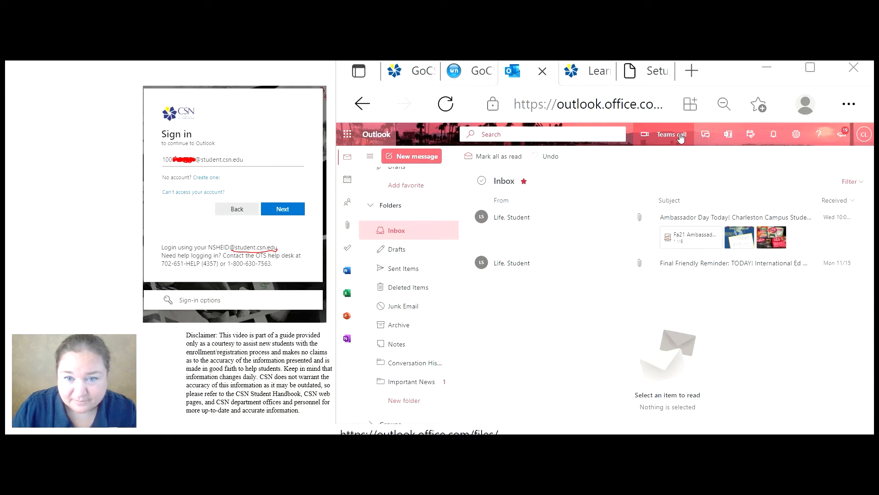
pyautogui.click(370, 181)
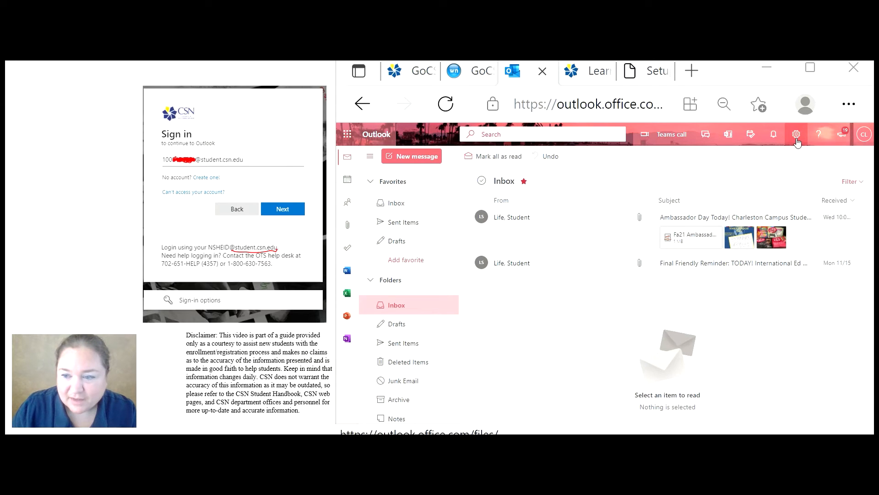
# - Apply the Mountain peak theme, briefly trying dark mode before switching it back off
pyautogui.click(796, 133)
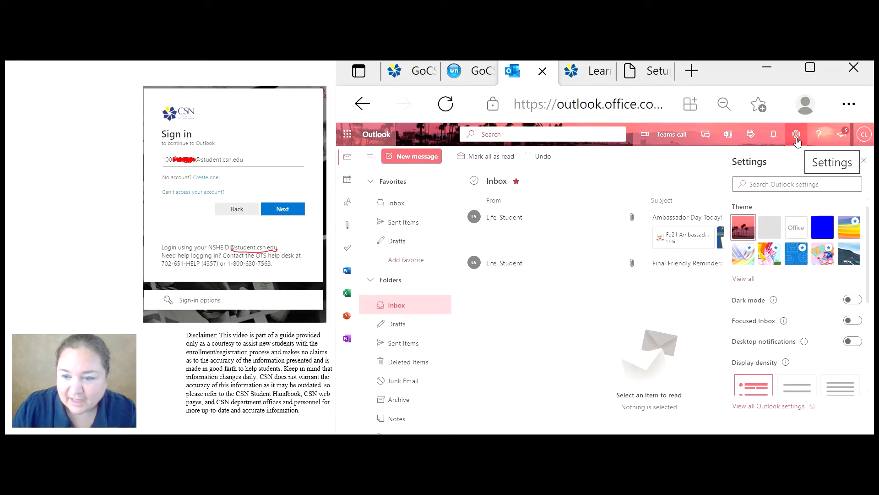
pyautogui.moveTo(747, 211)
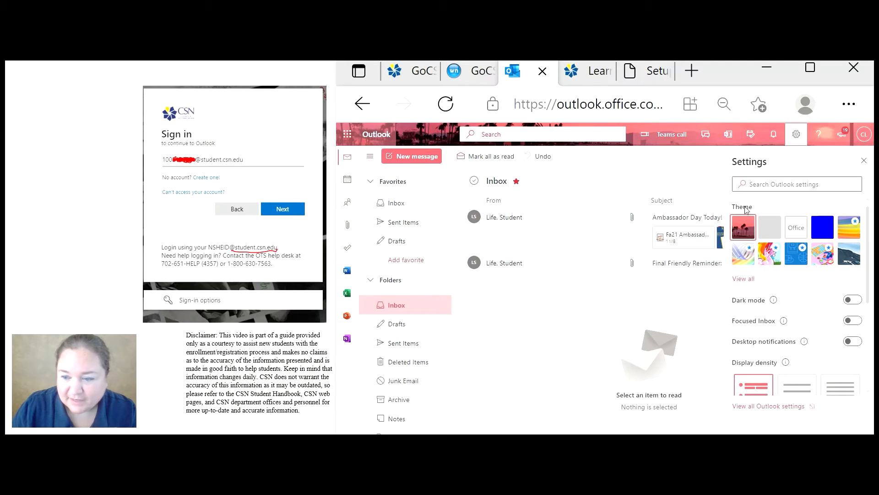
pyautogui.moveTo(430, 143)
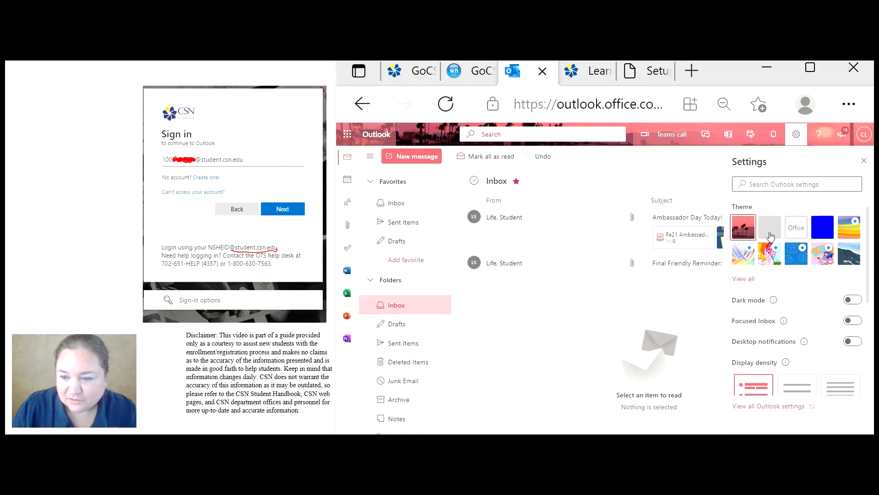
pyautogui.moveTo(848, 255)
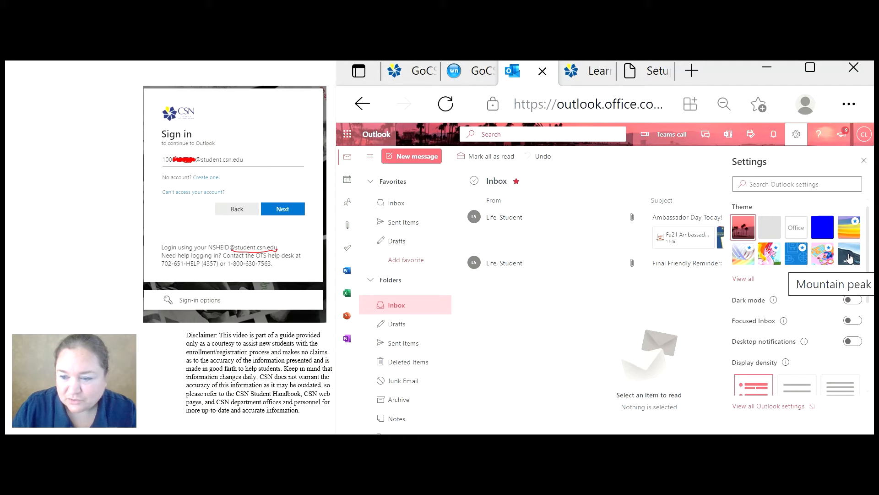
pyautogui.click(849, 254)
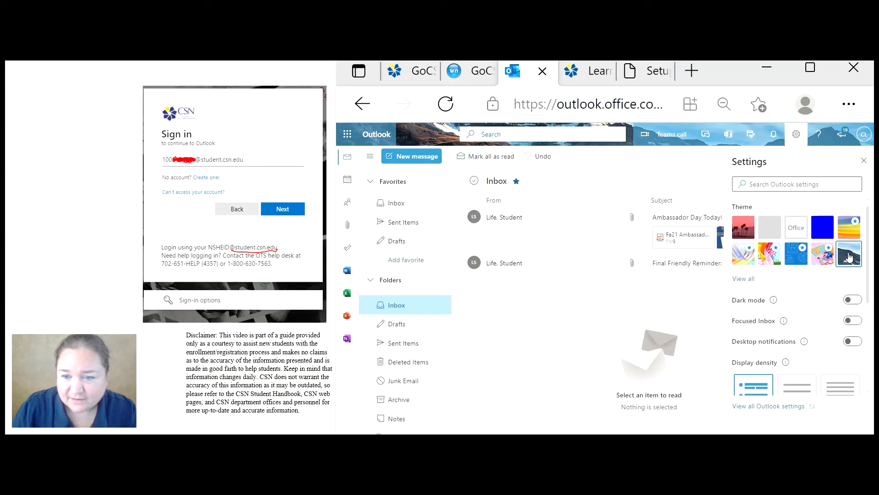
pyautogui.moveTo(680, 319)
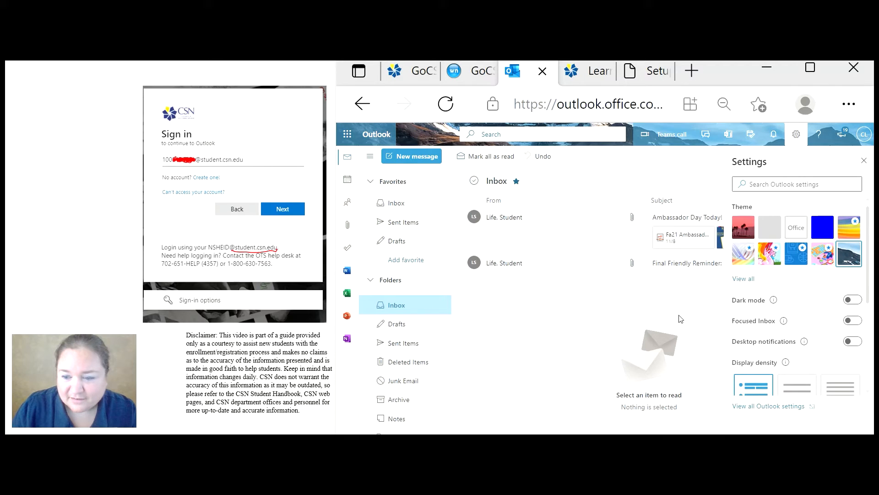
pyautogui.moveTo(517, 329)
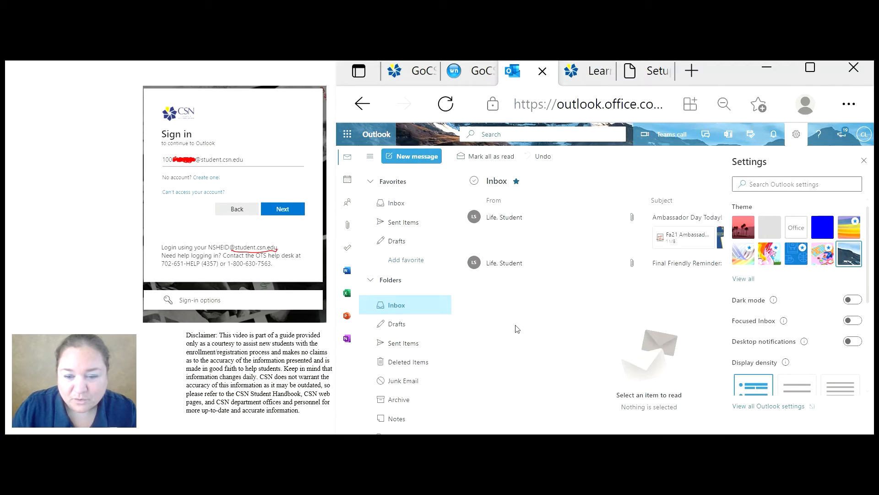
pyautogui.moveTo(544, 318)
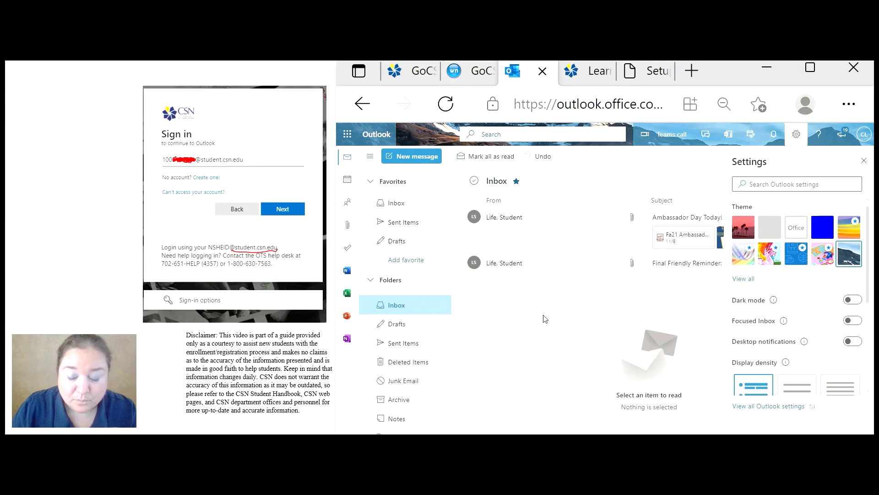
pyautogui.click(852, 299)
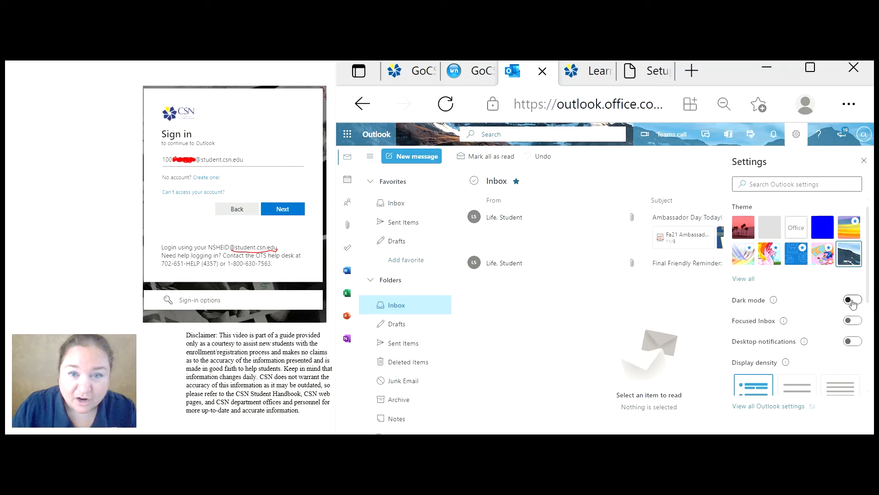
pyautogui.click(852, 300)
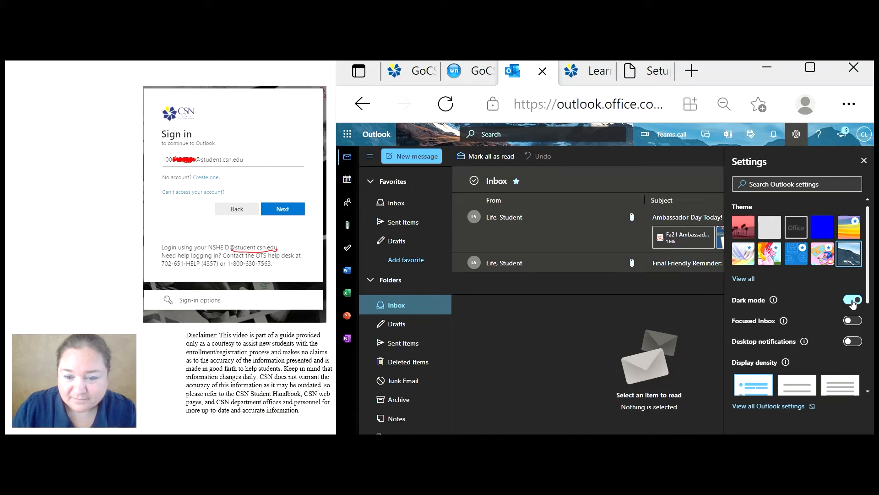
pyautogui.click(852, 299)
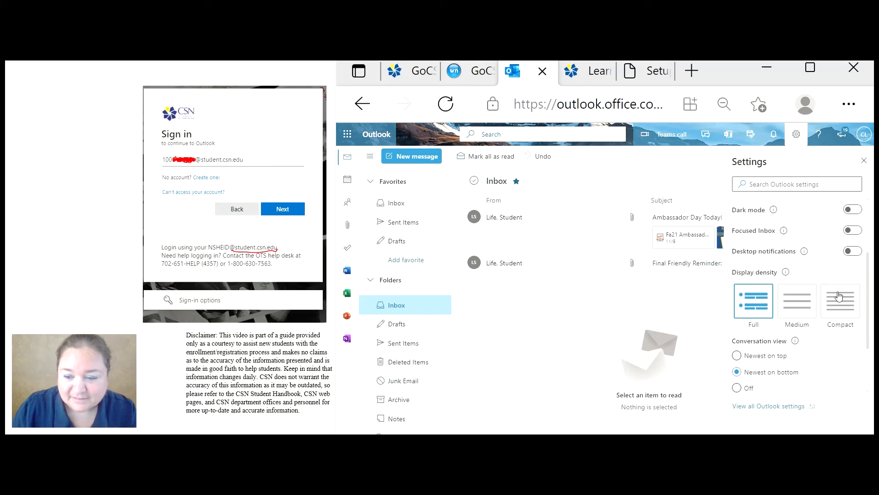
# - Set the reading pane to show on the right of the message list
pyautogui.scroll(-3)
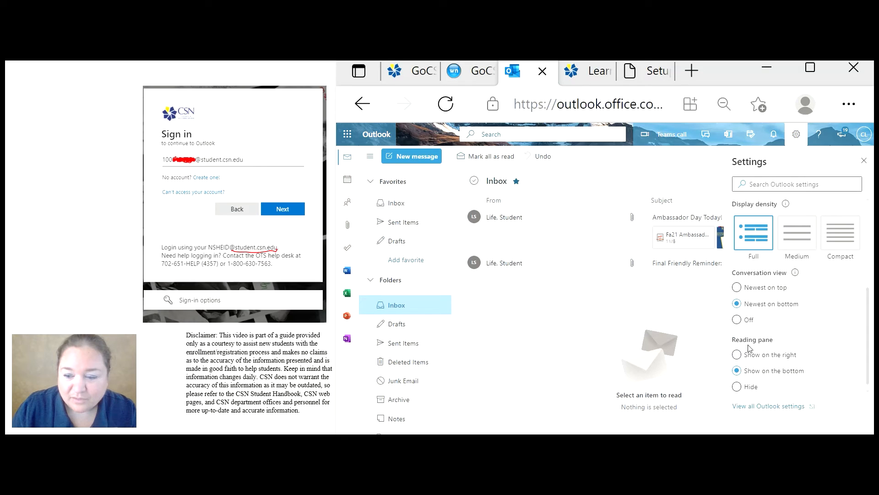
pyautogui.moveTo(527, 230)
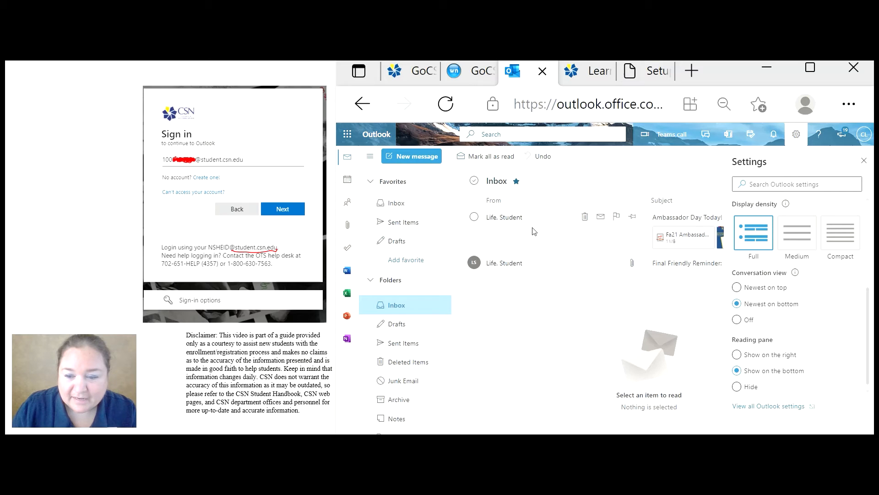
pyautogui.moveTo(502, 263)
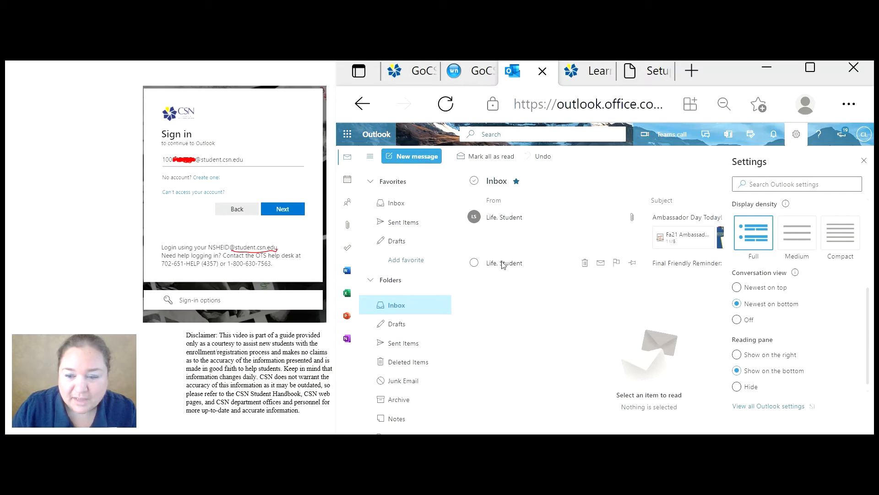
pyautogui.moveTo(581, 317)
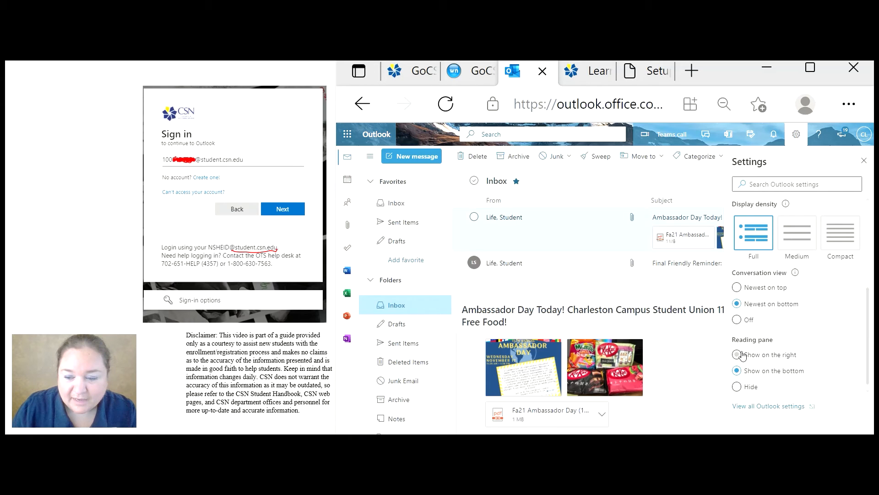
pyautogui.click(737, 354)
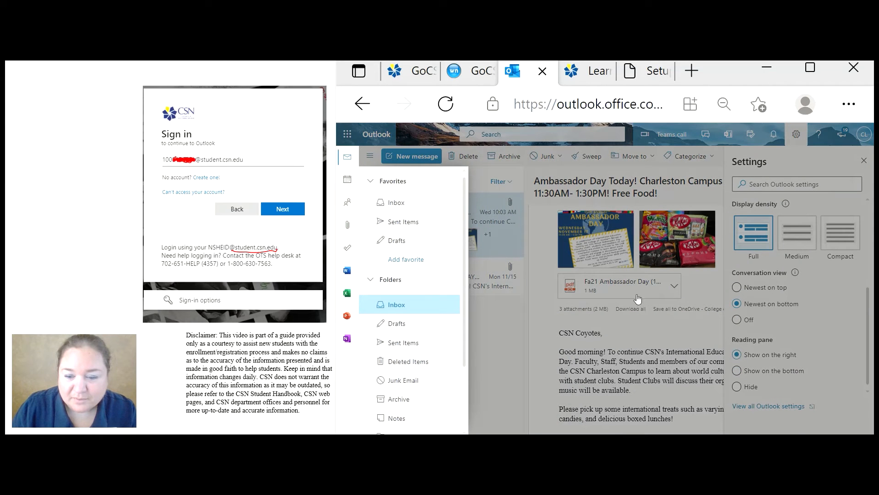
pyautogui.moveTo(647, 348)
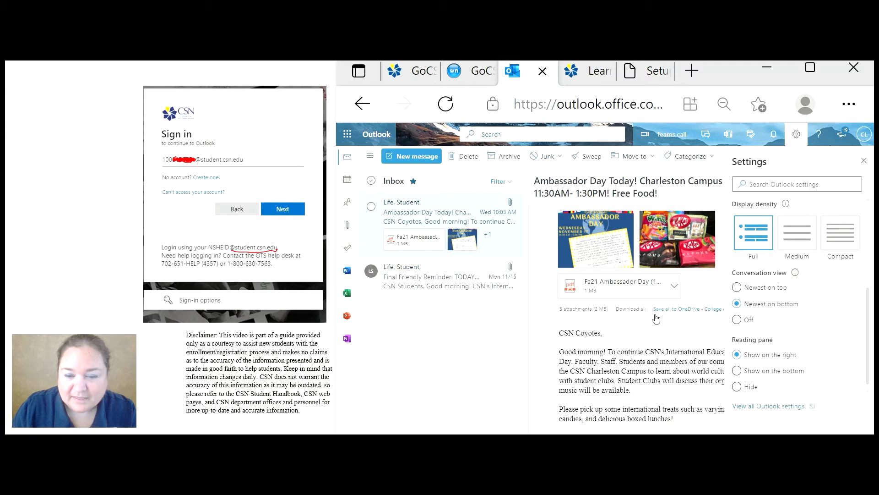
pyautogui.scroll(-3)
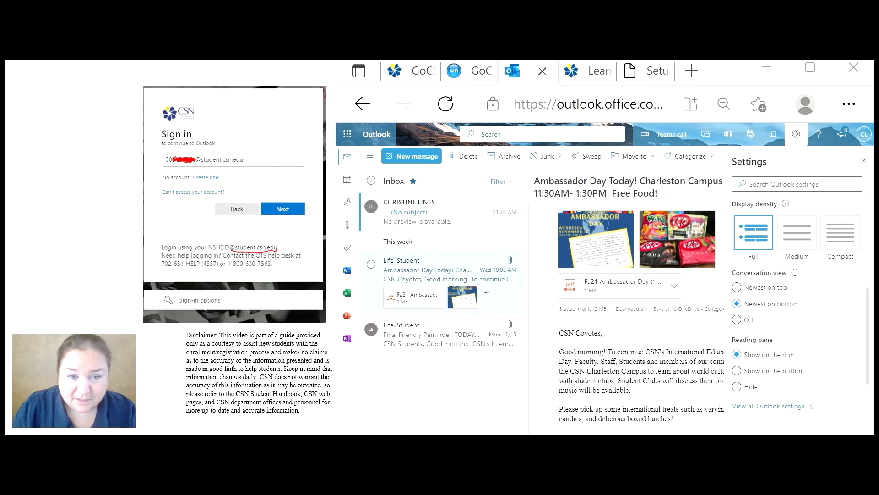
pyautogui.moveTo(371, 211)
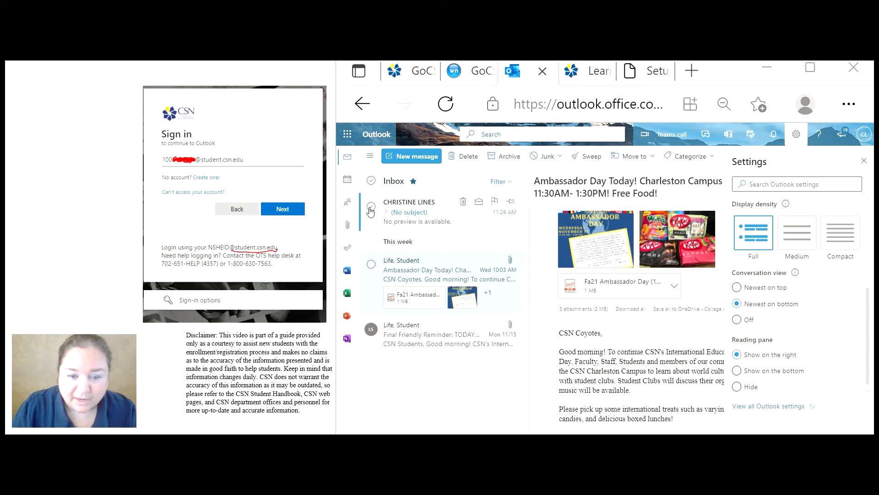
pyautogui.click(370, 264)
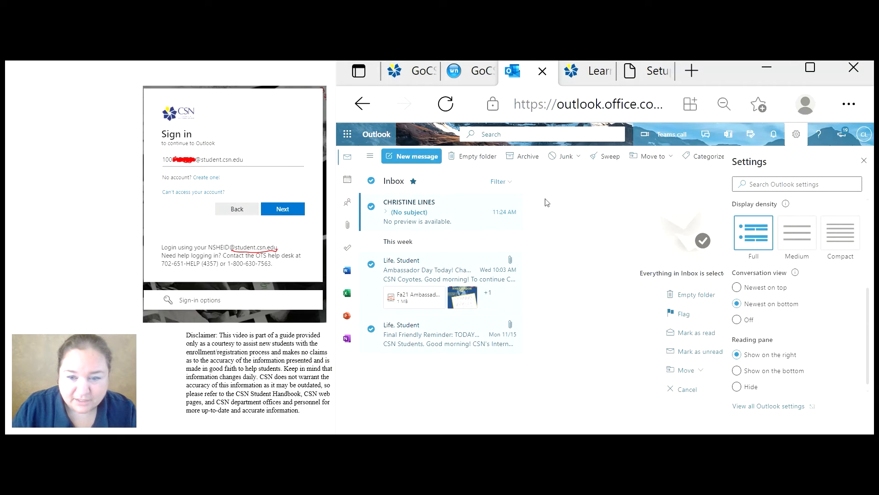
pyautogui.moveTo(471, 160)
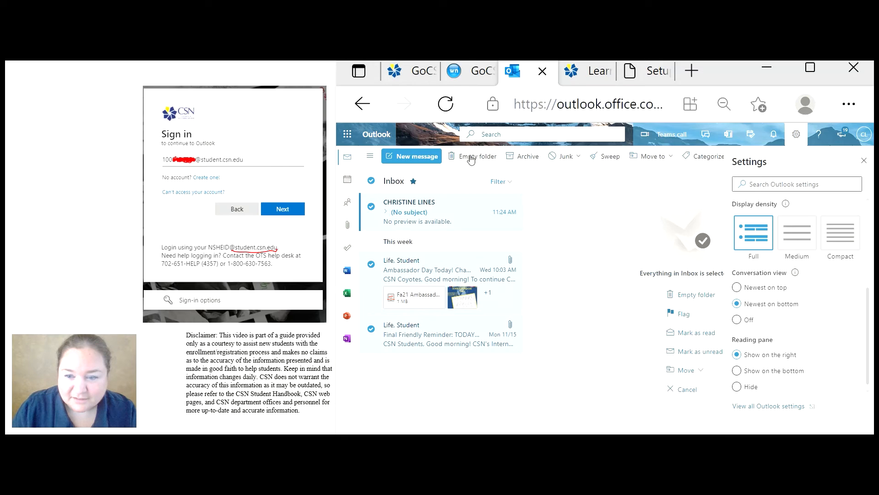
pyautogui.moveTo(373, 209)
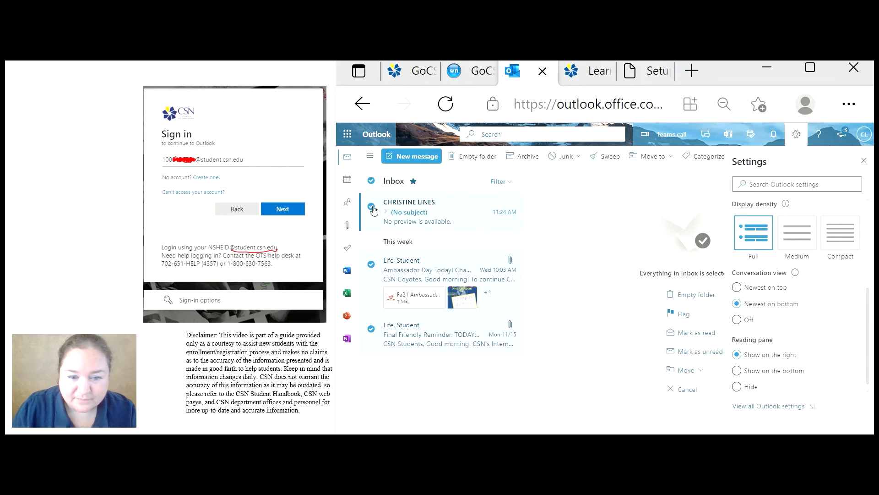
pyautogui.click(426, 269)
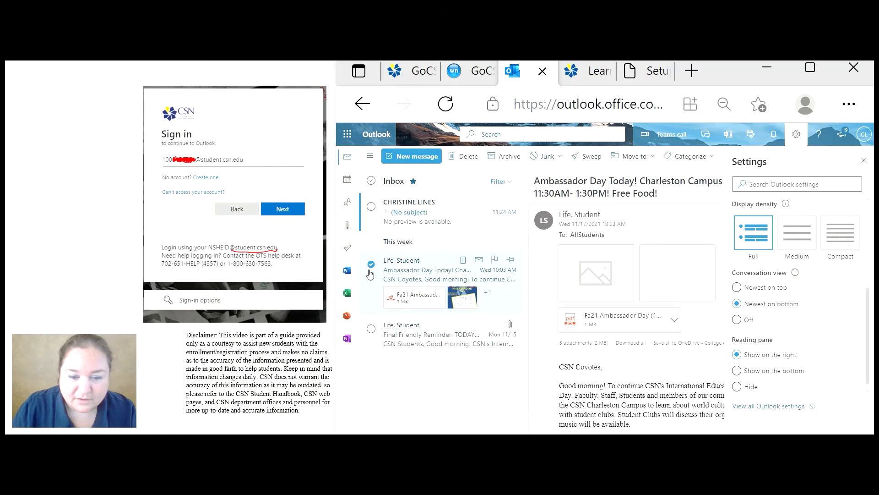
pyautogui.click(371, 263)
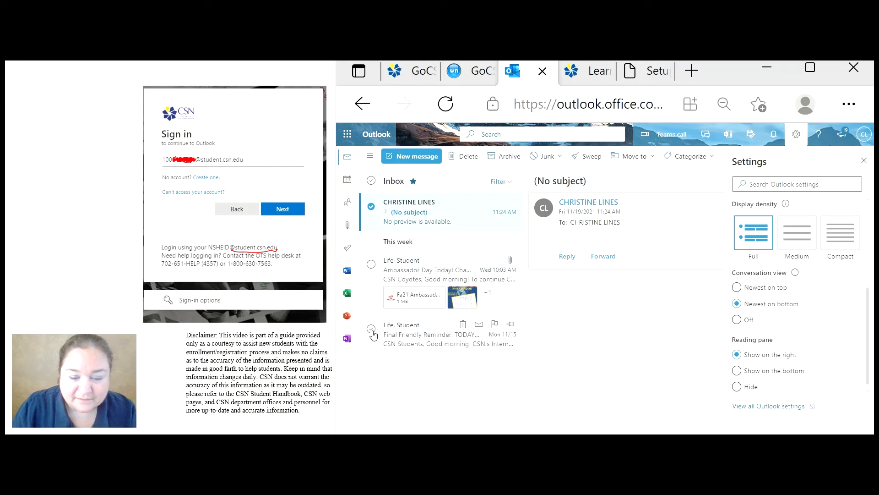
pyautogui.moveTo(366, 216)
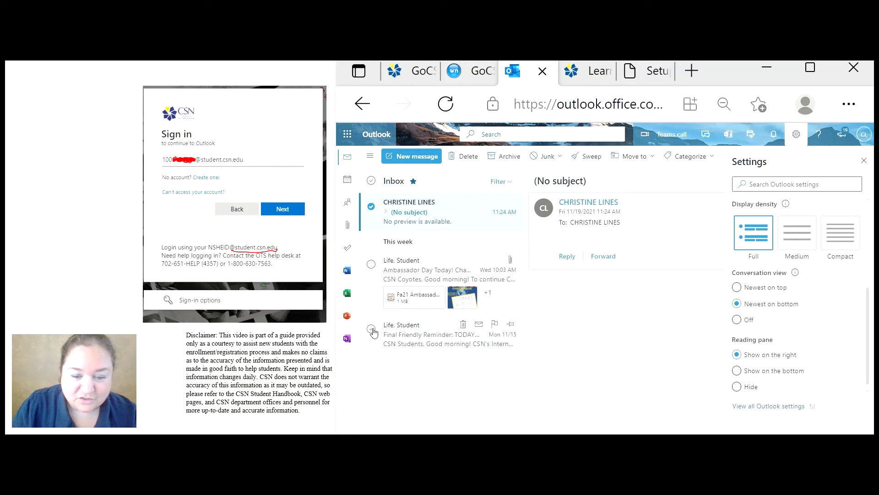
pyautogui.click(371, 332)
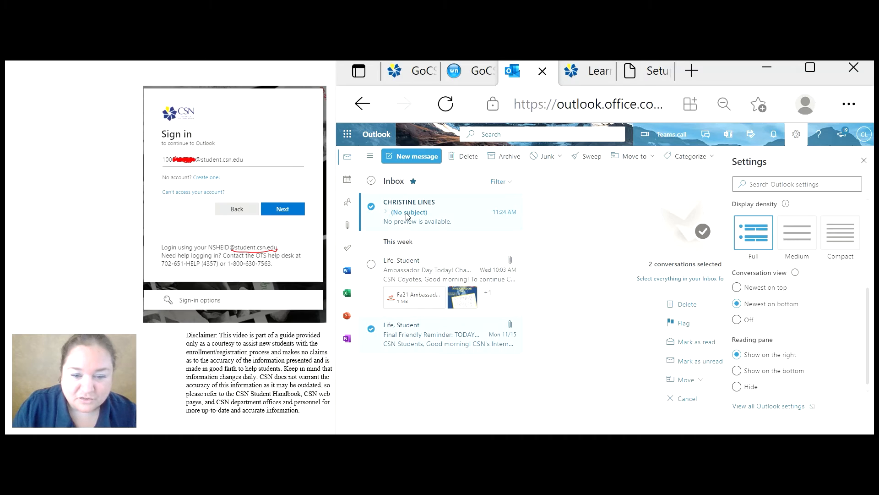
pyautogui.moveTo(419, 340)
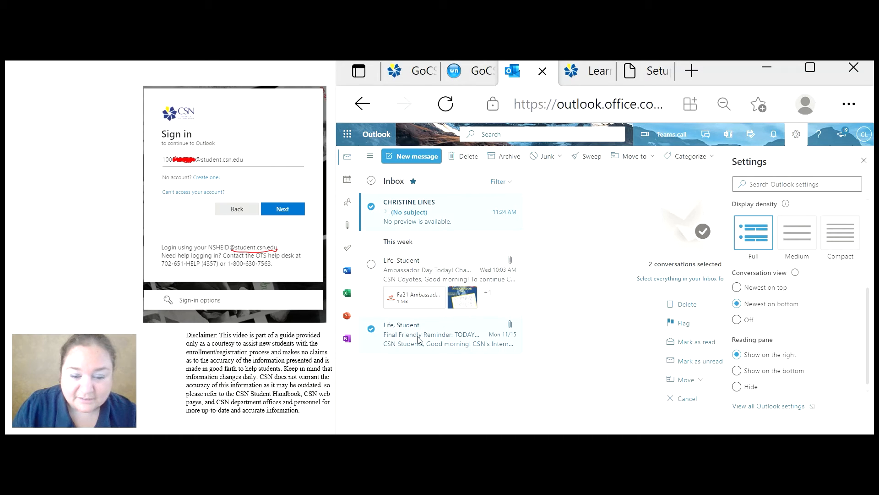
pyautogui.click(443, 334)
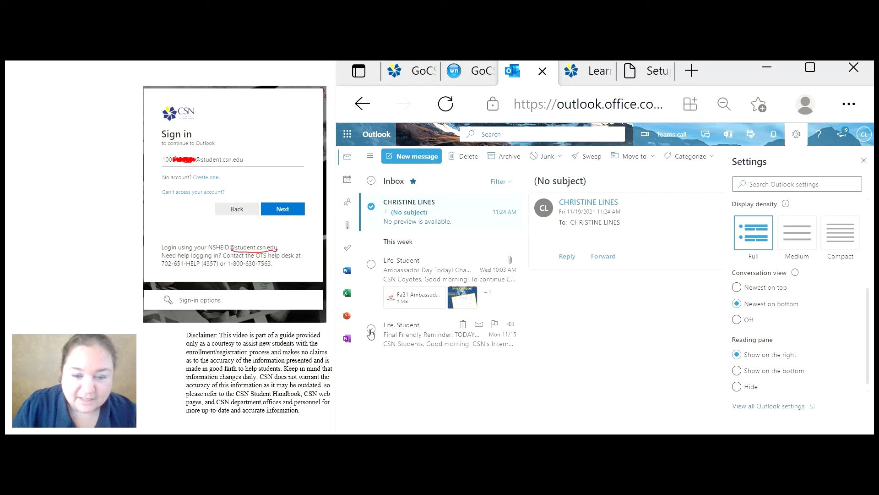
pyautogui.click(371, 181)
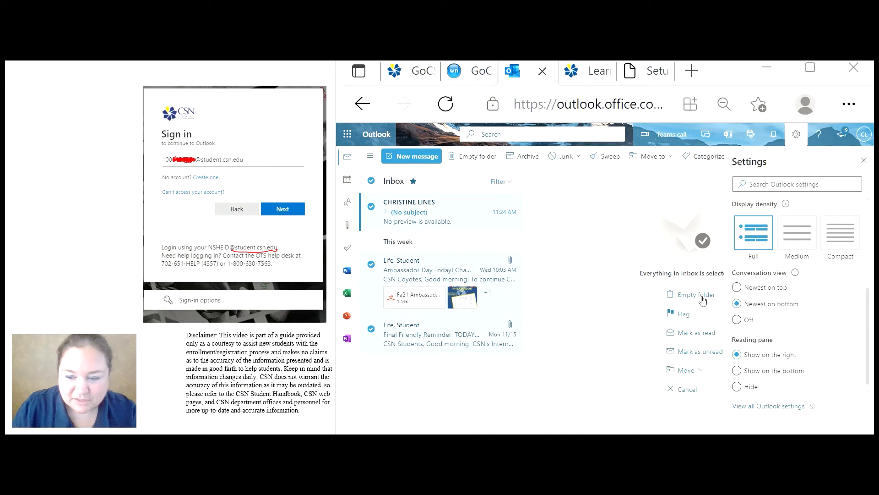
pyautogui.moveTo(712, 315)
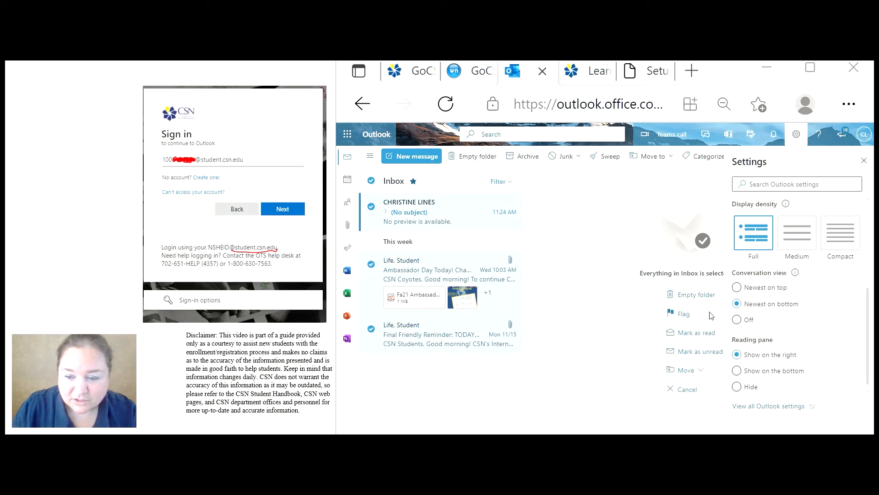
pyautogui.moveTo(685, 332)
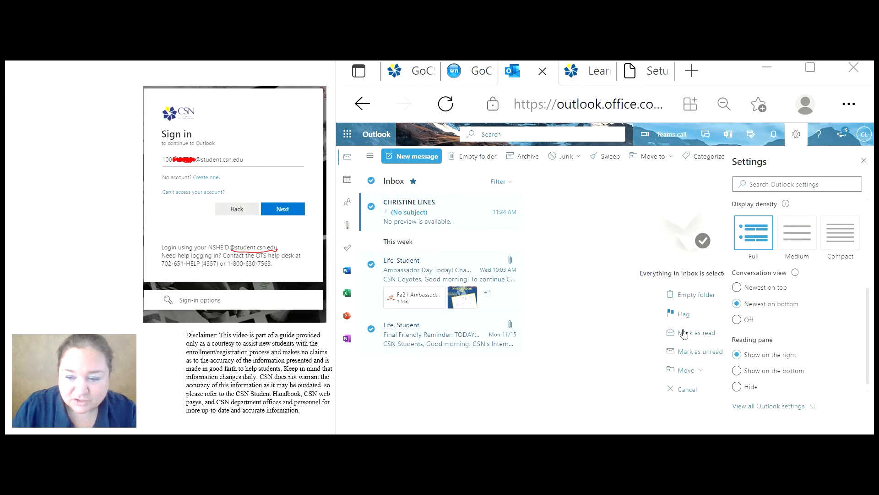
pyautogui.moveTo(695, 369)
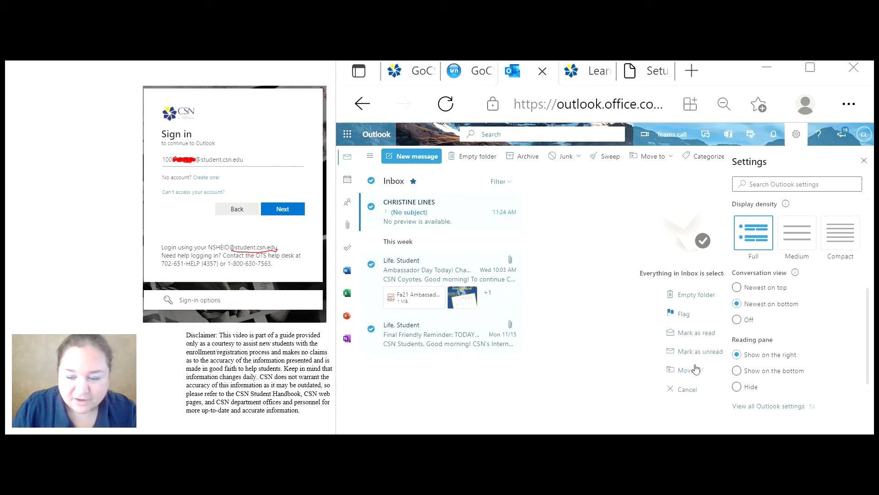
pyautogui.moveTo(662, 392)
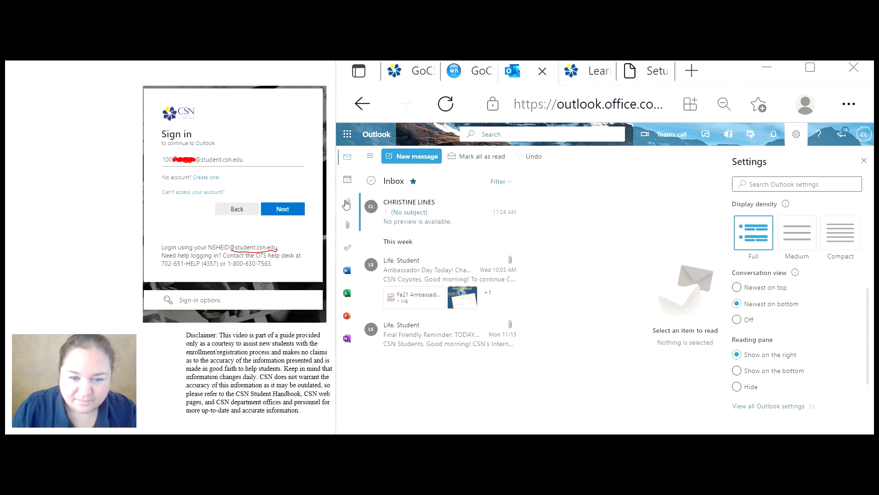
pyautogui.moveTo(371, 212)
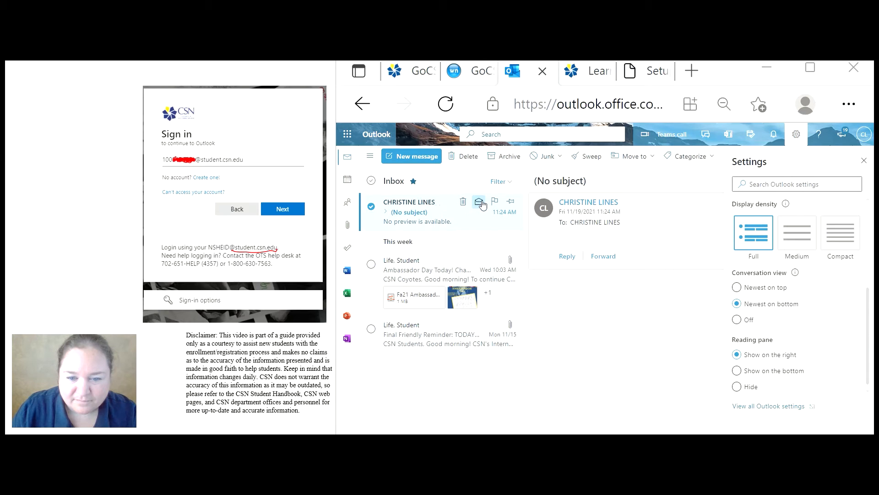
pyautogui.moveTo(474, 179)
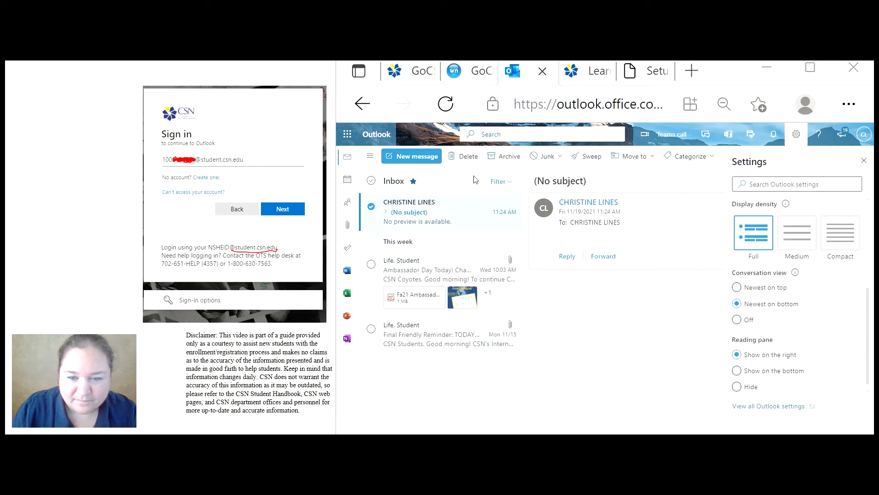
pyautogui.moveTo(477, 202)
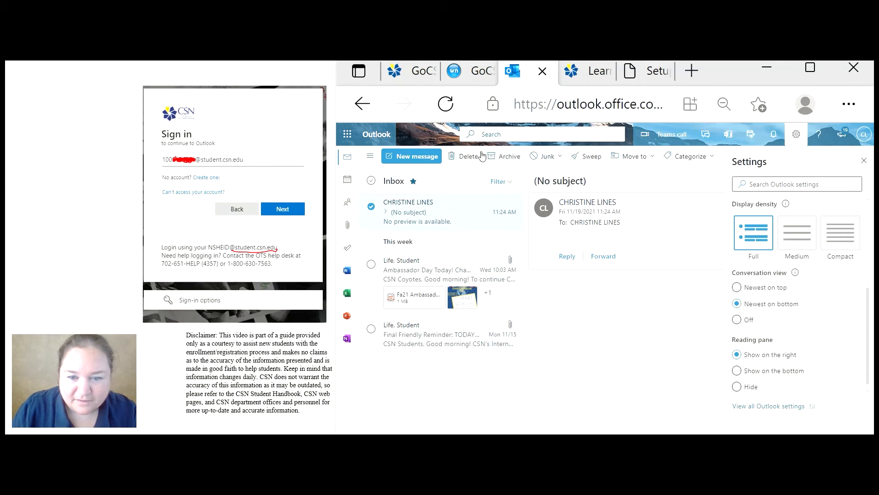
pyautogui.moveTo(480, 203)
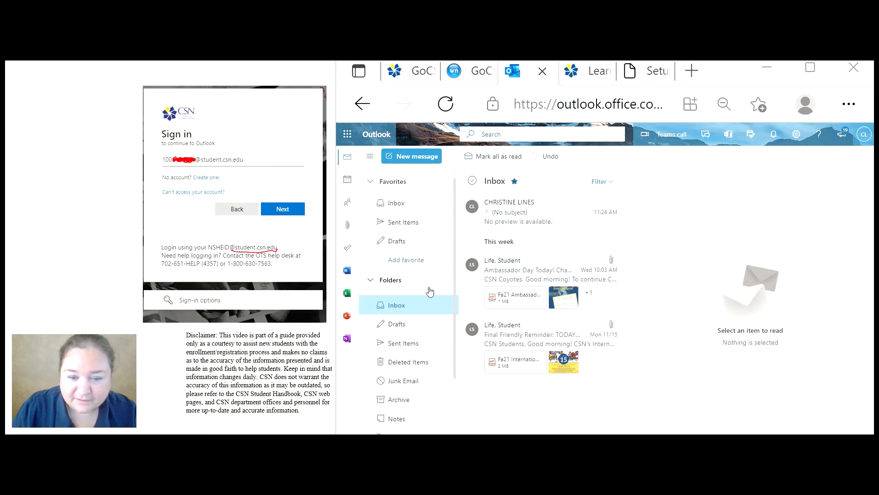
pyautogui.moveTo(347, 180)
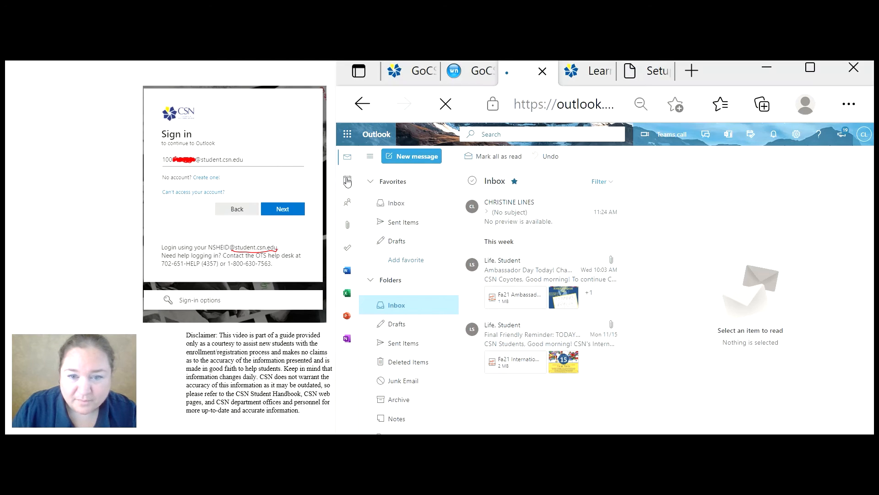
# - Start a November 20 event and expand it into the full event form
pyautogui.click(347, 180)
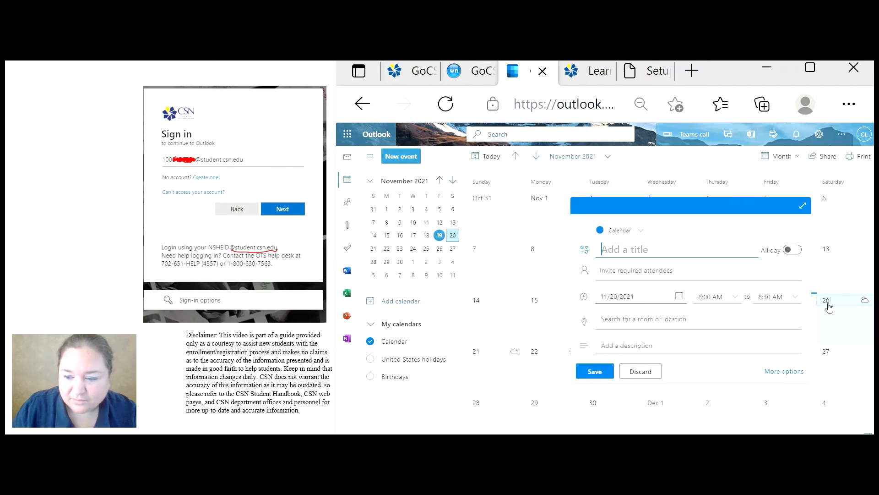
pyautogui.moveTo(816, 359)
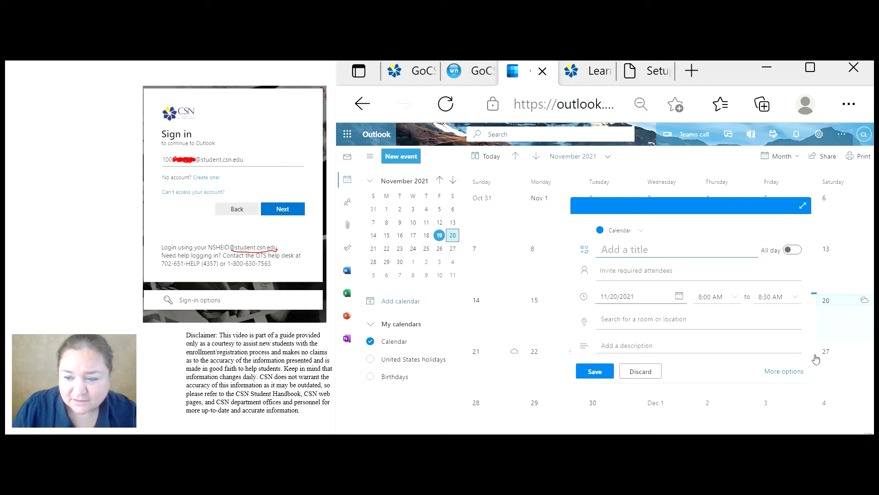
pyautogui.click(639, 371)
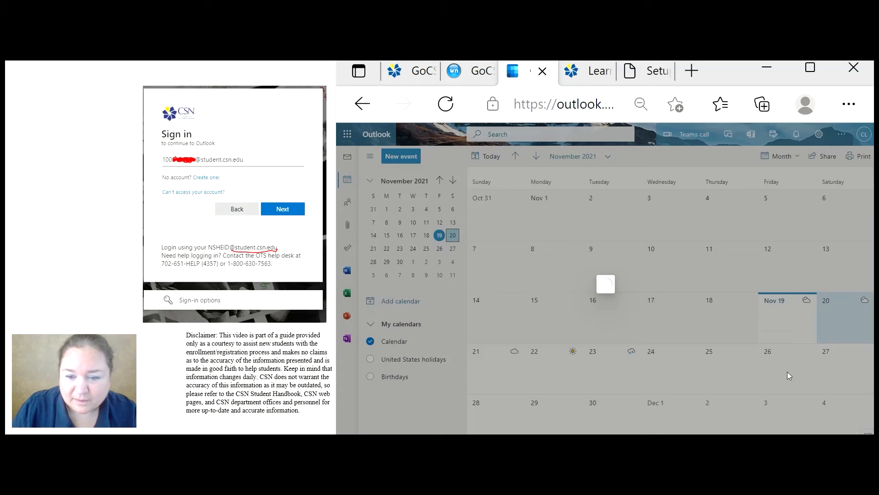
# - Title the event 'Chat with Bette' and invite Bette as a required attendee
pyautogui.click(825, 317)
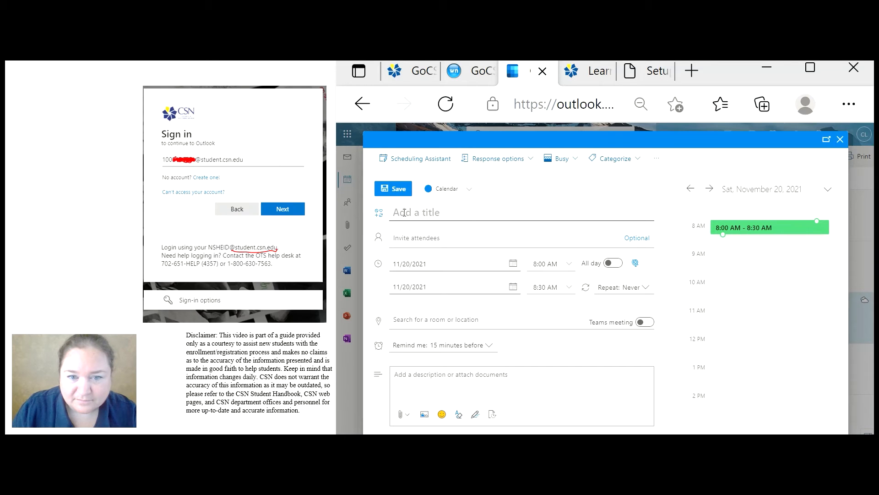
pyautogui.write('Chat with Bette')
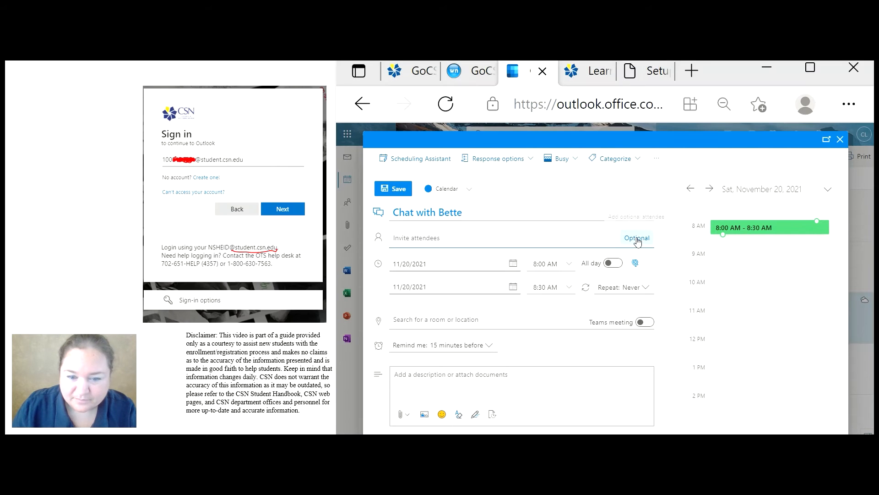
pyautogui.click(637, 237)
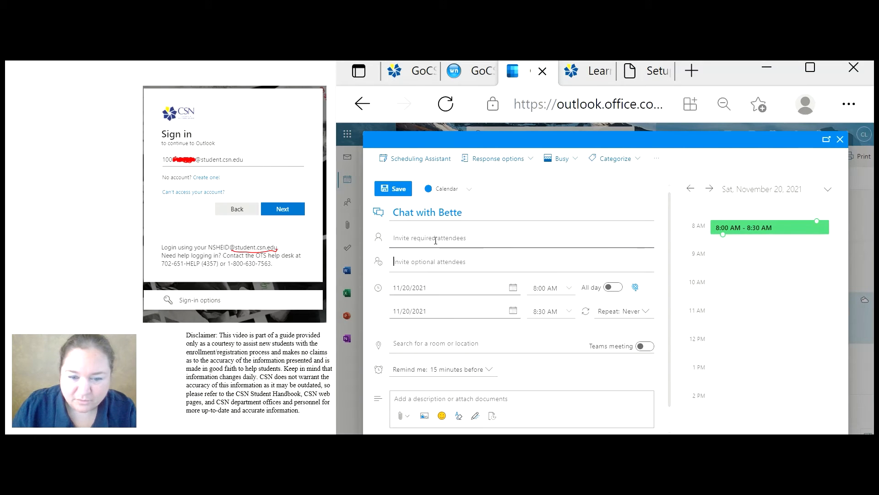
pyautogui.click(429, 237)
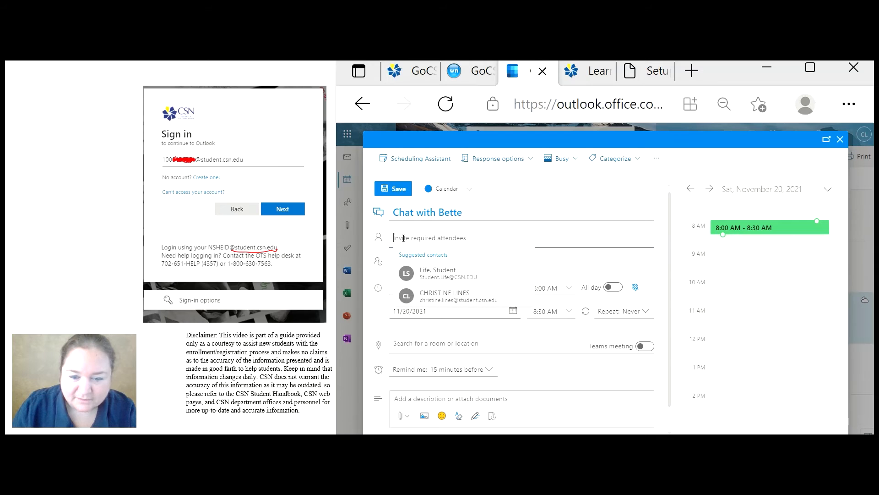
pyautogui.write('c')
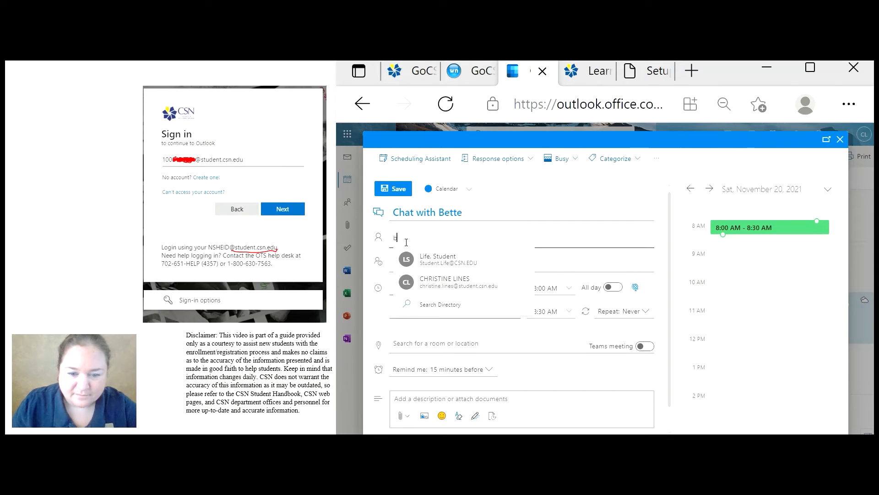
pyautogui.write('bette')
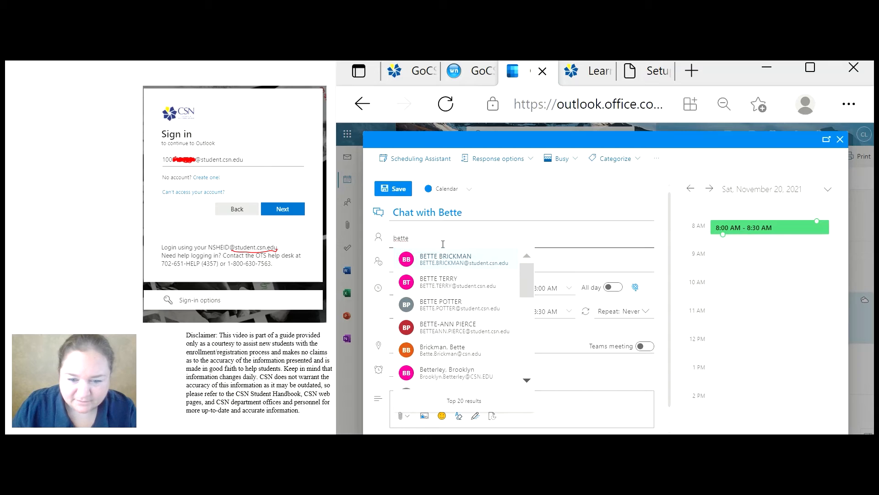
pyautogui.click(446, 259)
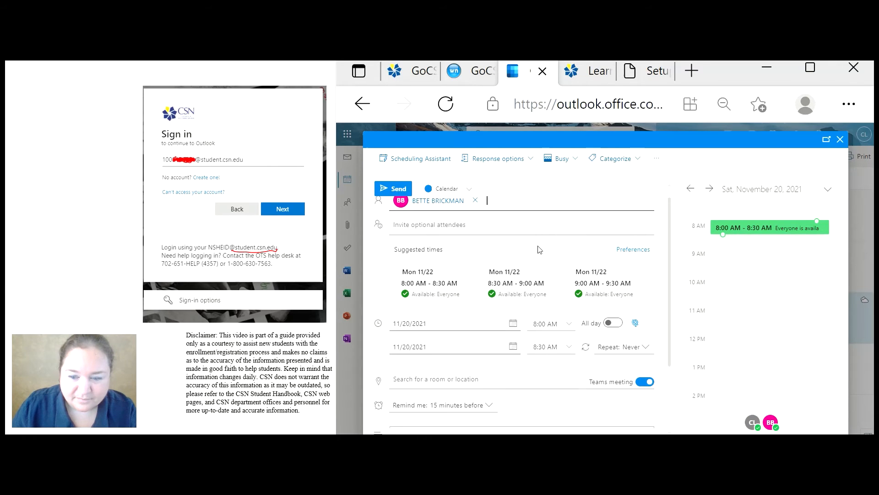
# - Schedule the meeting for Monday 11/22, 8:30–9:00 AM, and send the invitation
pyautogui.click(434, 280)
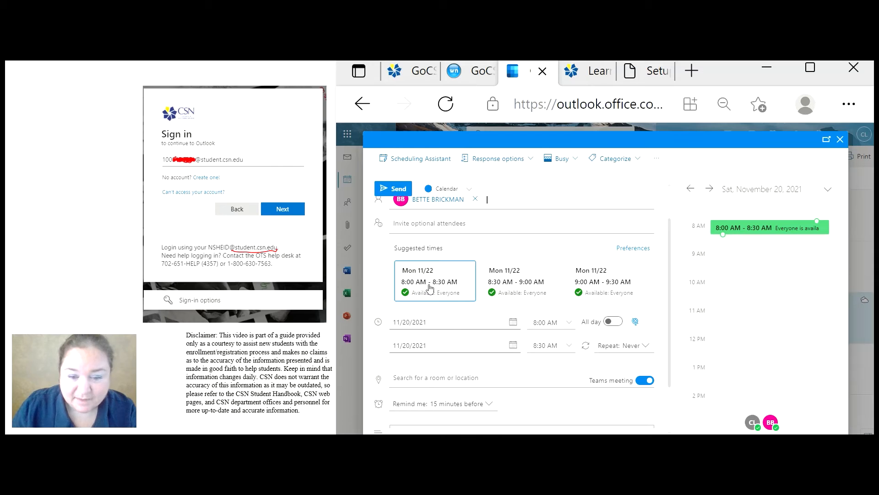
pyautogui.click(521, 280)
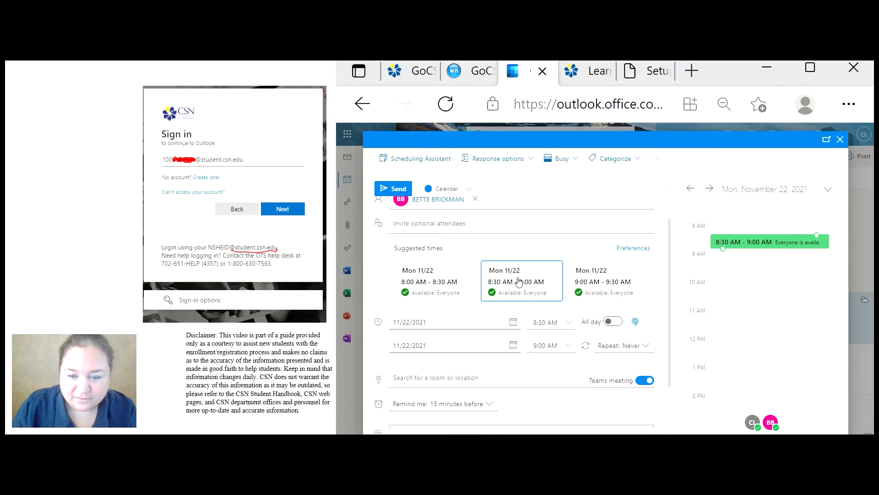
pyautogui.scroll(-3)
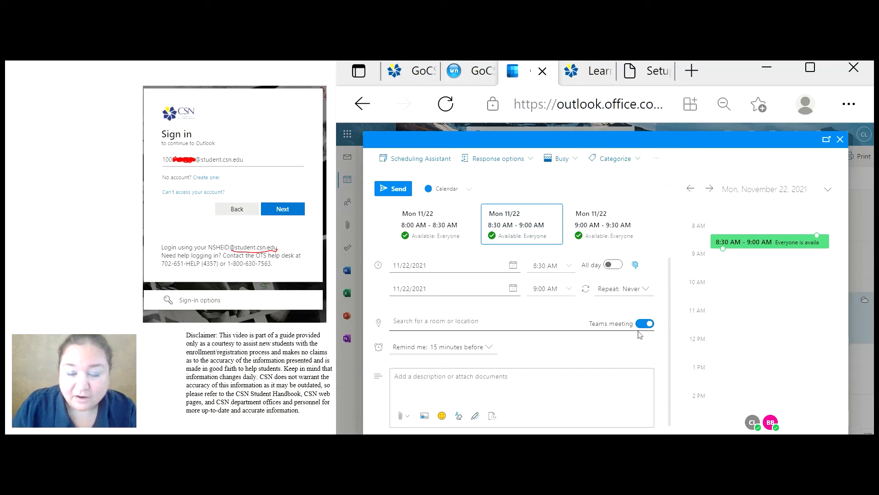
pyautogui.moveTo(417, 178)
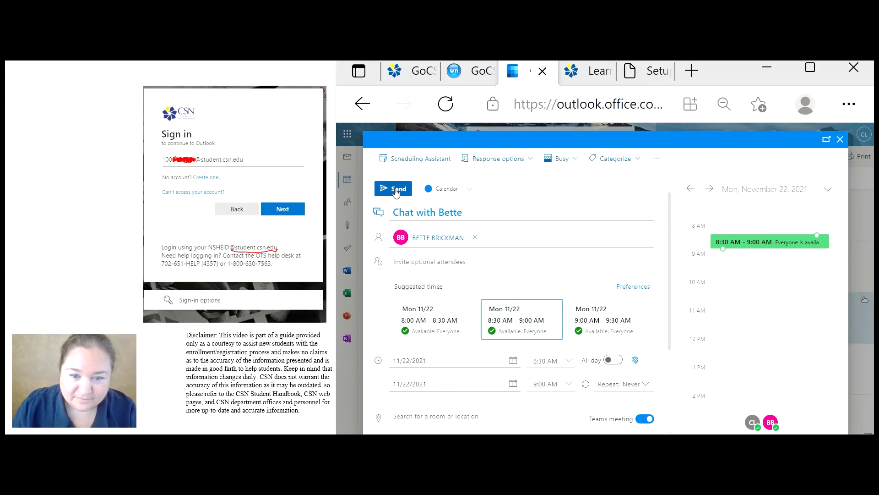
pyautogui.click(395, 189)
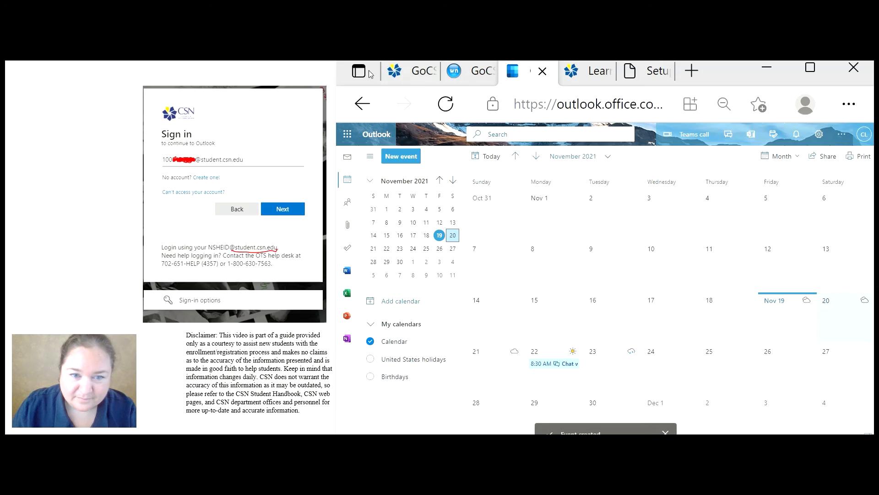
# - Check the sent meeting invitation in Sent Items, then return to the Inbox
pyautogui.click(347, 157)
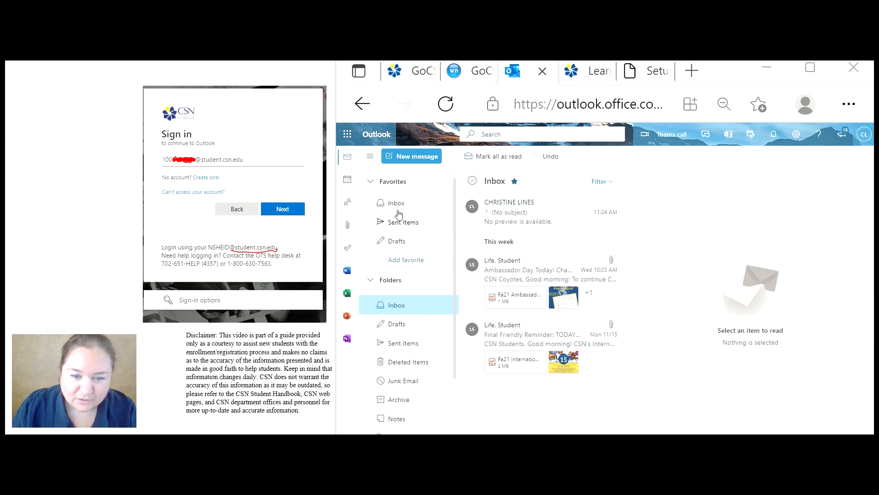
pyautogui.click(397, 202)
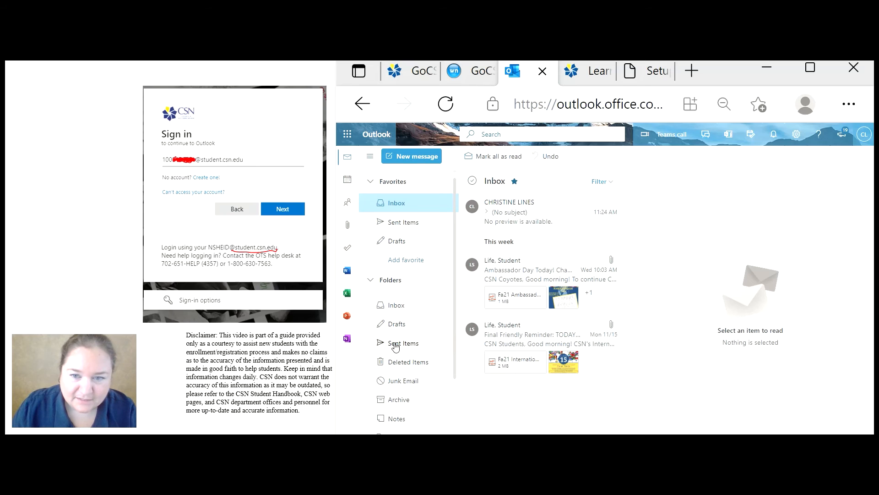
pyautogui.click(403, 343)
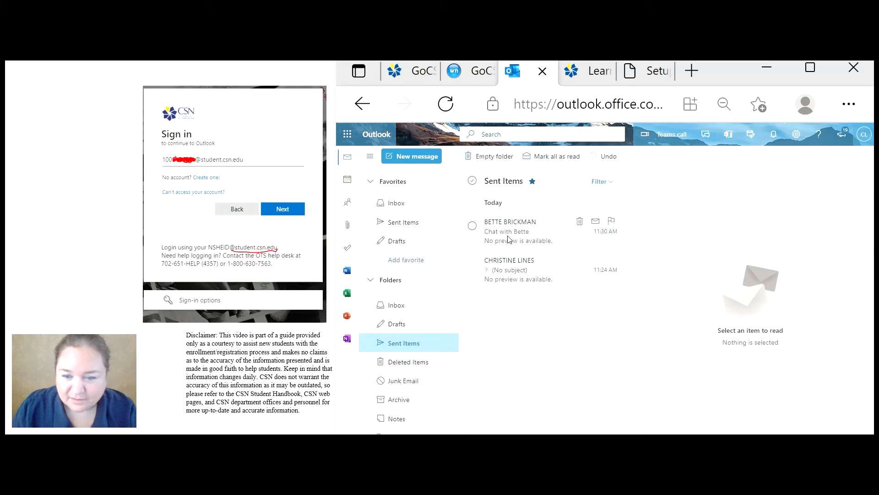
pyautogui.moveTo(507, 236)
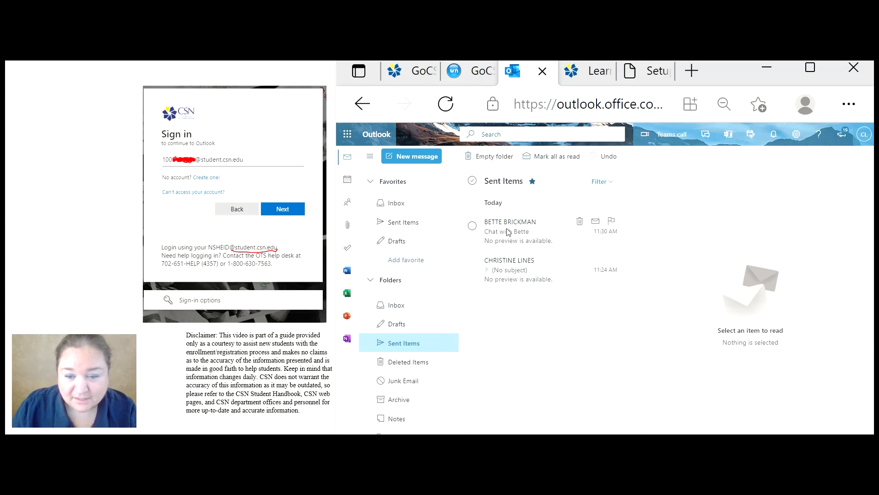
pyautogui.click(510, 231)
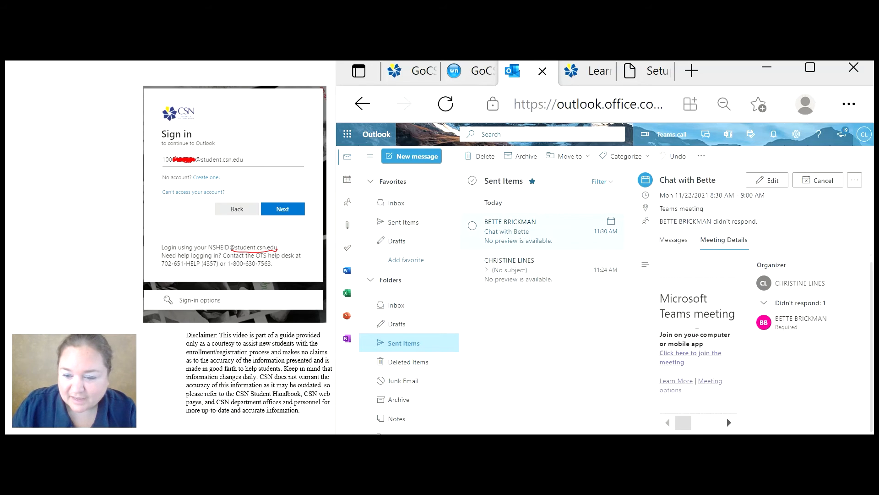
pyautogui.moveTo(720, 364)
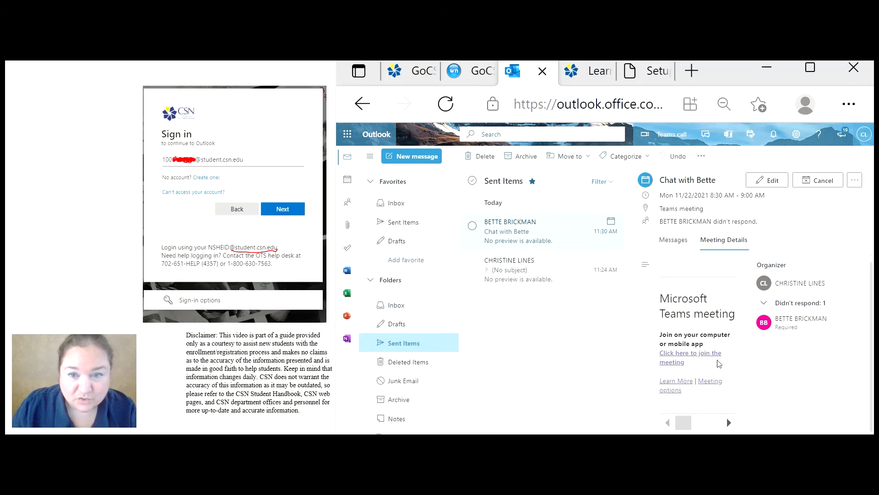
pyautogui.moveTo(684, 358)
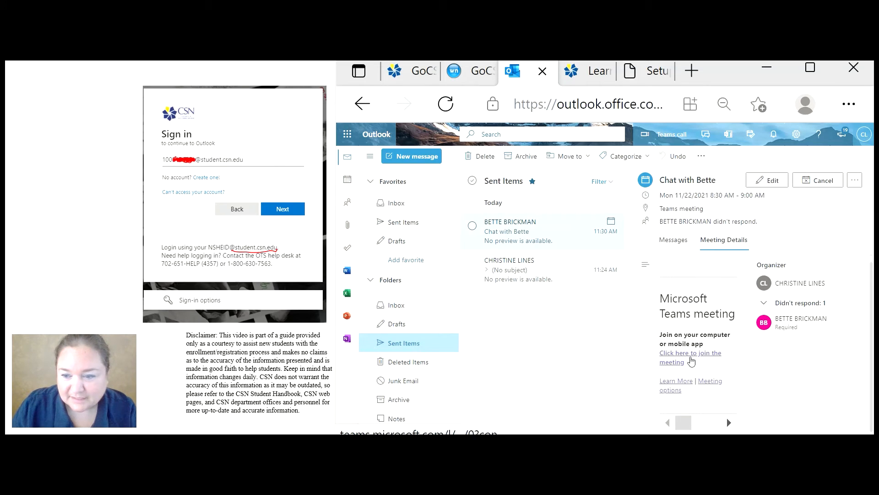
pyautogui.moveTo(683, 360)
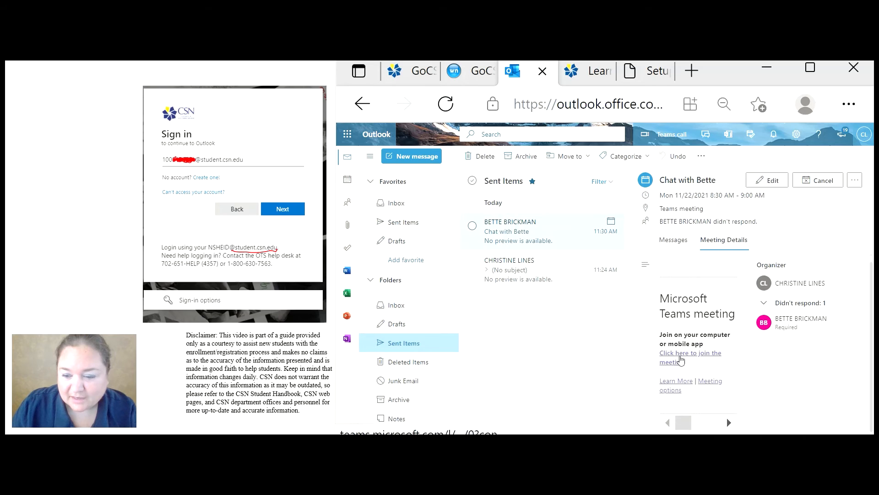
pyautogui.moveTo(677, 362)
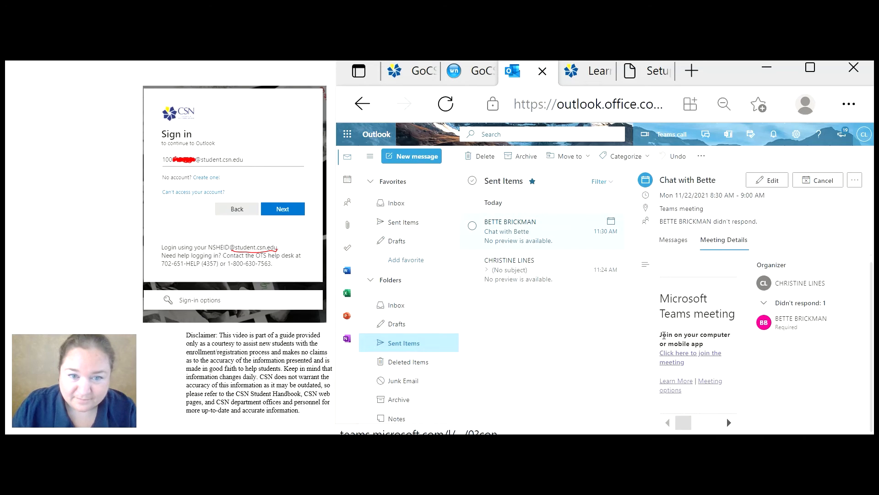
pyautogui.click(397, 202)
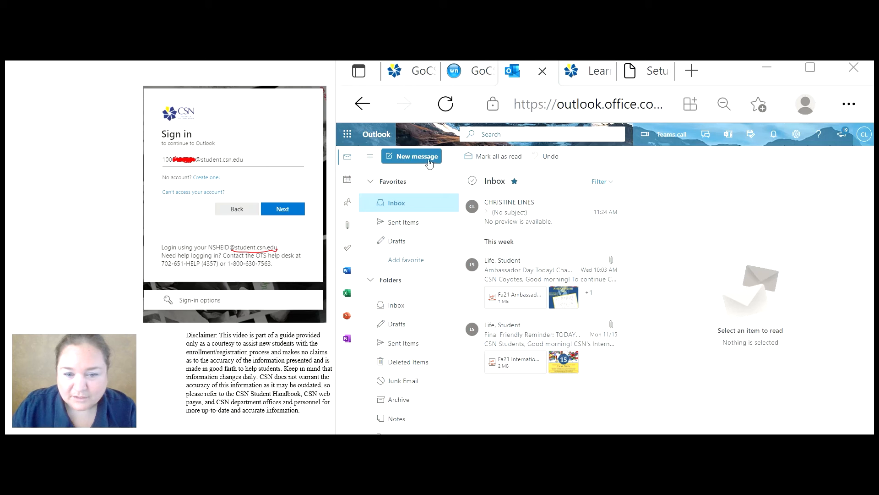
# - Draft a new email to Bette with subject 'Registration', copying your own account
pyautogui.click(411, 156)
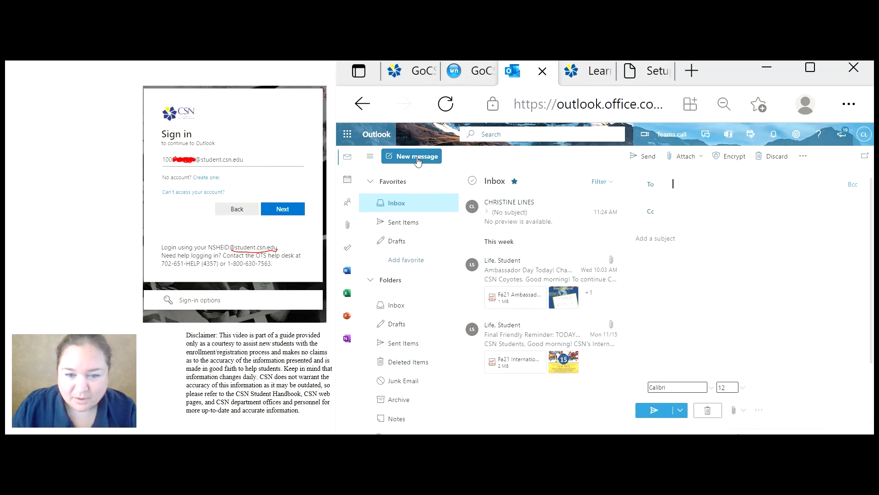
pyautogui.click(682, 183)
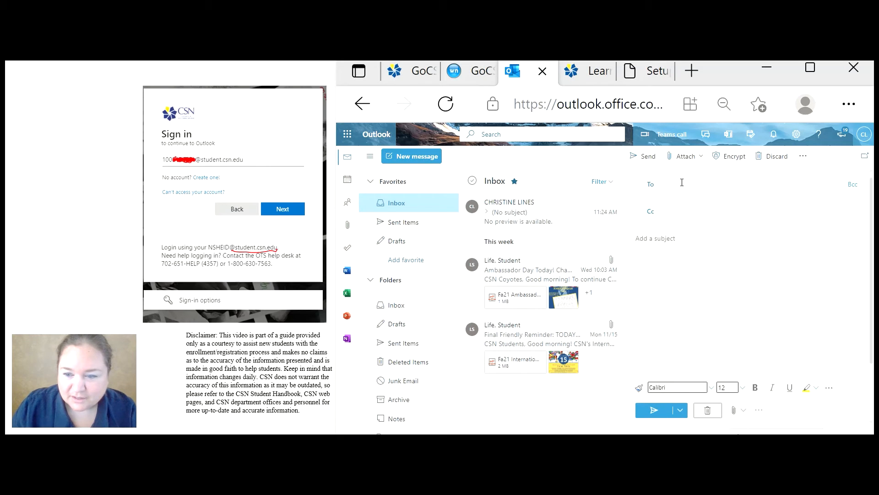
pyautogui.write('ba')
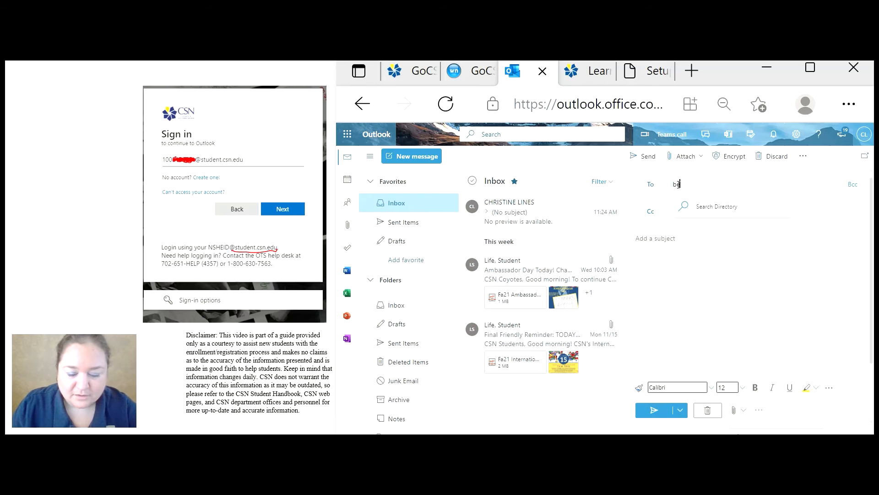
pyautogui.write('bett')
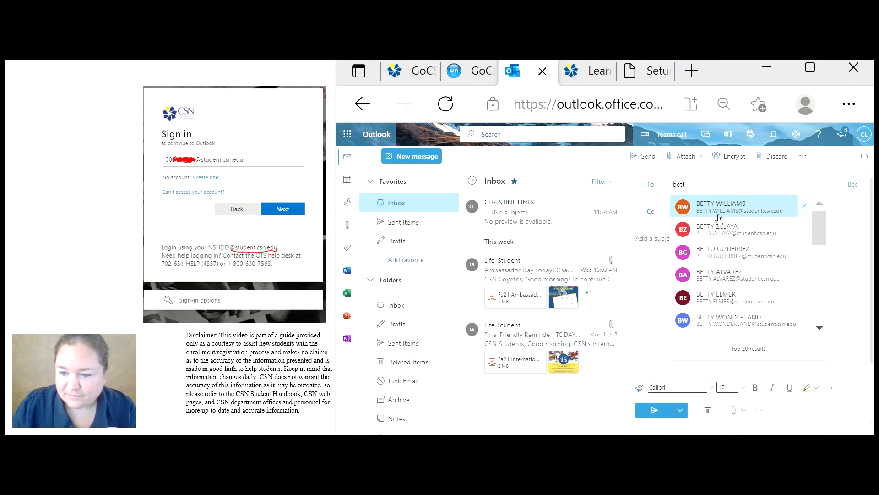
pyautogui.write('e')
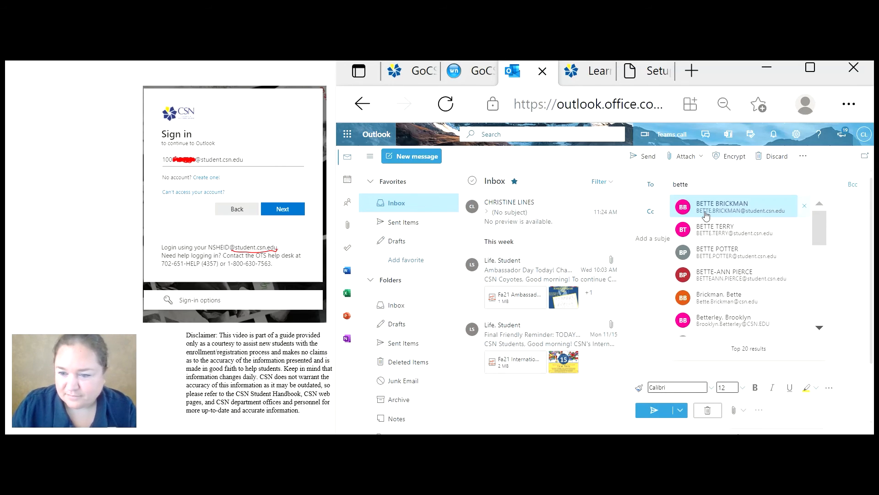
pyautogui.click(722, 206)
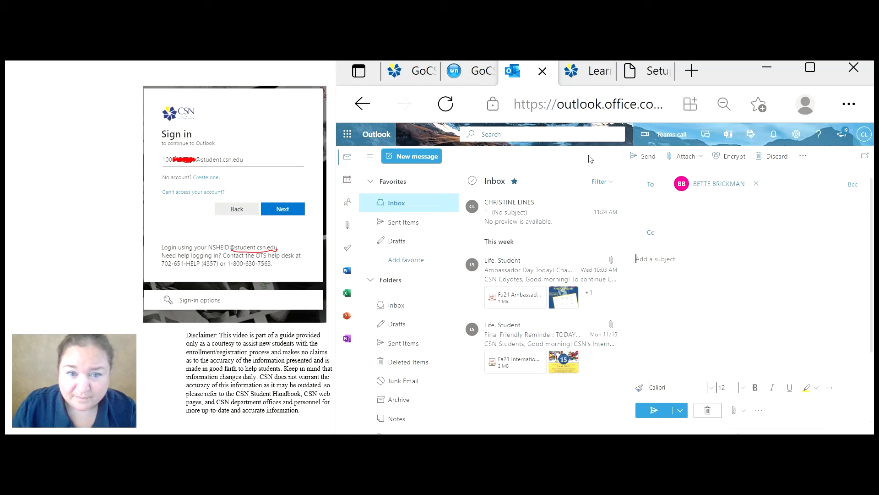
pyautogui.write('Registration')
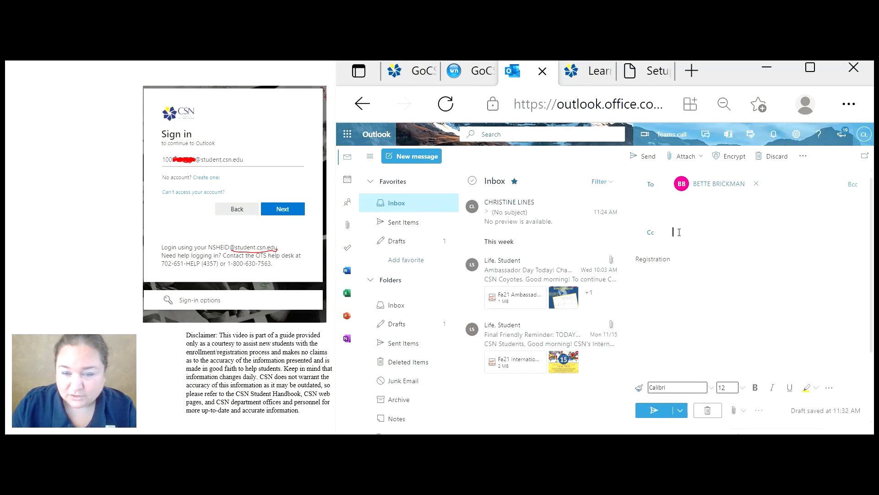
pyautogui.click(673, 231)
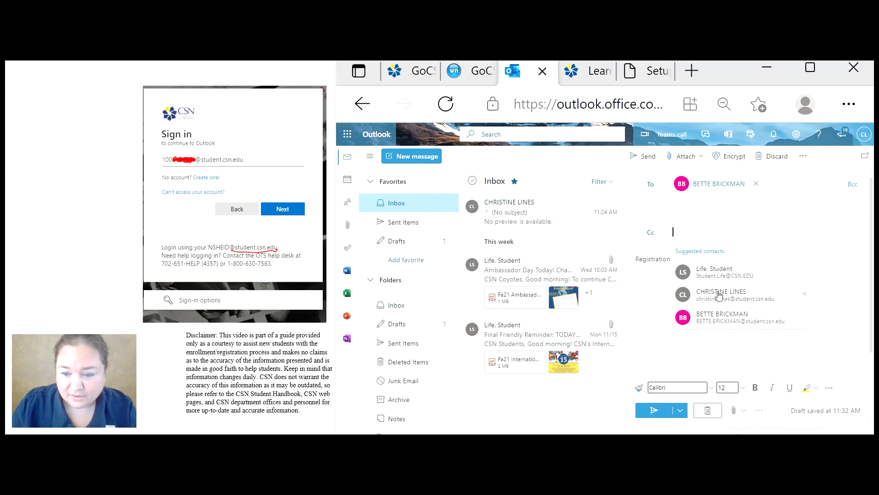
pyautogui.click(721, 295)
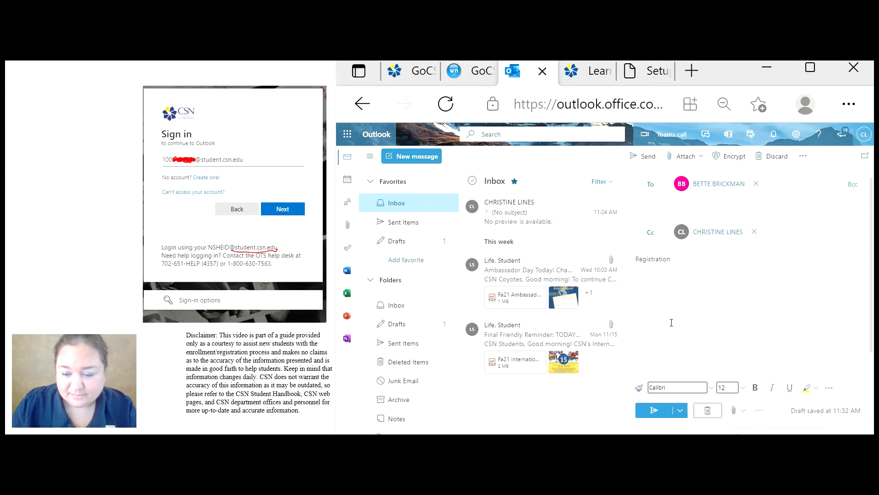
pyautogui.moveTo(527, 207)
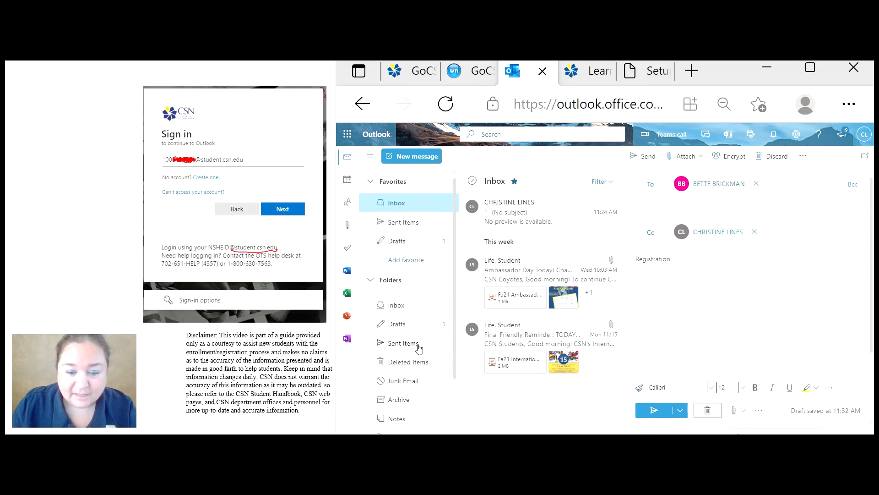
pyautogui.moveTo(654, 411)
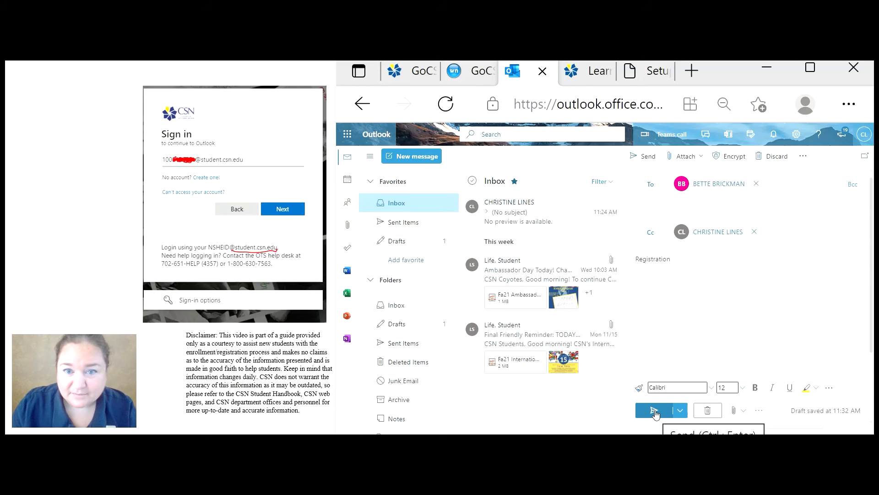
# - Send the Registration email, open its received copy, and start a reply
pyautogui.click(653, 410)
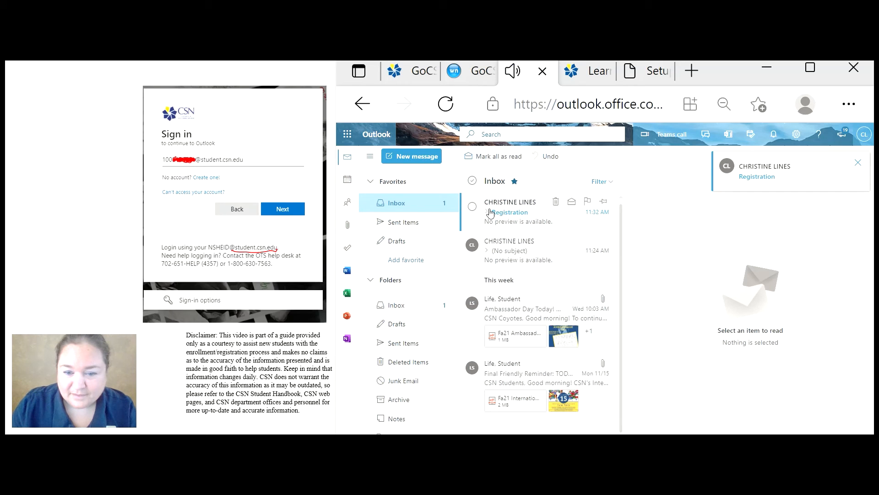
pyautogui.click(509, 212)
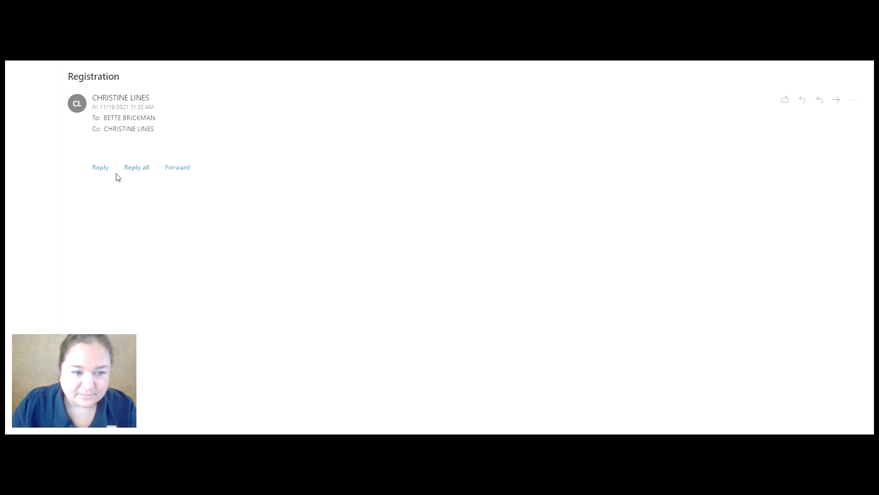
pyautogui.click(100, 166)
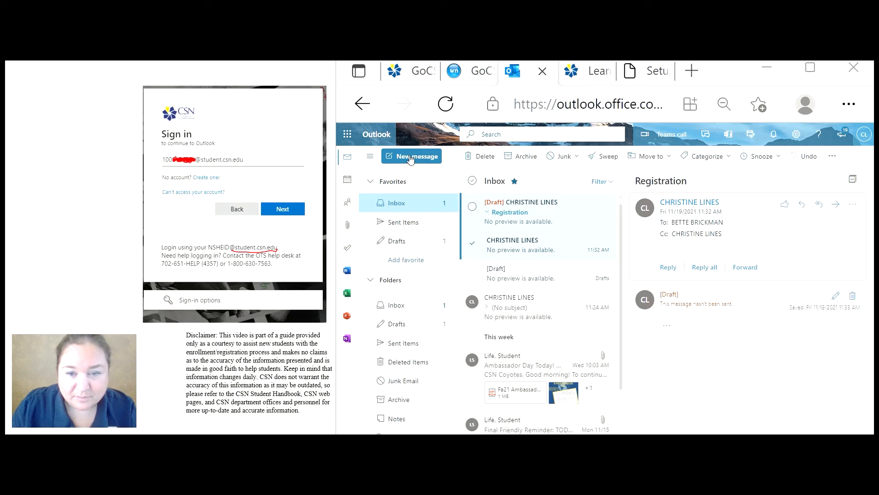
pyautogui.moveTo(421, 159)
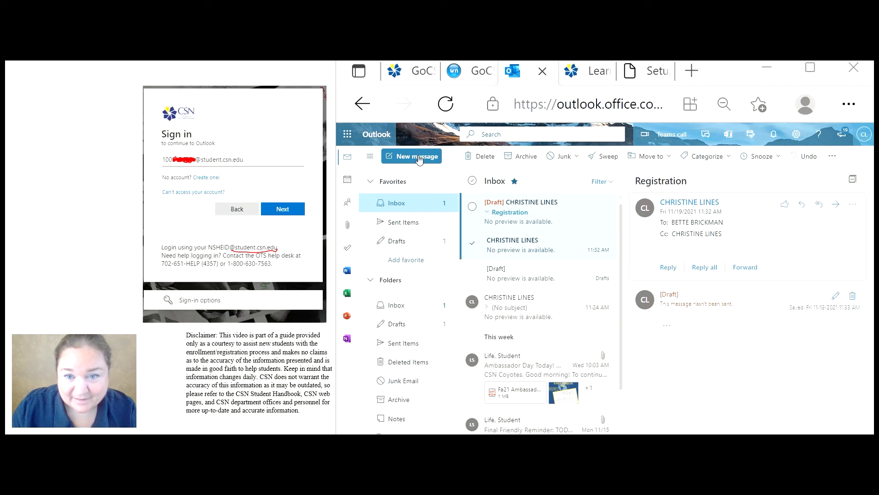
pyautogui.moveTo(549, 242)
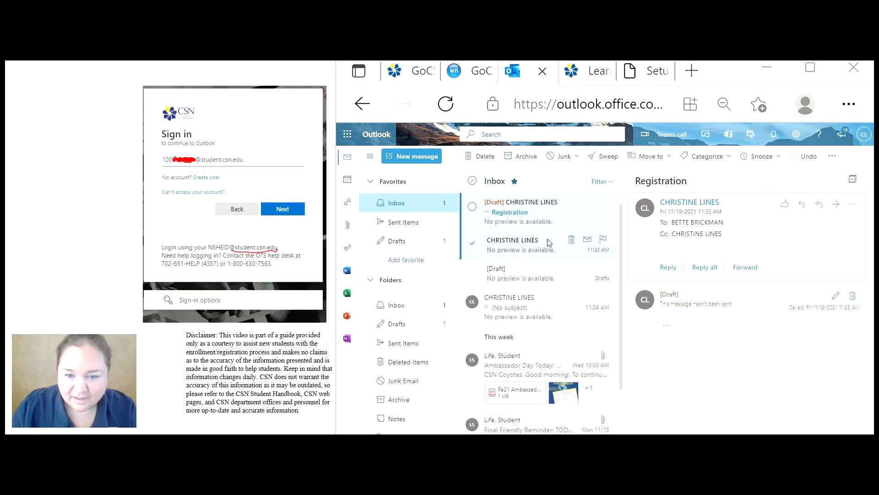
pyautogui.moveTo(506, 215)
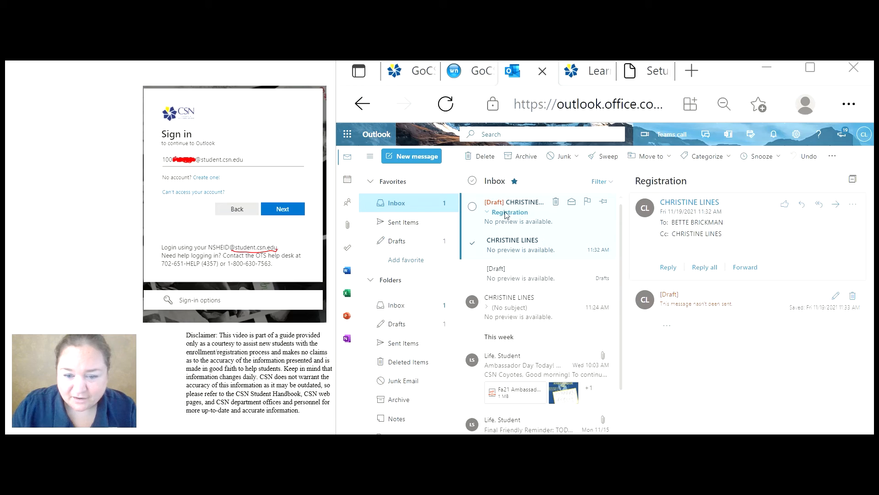
pyautogui.moveTo(507, 271)
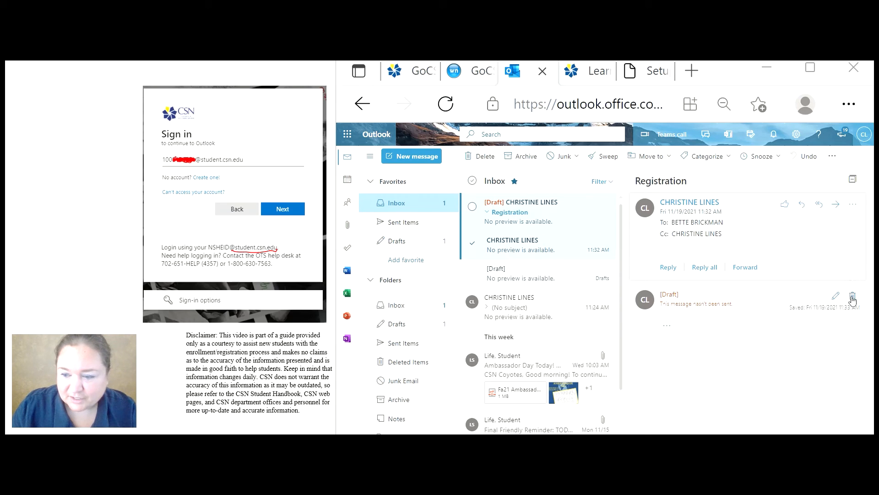
# - Discard the unsent Registration reply draft and select every Inbox message
pyautogui.click(852, 298)
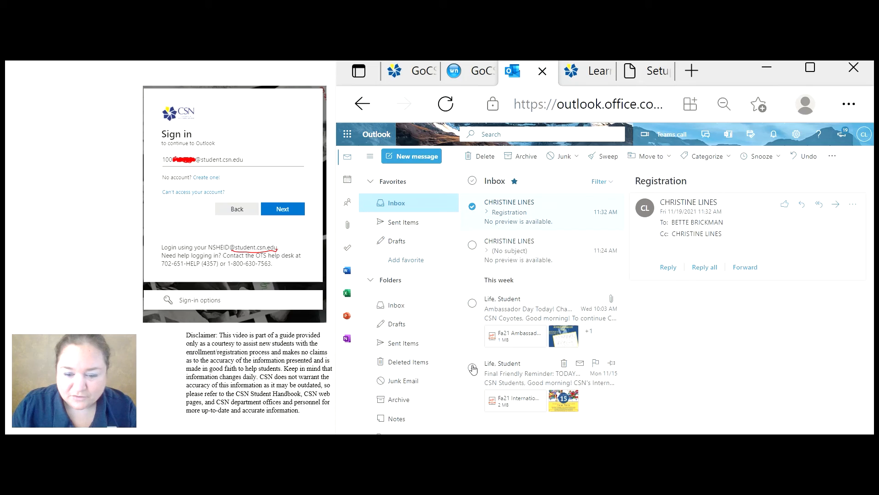
pyautogui.click(472, 180)
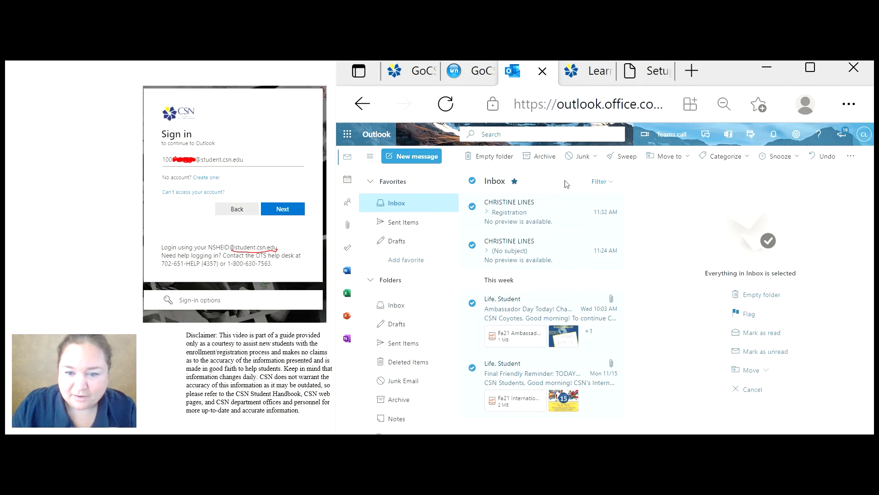
pyautogui.moveTo(492, 156)
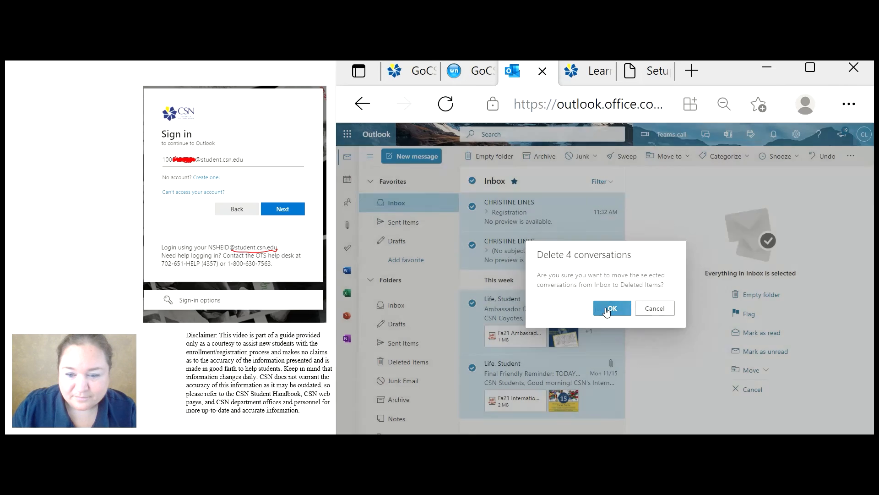
# - Confirm deleting all four conversations and return to the empty Inbox
pyautogui.click(611, 308)
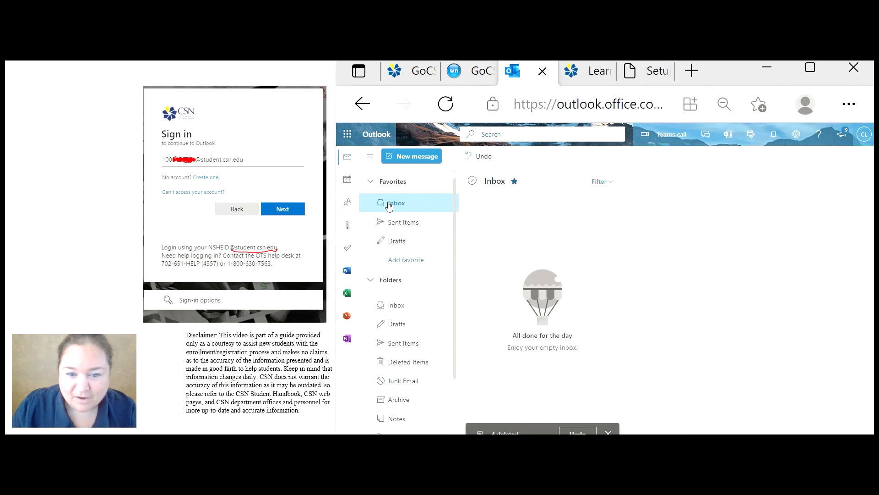
pyautogui.moveTo(667, 220)
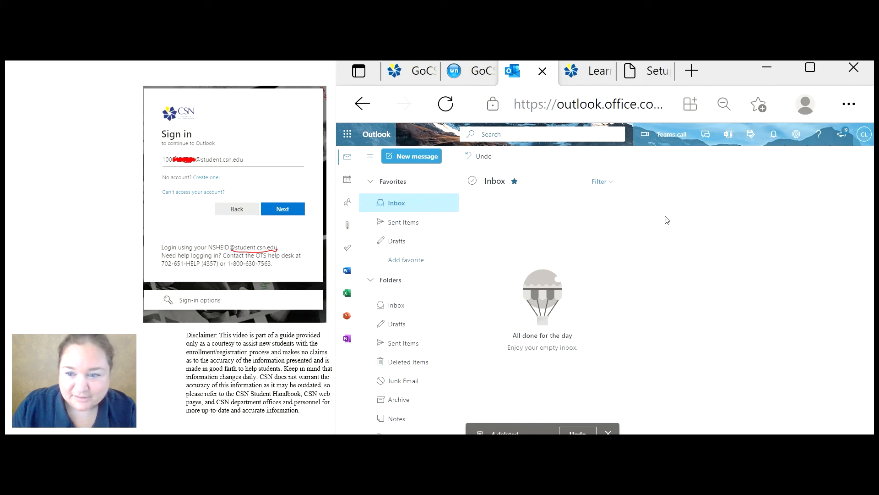
pyautogui.moveTo(404, 206)
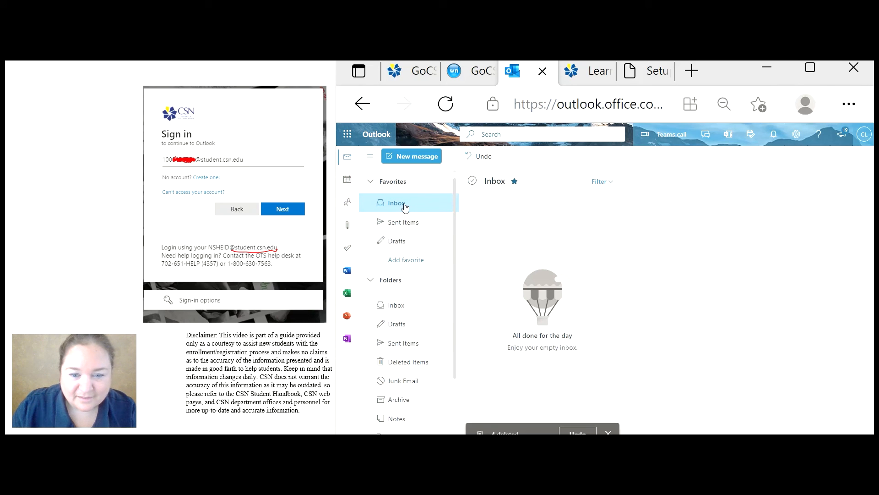
pyautogui.click(415, 71)
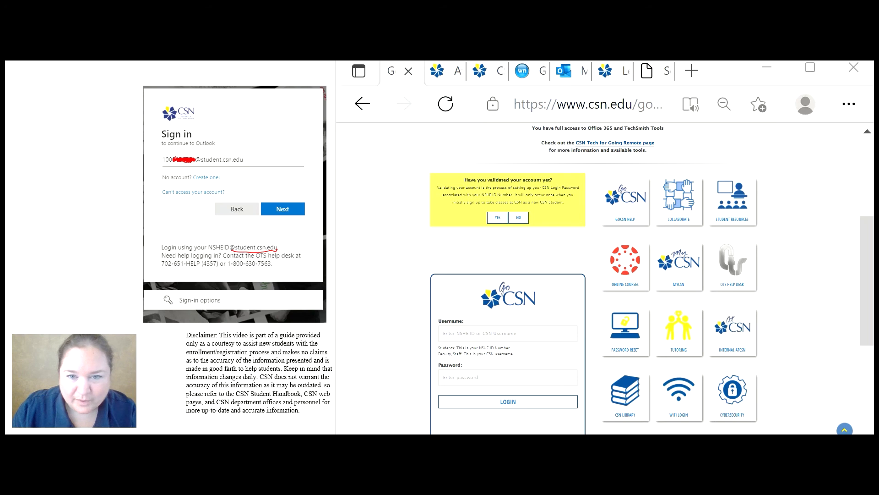
pyautogui.moveTo(467, 269)
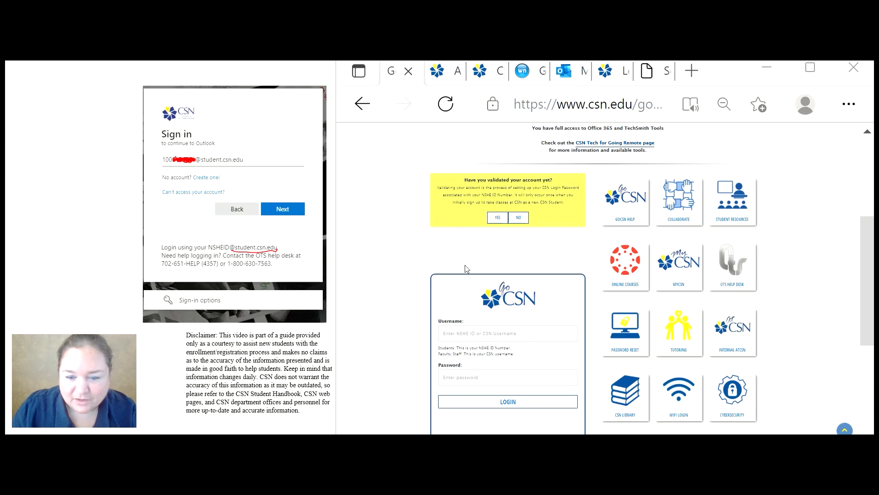
# - From GoCSN, go to the atCSN site and open CSN Email Help under Quicklinks
pyautogui.scroll(3)
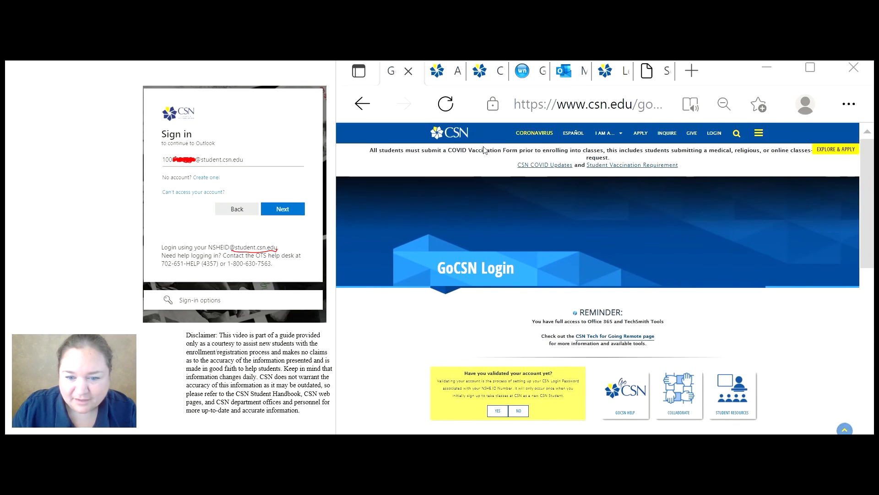
pyautogui.scroll(-3)
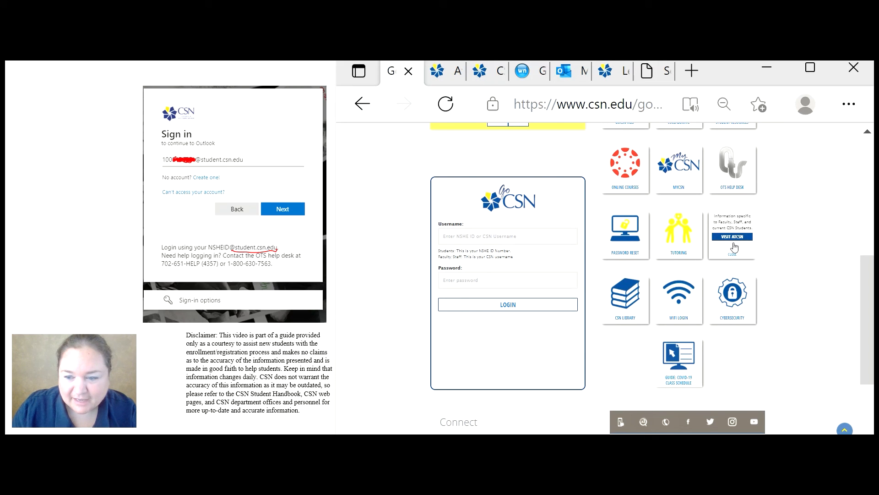
pyautogui.click(732, 236)
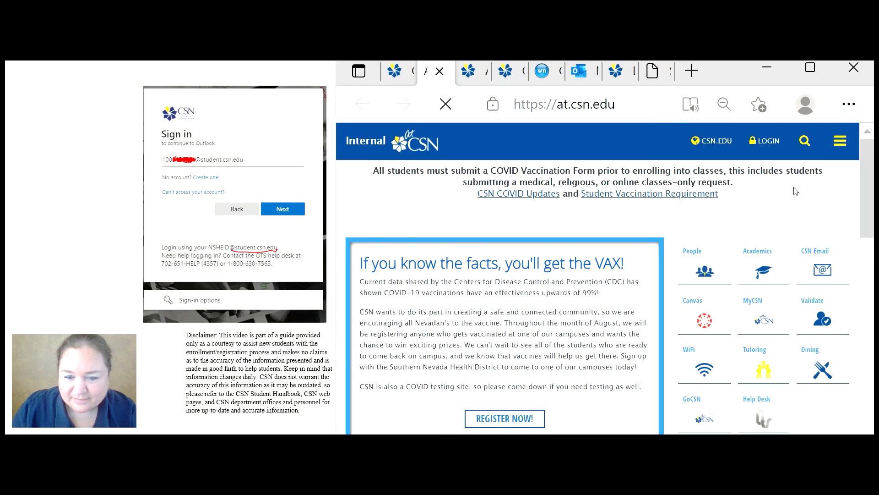
pyautogui.scroll(-3)
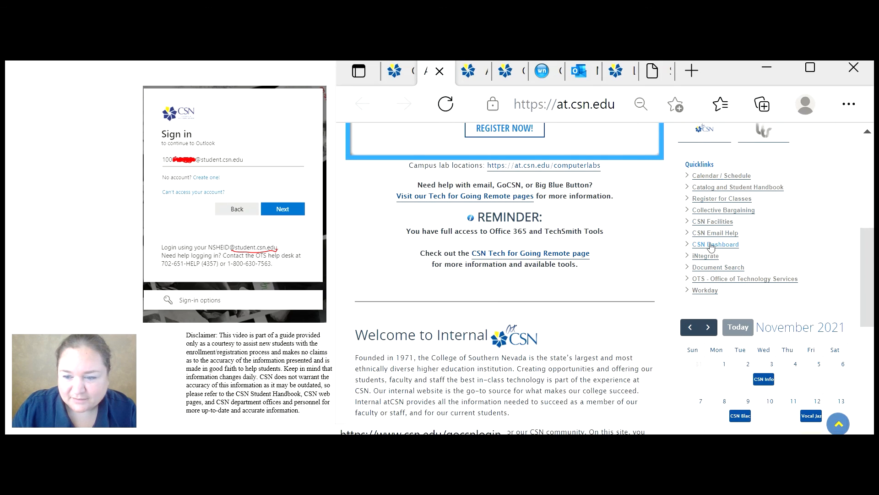
pyautogui.moveTo(715, 233)
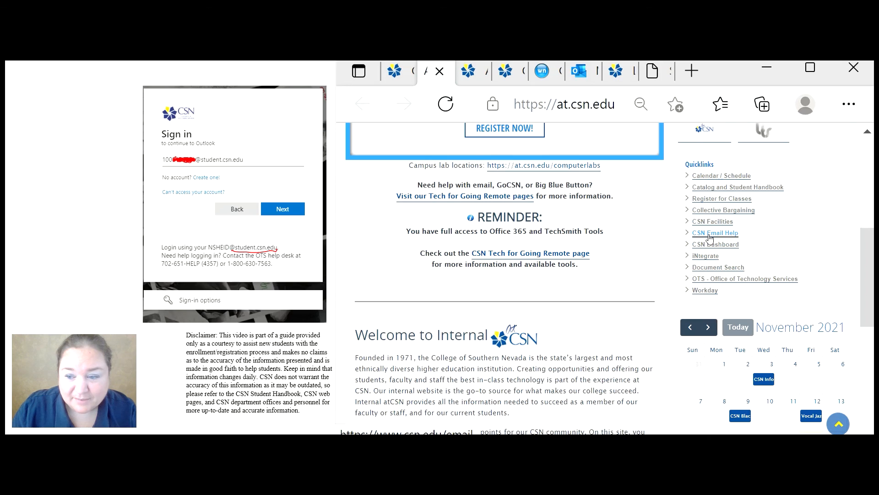
pyautogui.click(715, 233)
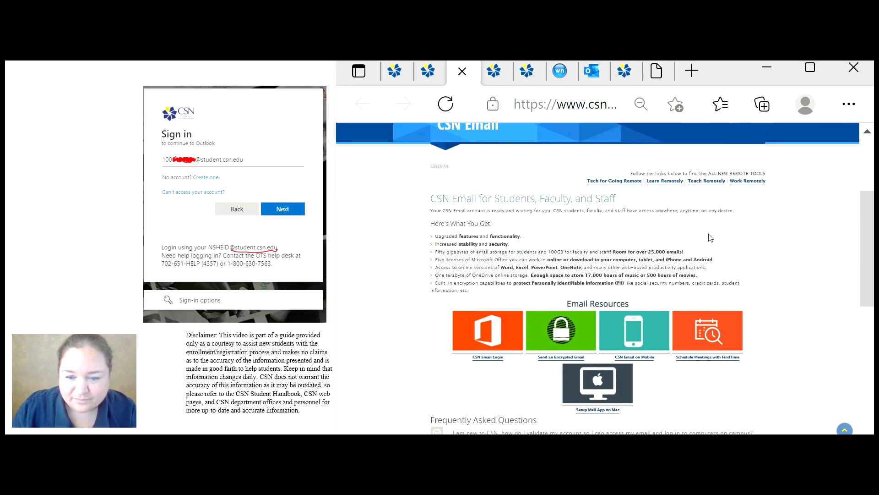
pyautogui.scroll(-3)
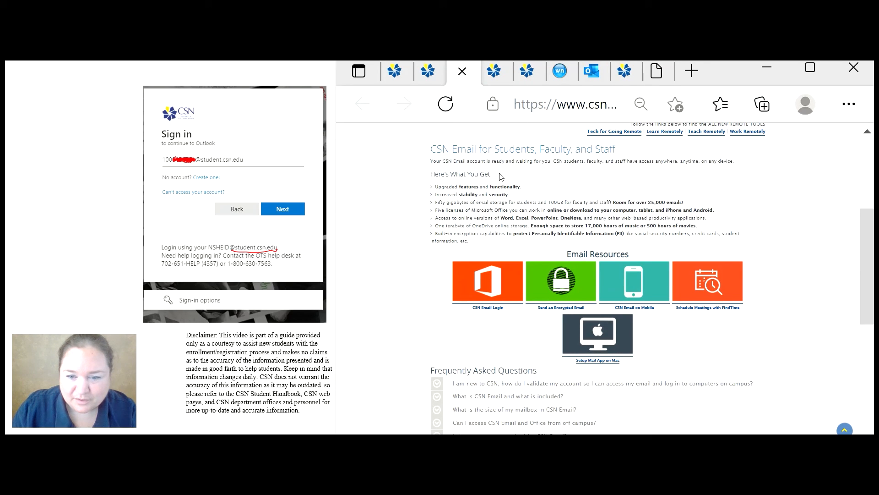
pyautogui.moveTo(527, 222)
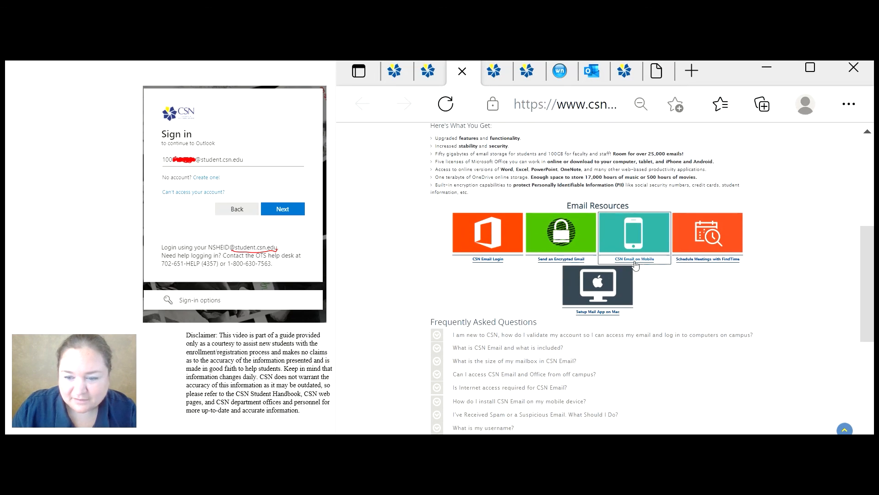
pyautogui.moveTo(657, 272)
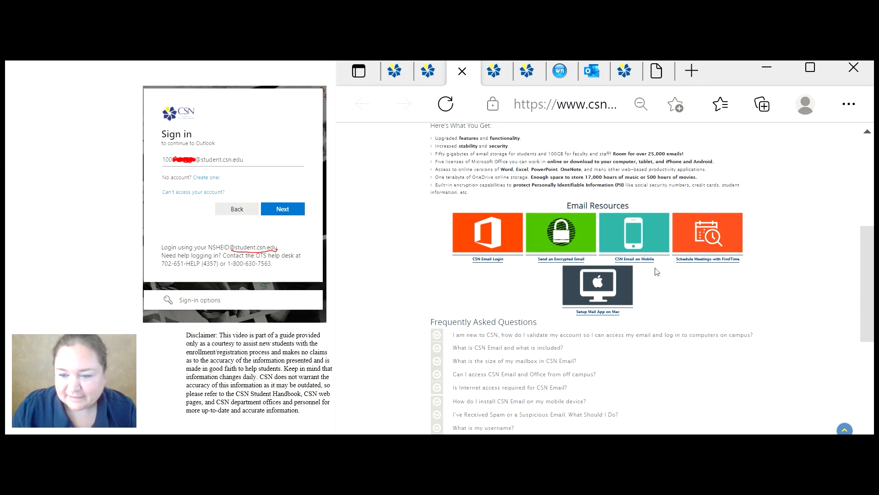
pyautogui.click(640, 105)
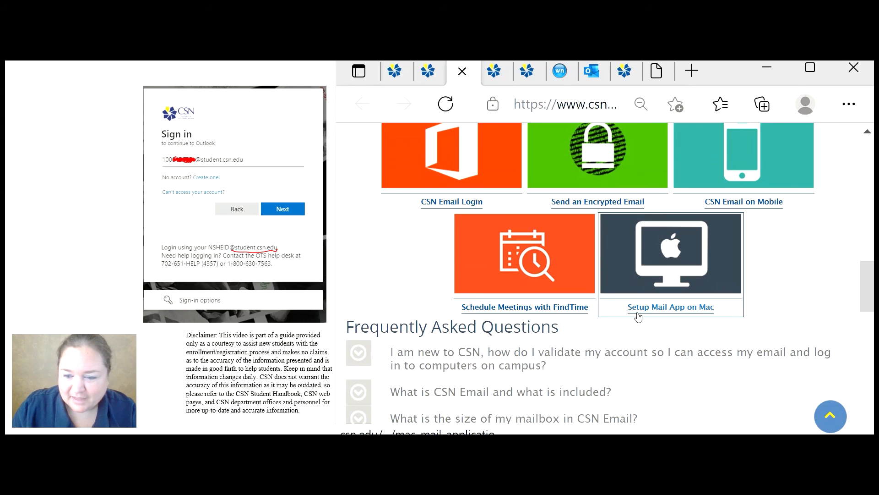
pyautogui.moveTo(738, 291)
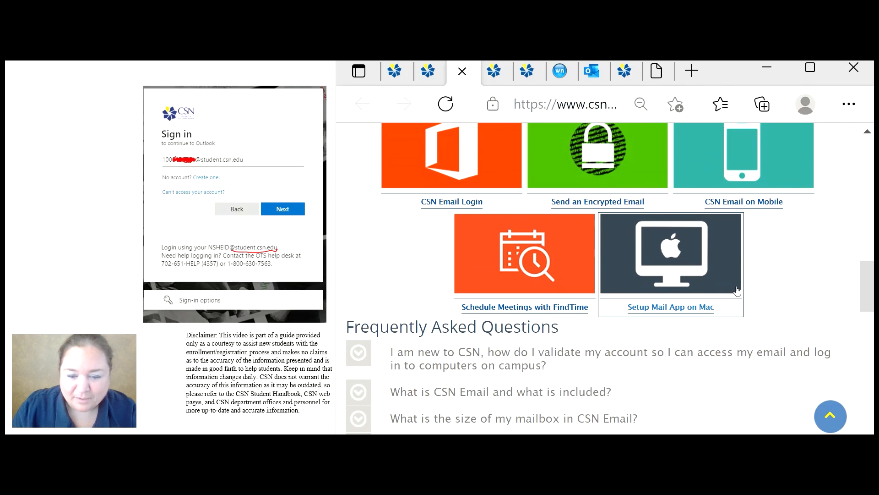
pyautogui.scroll(-3)
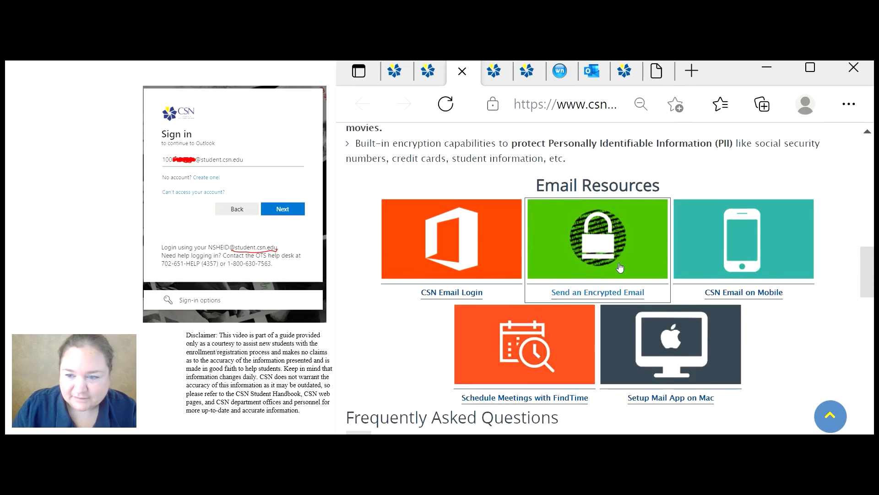
pyautogui.scroll(3)
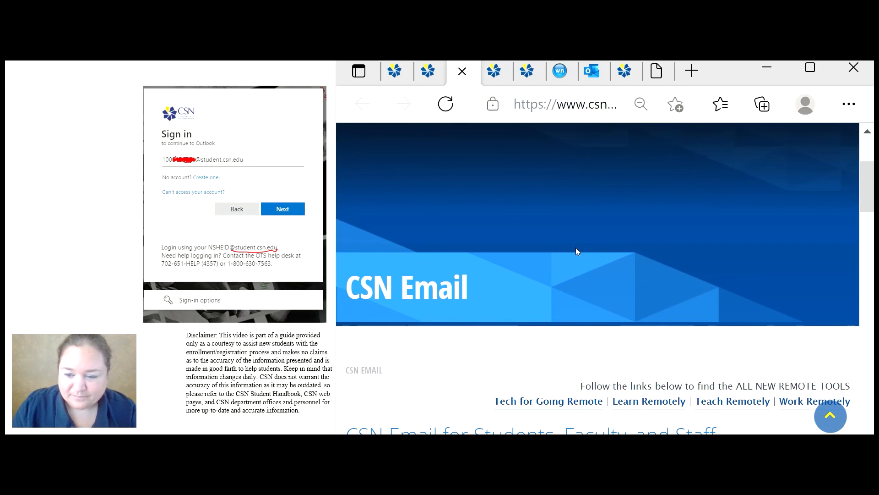
pyautogui.scroll(-3)
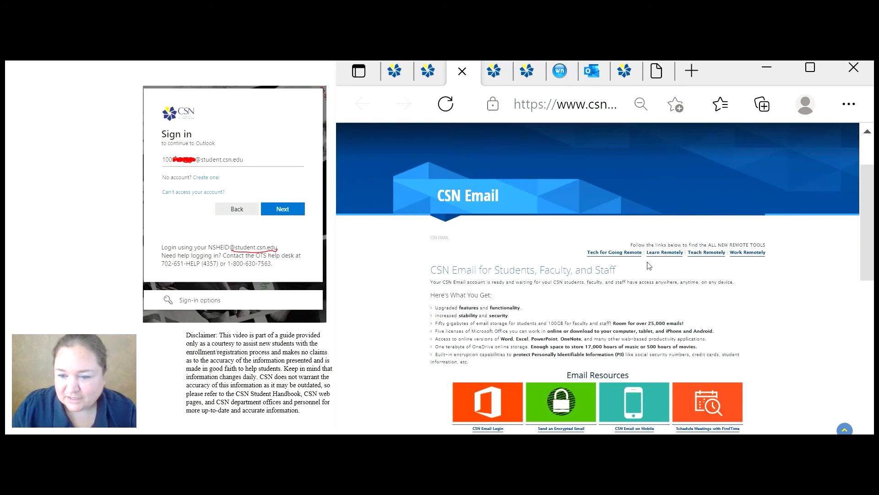
pyautogui.click(640, 104)
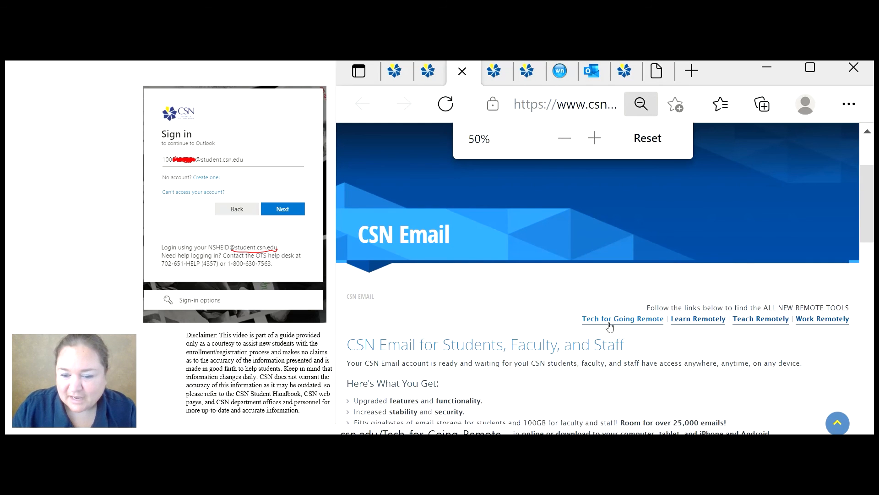
pyautogui.moveTo(715, 327)
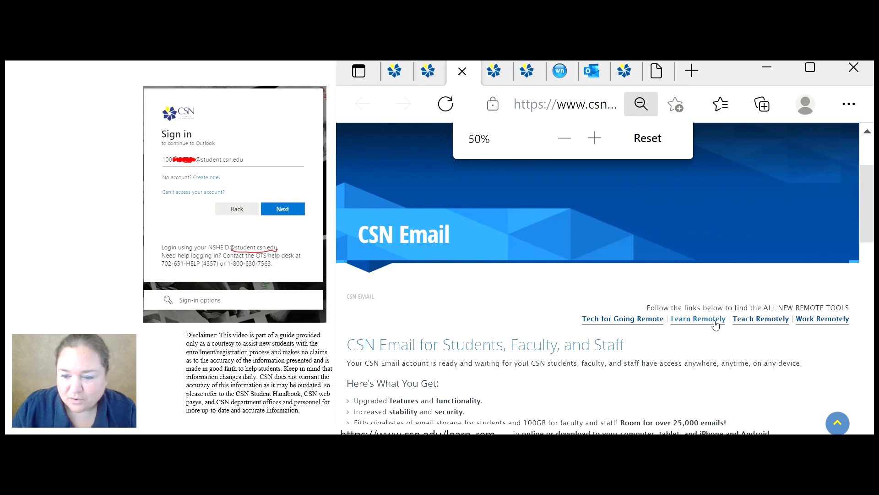
# - Open Learning Remotely and browse the Enhance Your Skills tiles, then return to the top
pyautogui.click(698, 319)
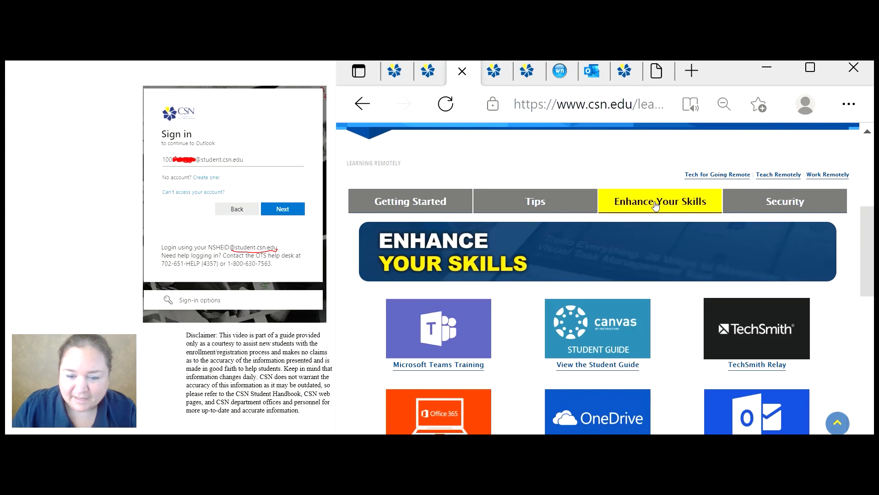
pyautogui.scroll(-3)
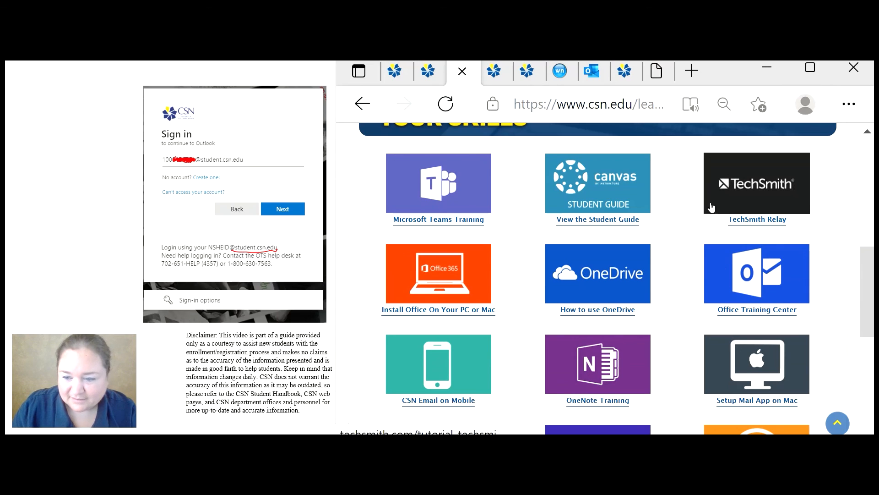
pyautogui.scroll(-3)
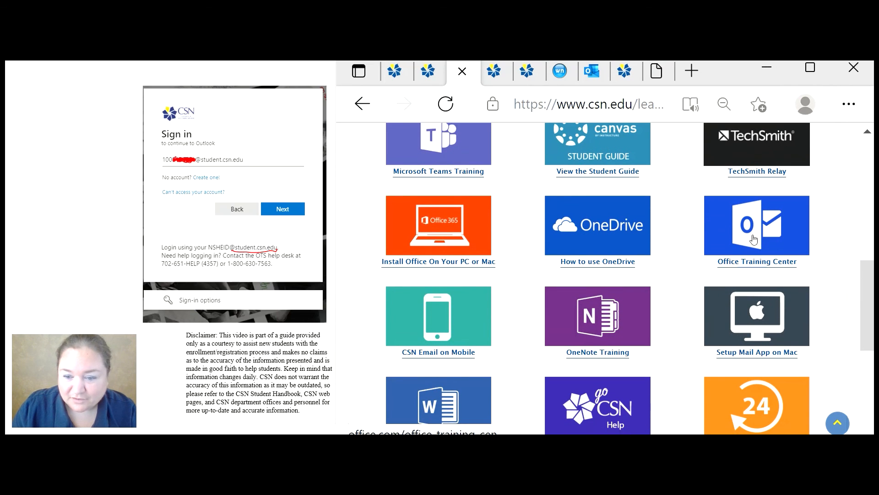
pyautogui.moveTo(757, 230)
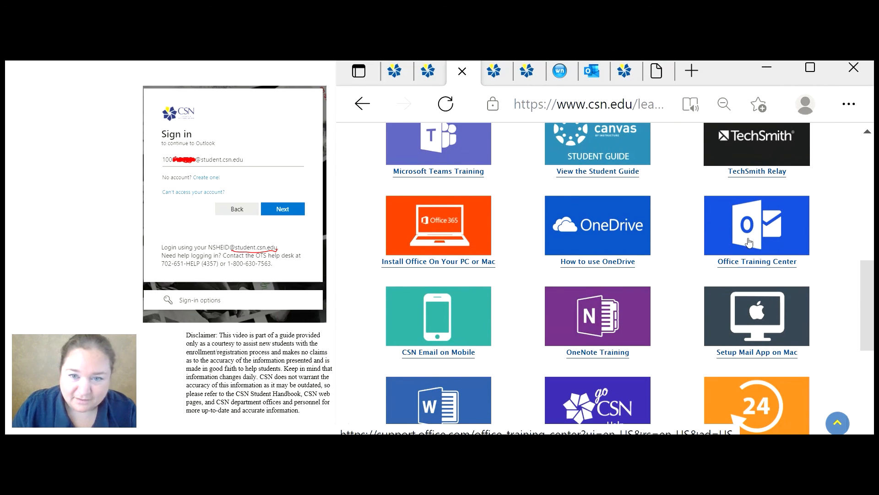
pyautogui.scroll(-3)
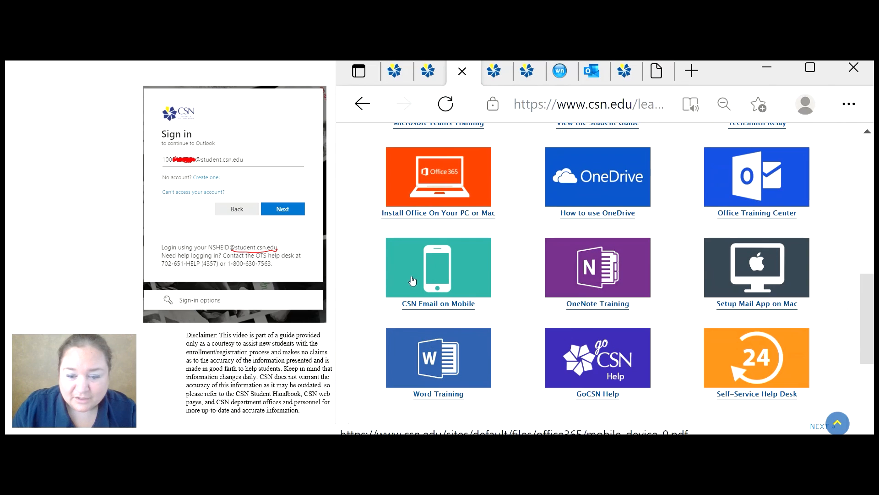
pyautogui.moveTo(626, 304)
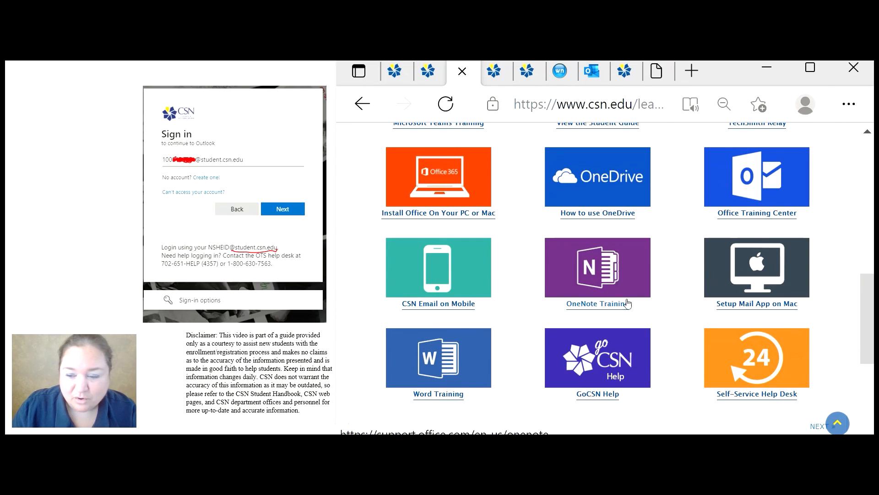
pyautogui.moveTo(756, 267)
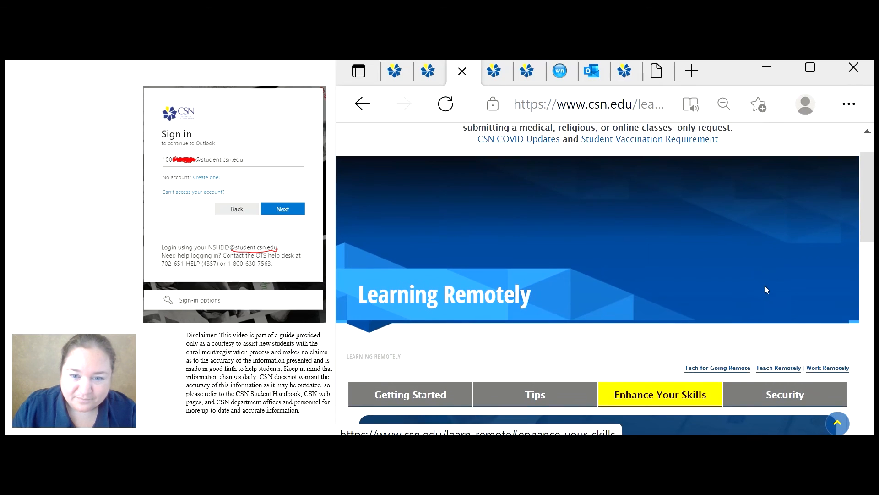
pyautogui.scroll(3)
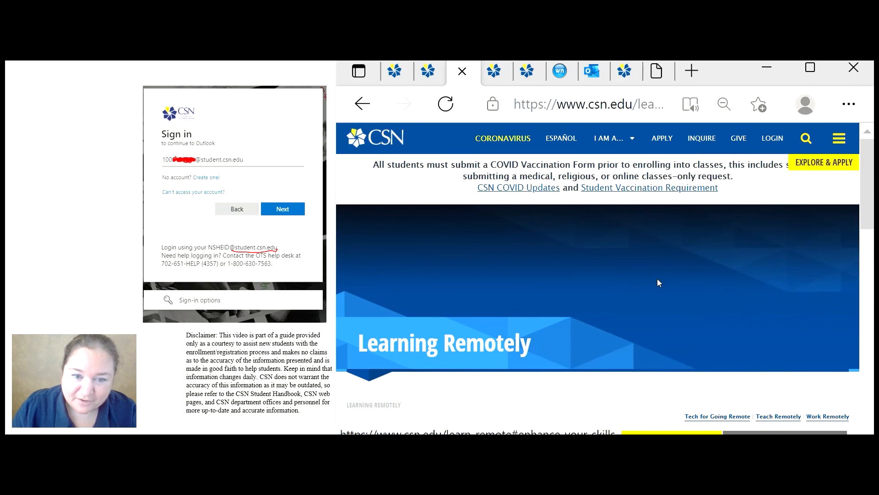
pyautogui.moveTo(643, 235)
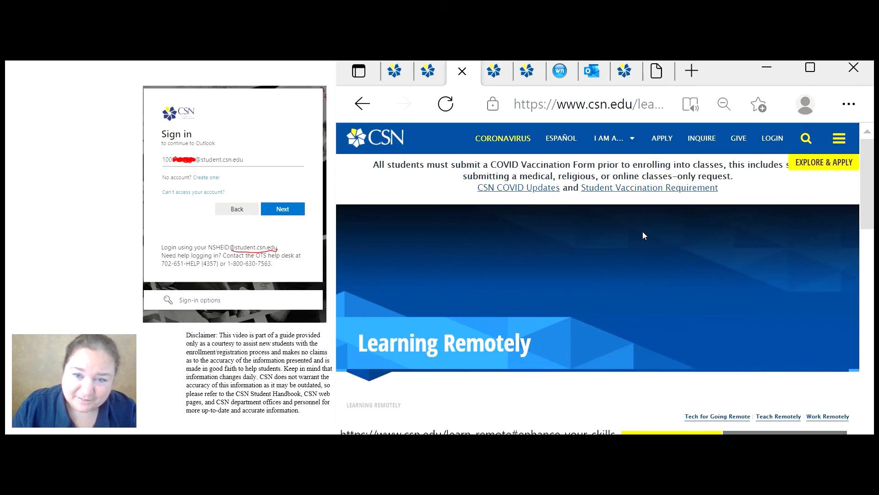